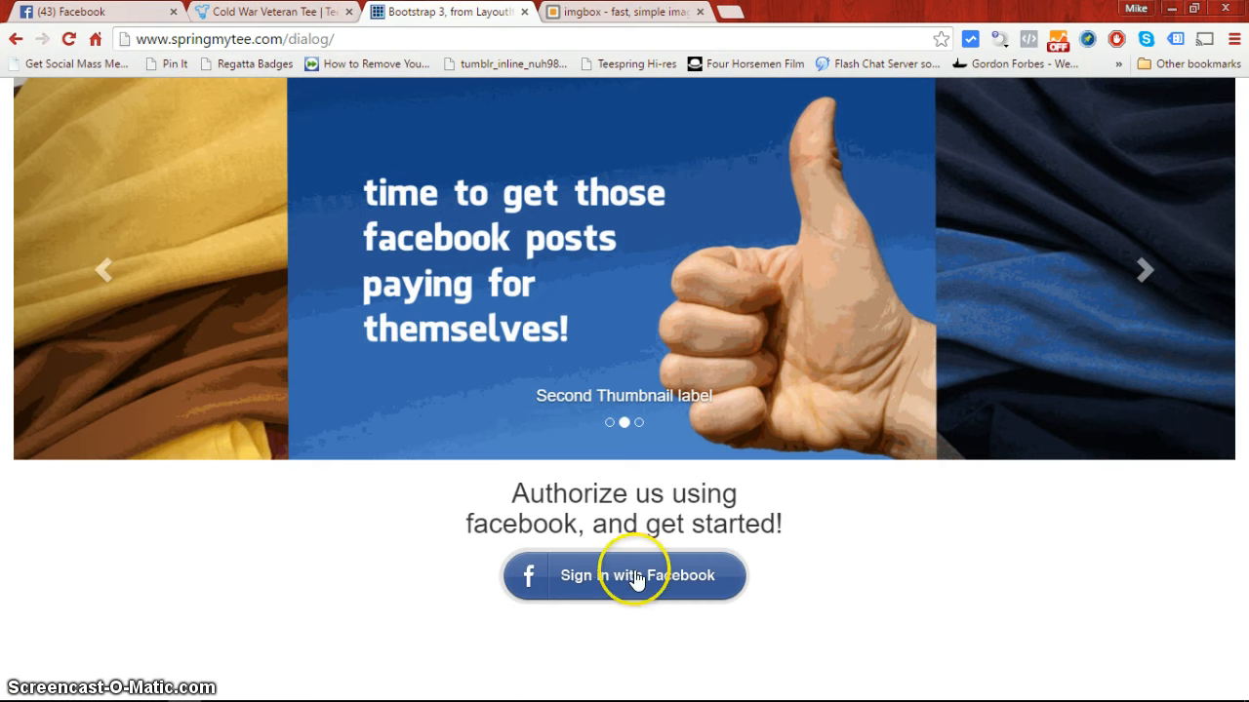
Sign in with Facebook and approve profile sharing to land on the Post Builder
left_click(632, 576)
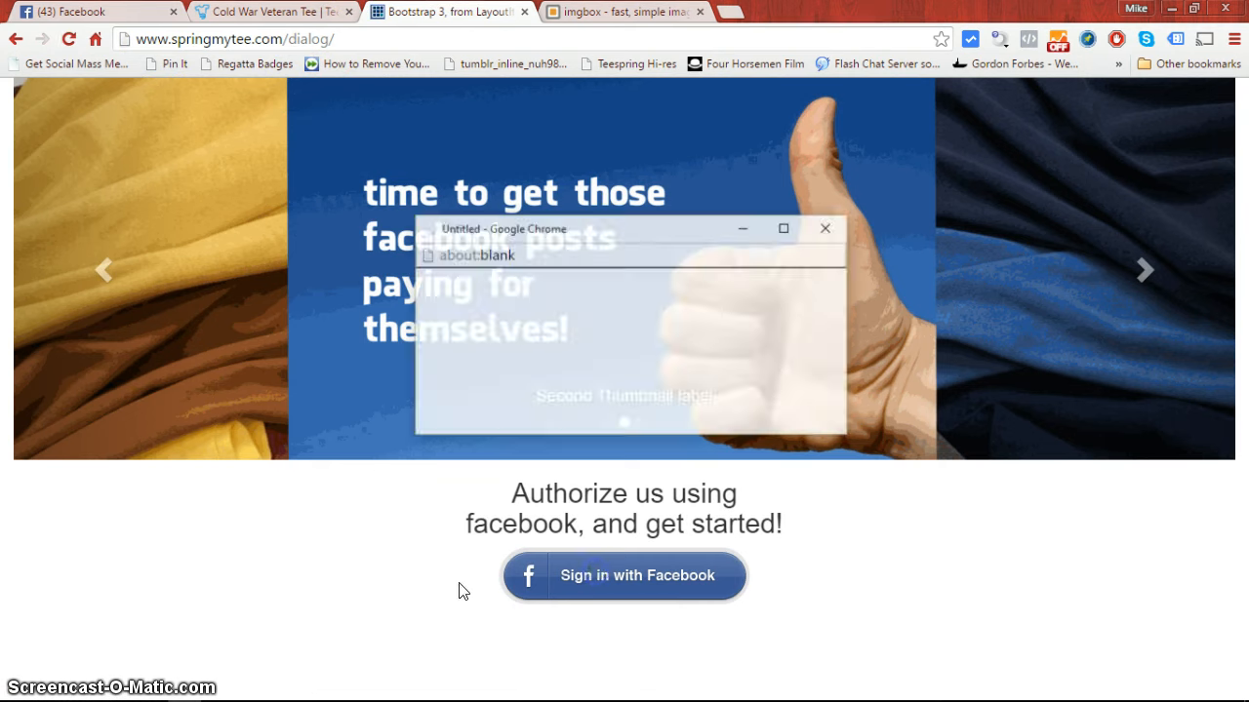
left_click(624, 576)
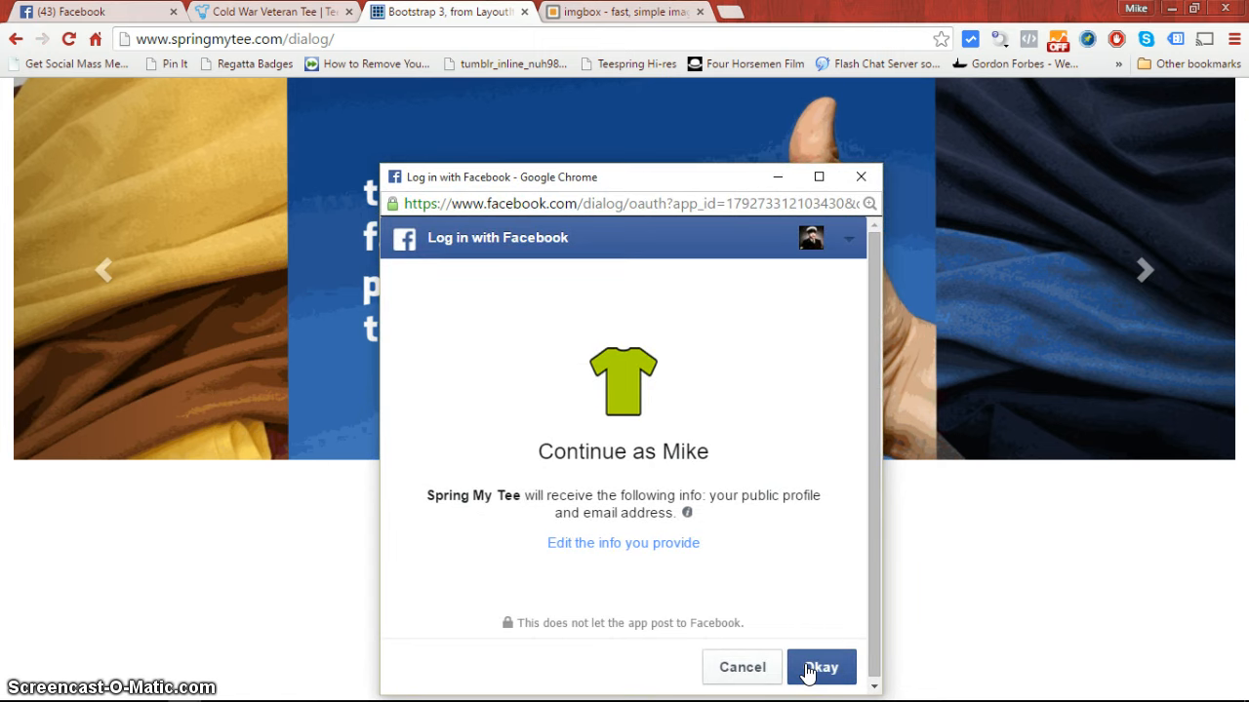
left_click(819, 667)
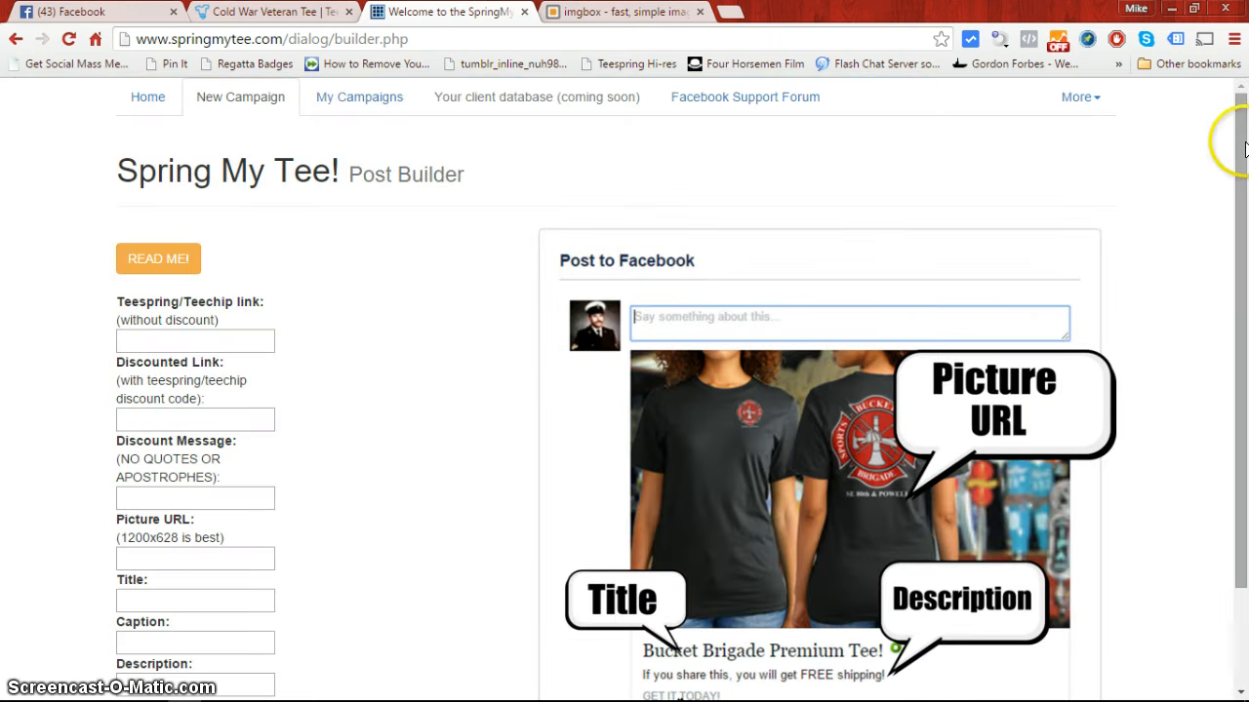
scroll("down", 3)
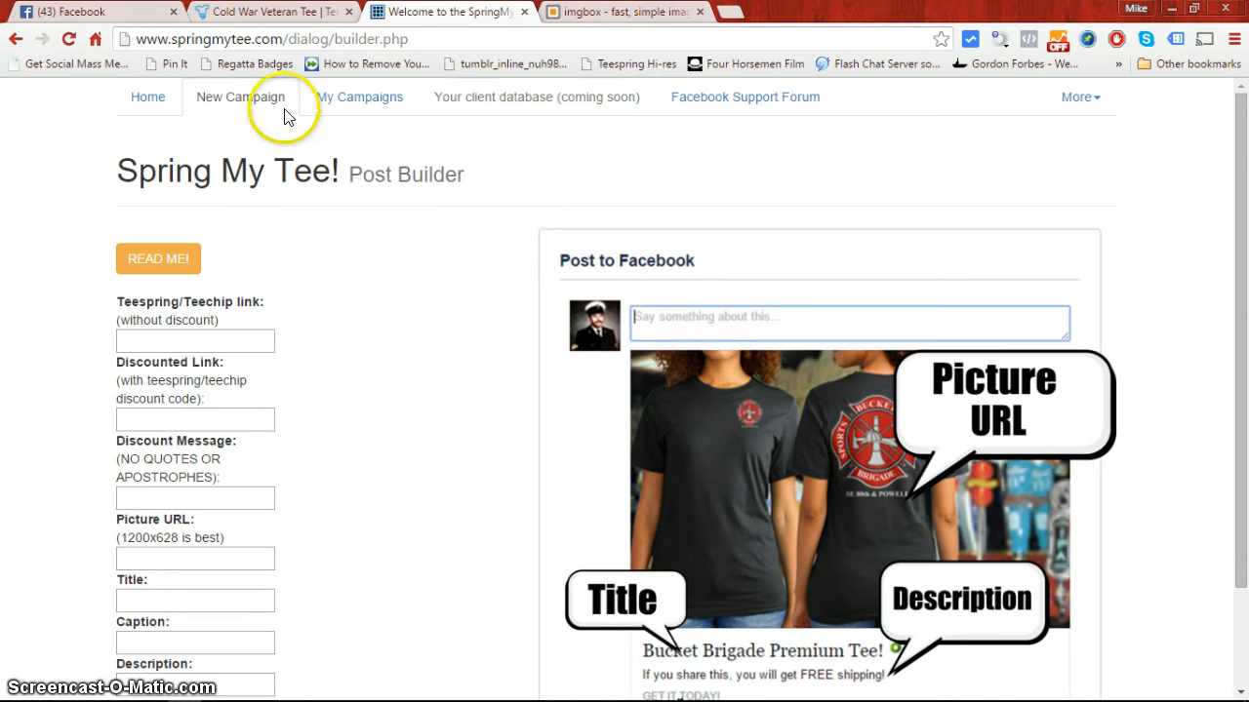
mouse_move(511, 113)
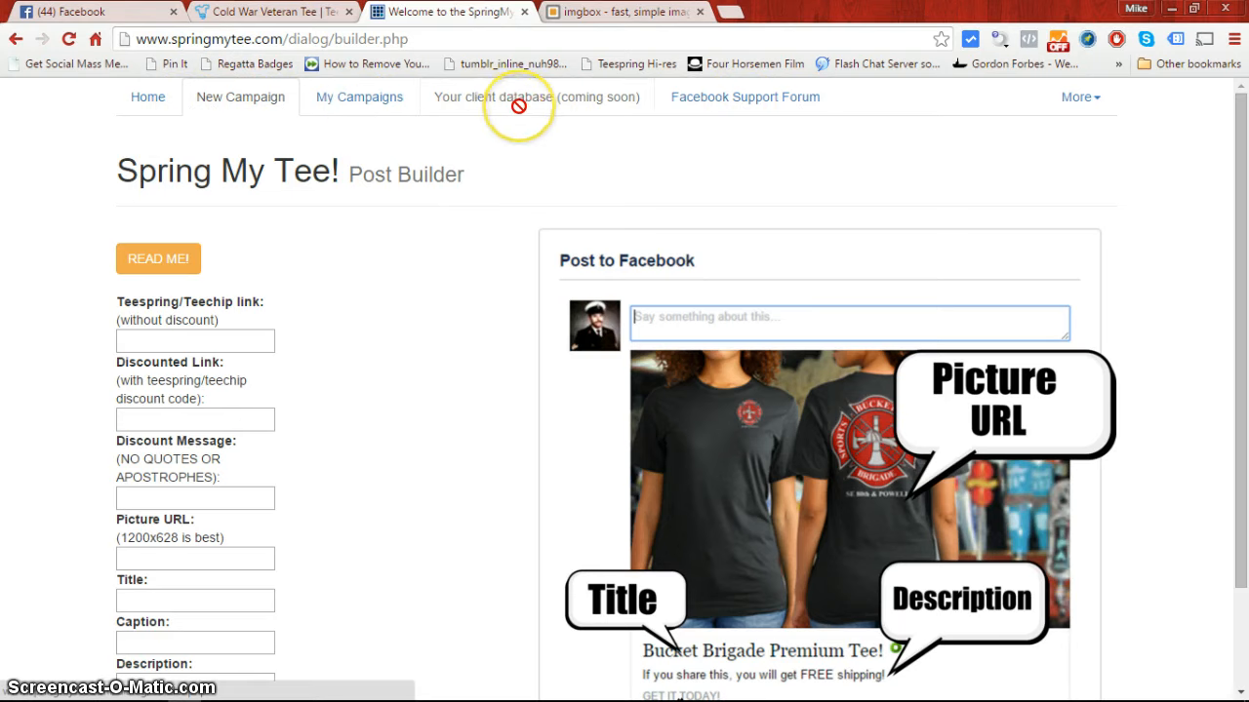
mouse_move(494, 201)
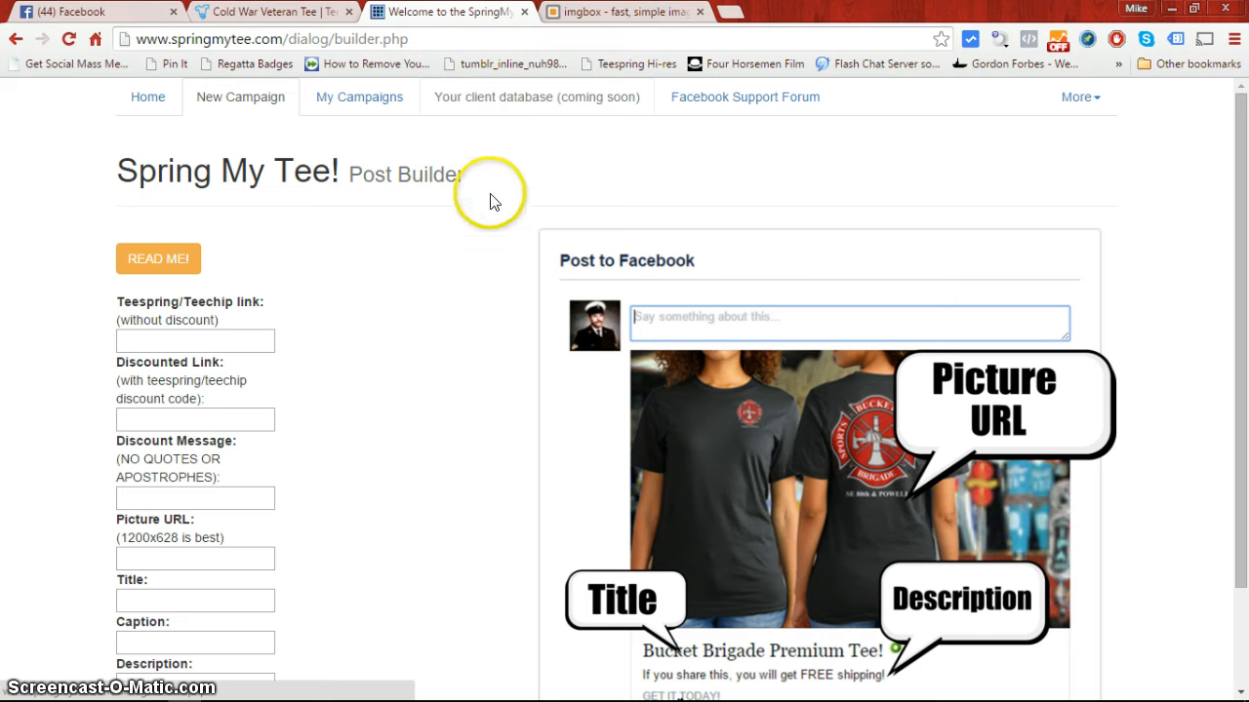
mouse_move(148, 98)
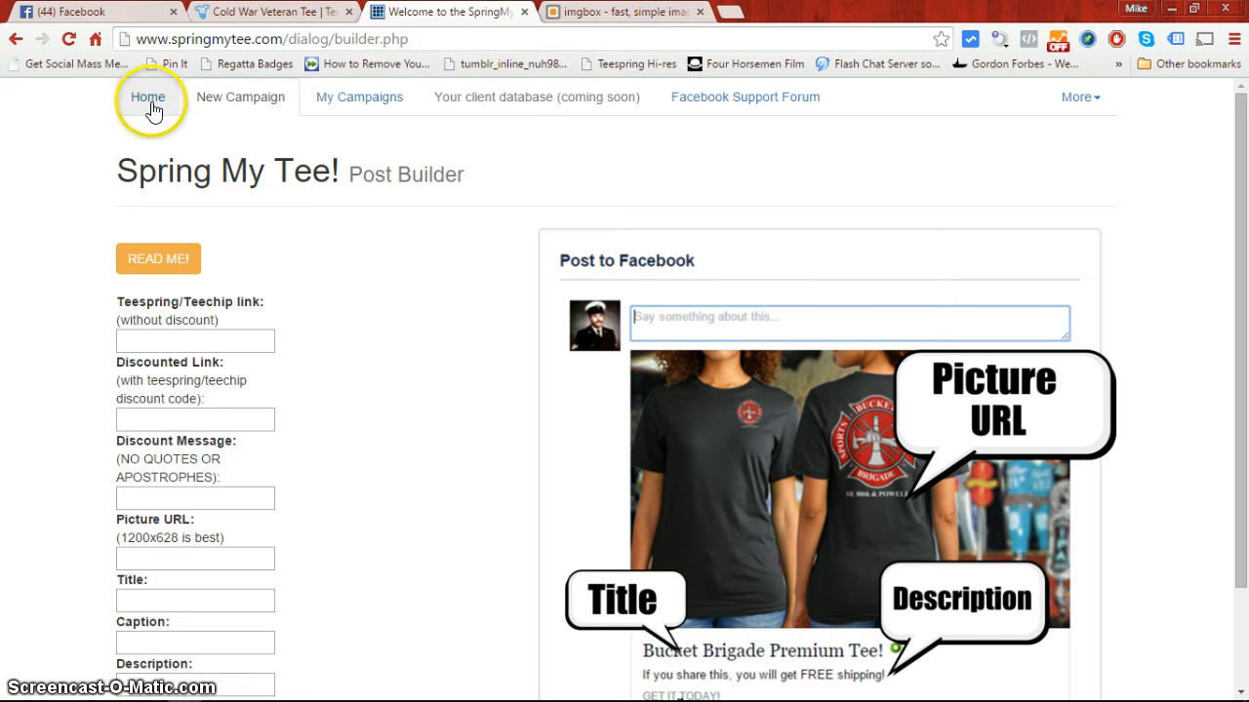
Revisit the home page and repeat the Facebook sign-in so the profile picture loads
left_click(148, 97)
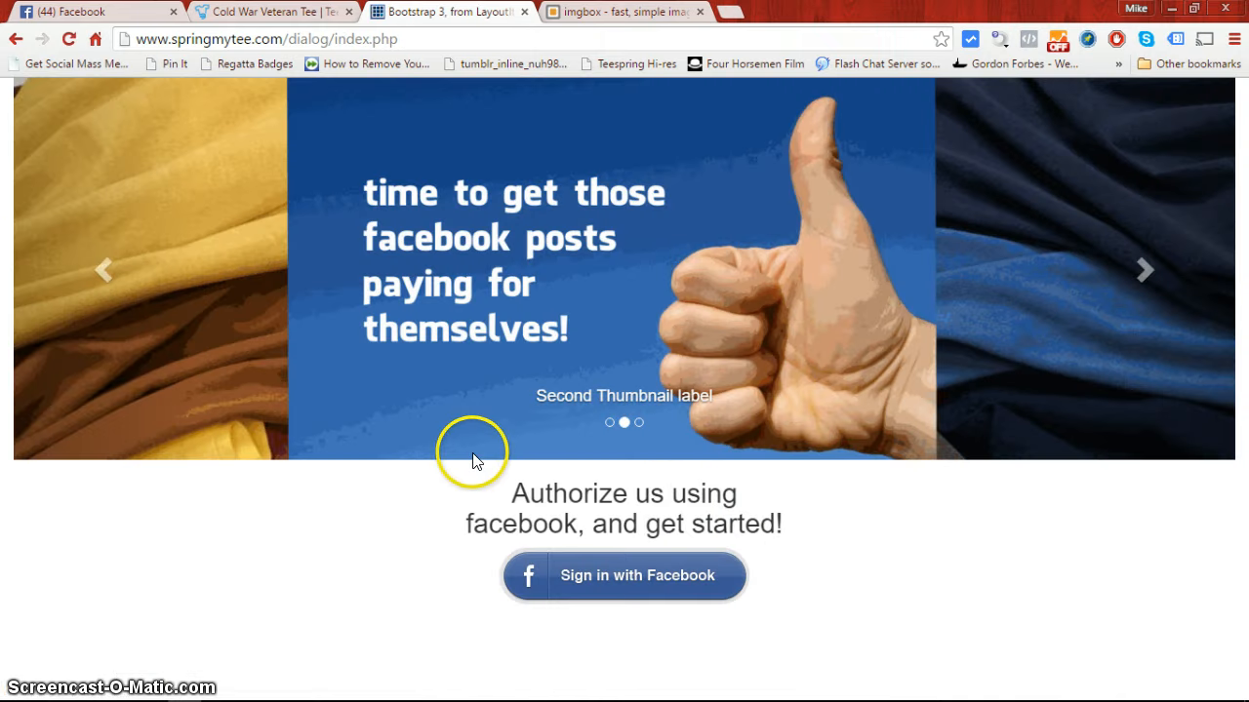
left_click(624, 576)
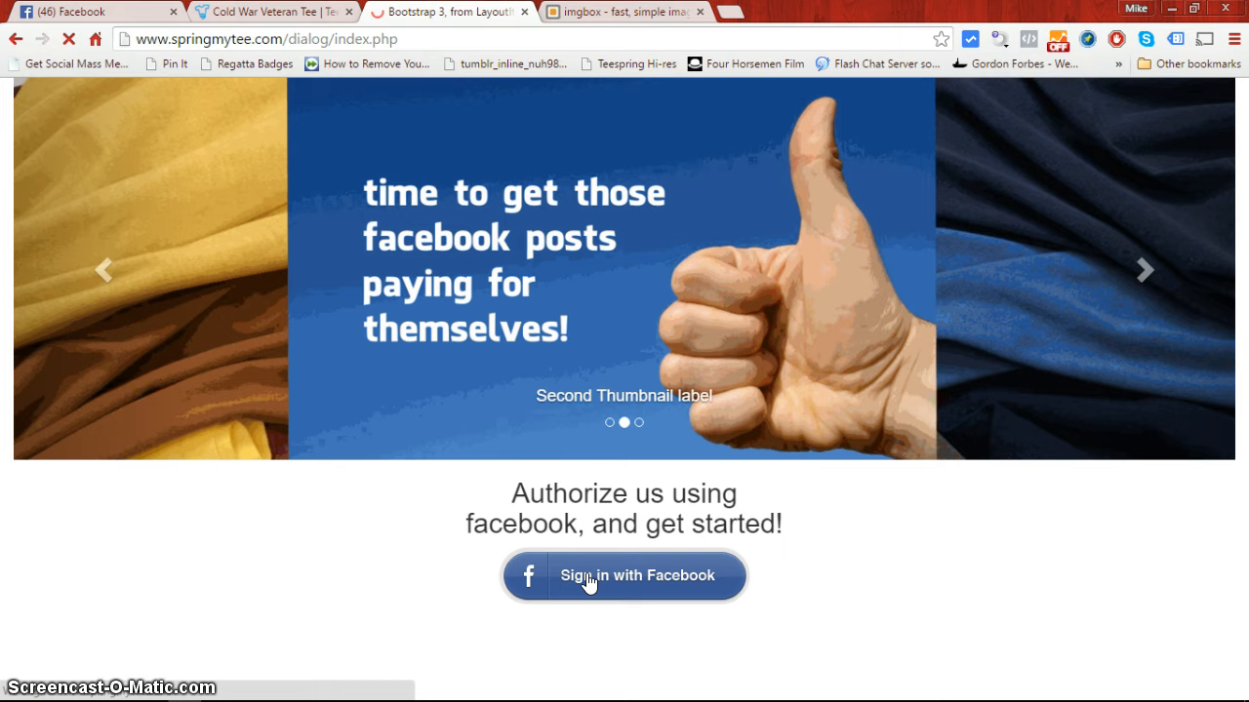
left_click(624, 575)
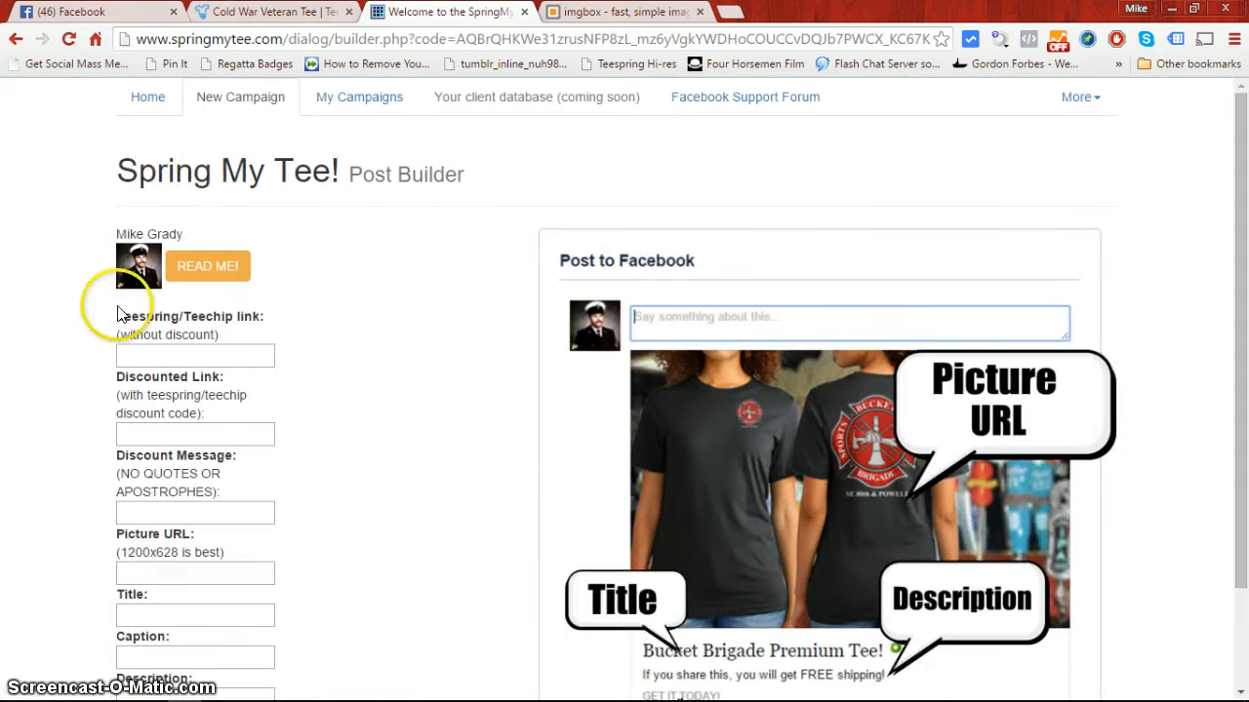
scroll("down", 3)
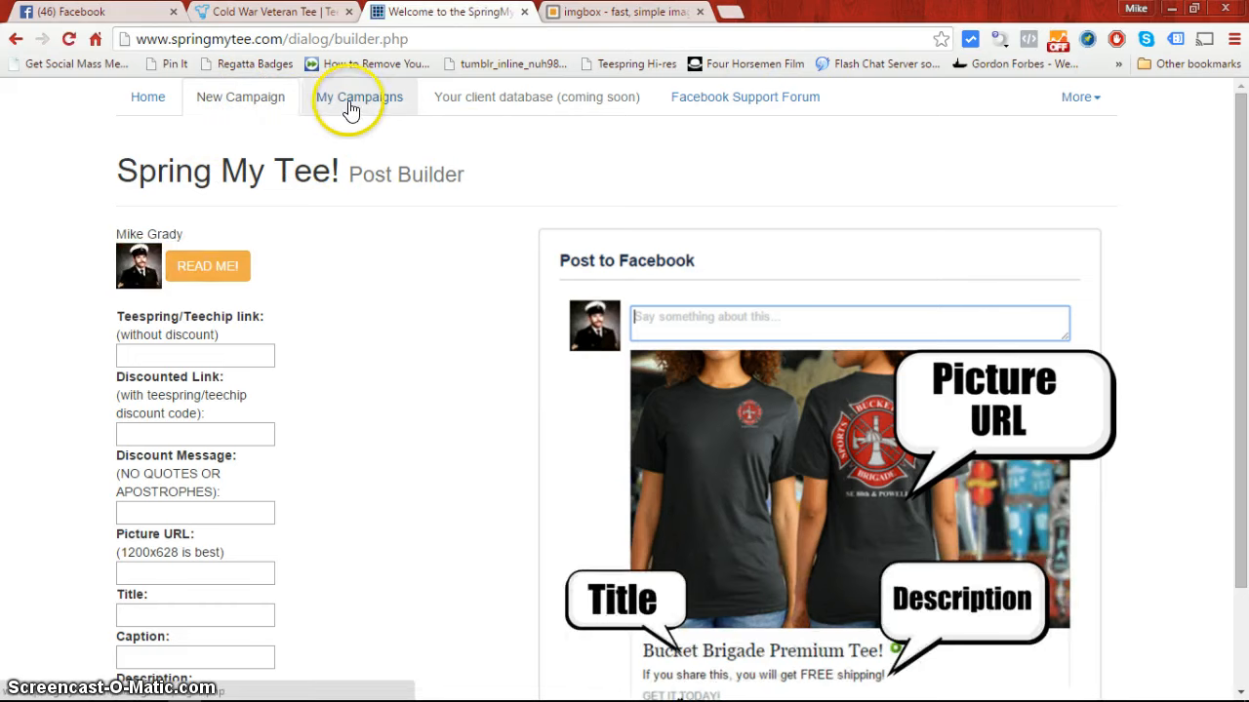
View the My Campaigns list with the Cold War Veteran Tee campaign at the top
left_click(359, 97)
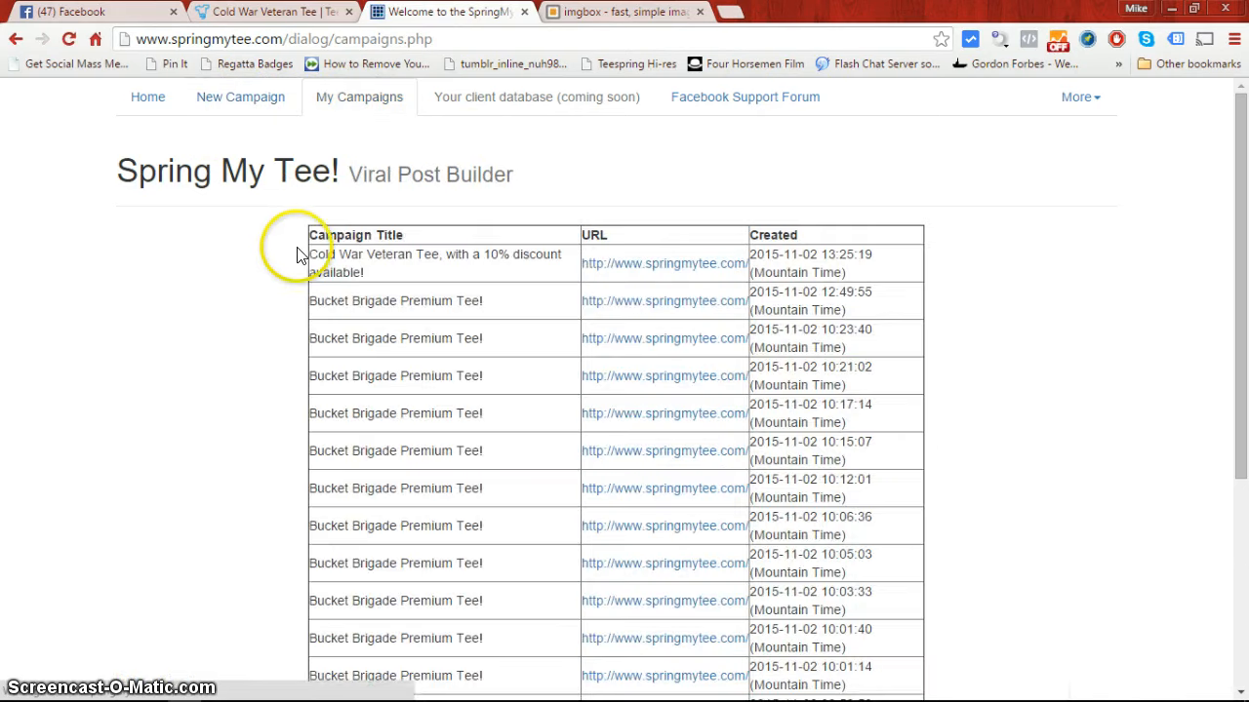
mouse_move(1046, 236)
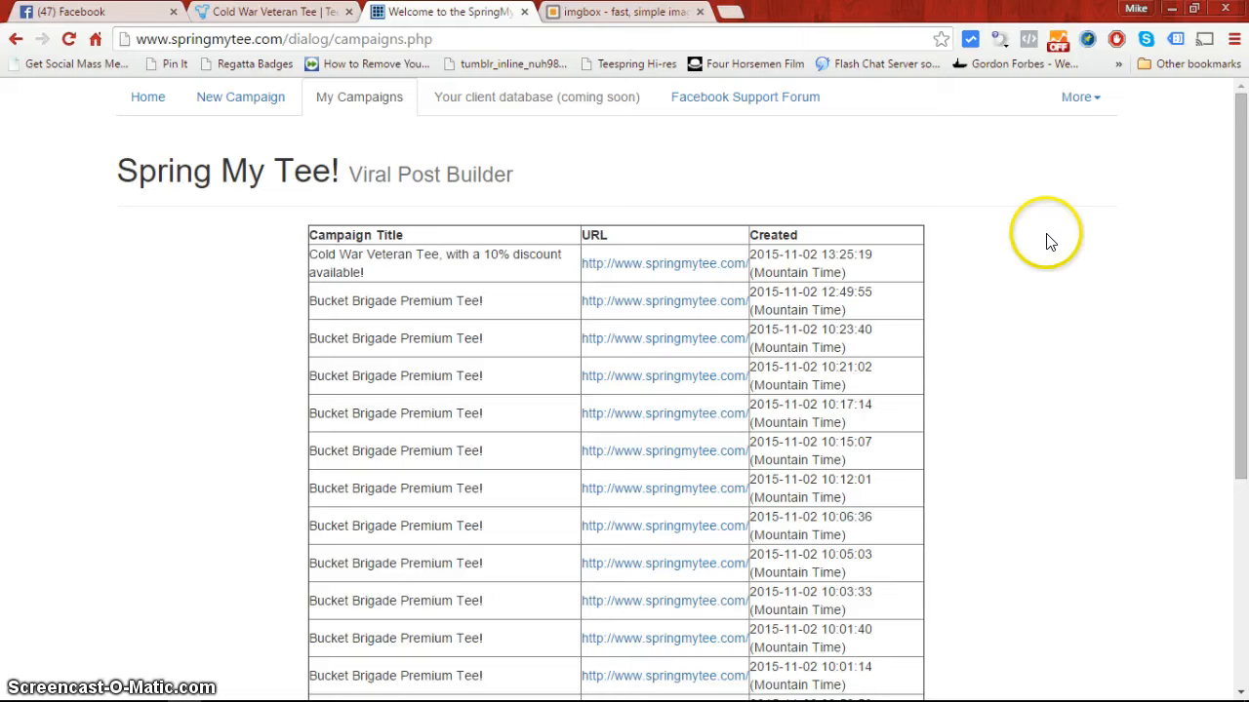
mouse_move(1167, 216)
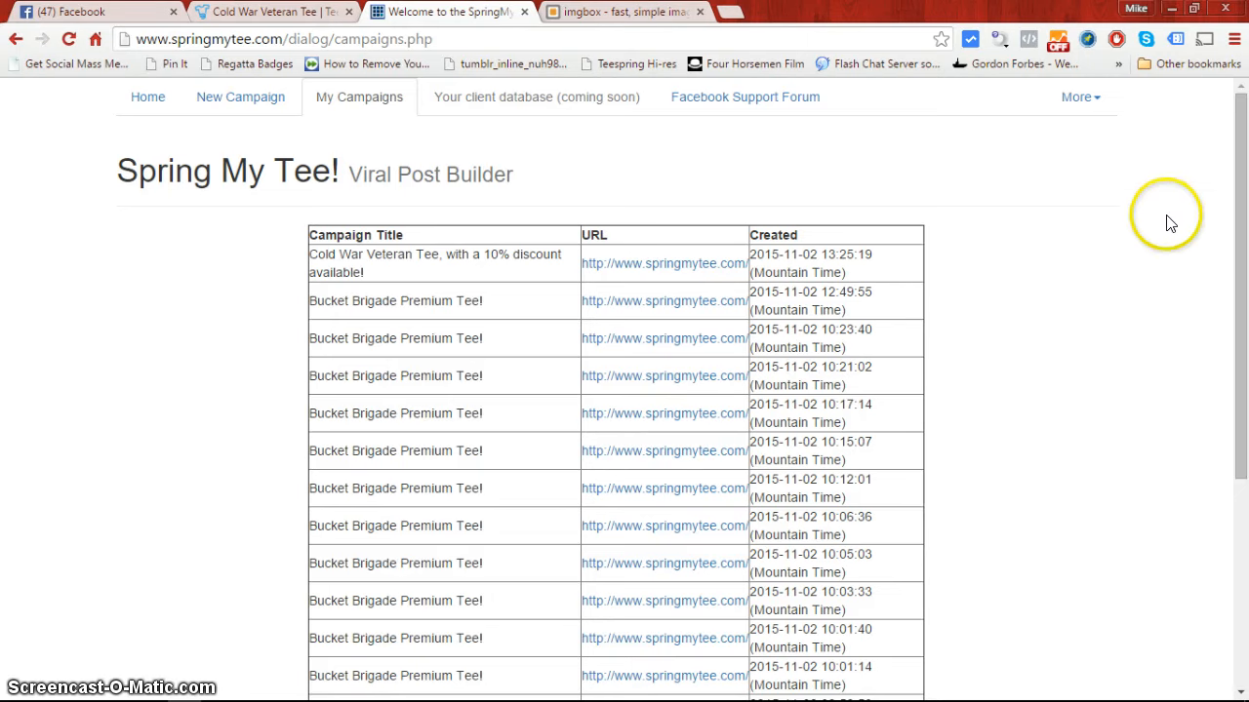
scroll("down", 3)
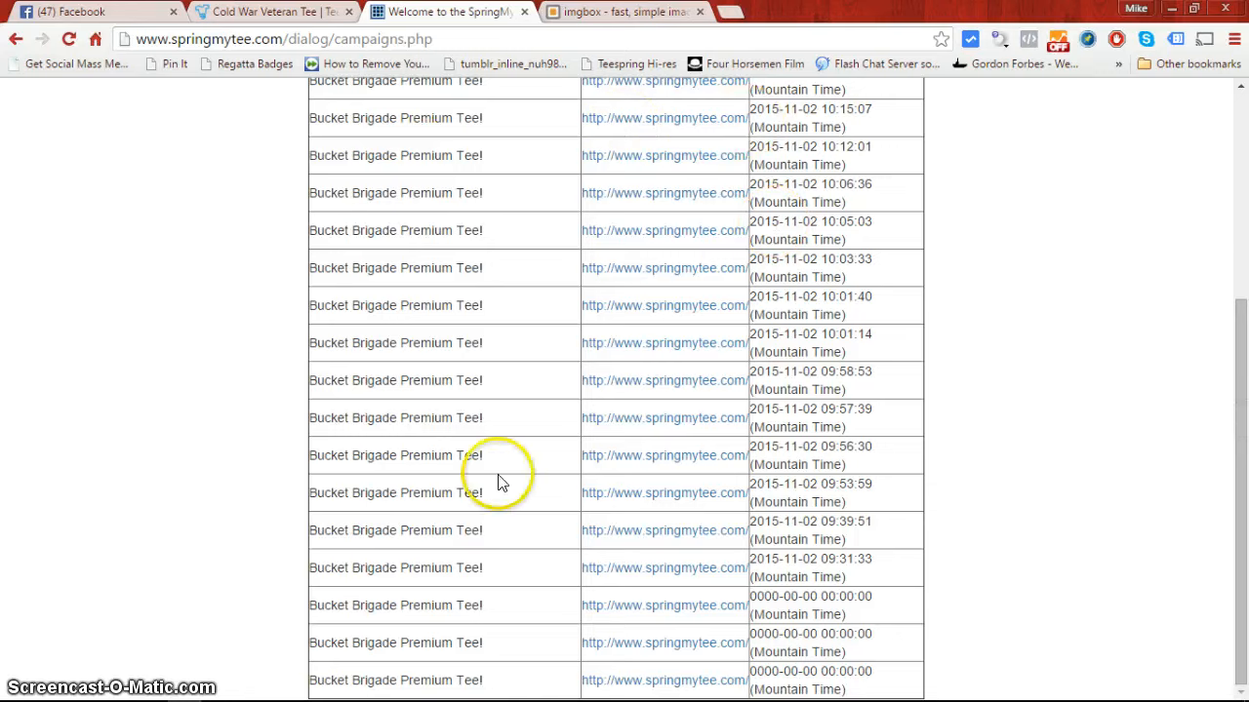
scroll("up", 3)
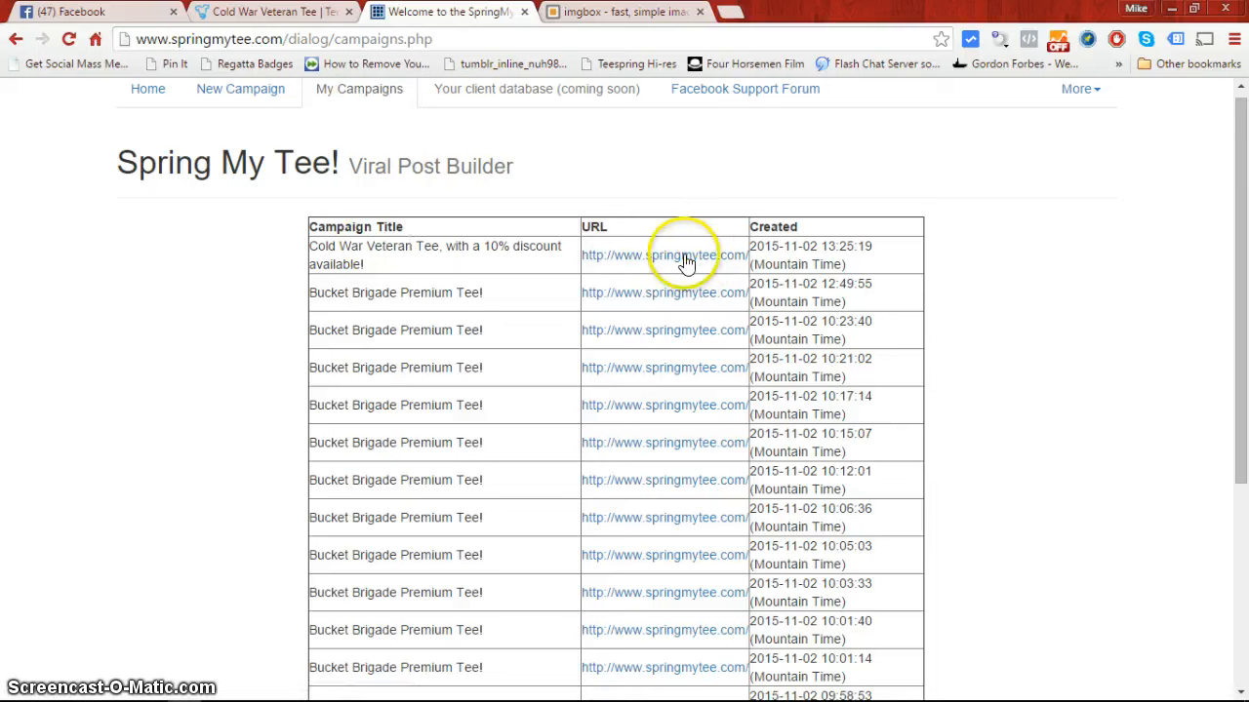
mouse_move(469, 271)
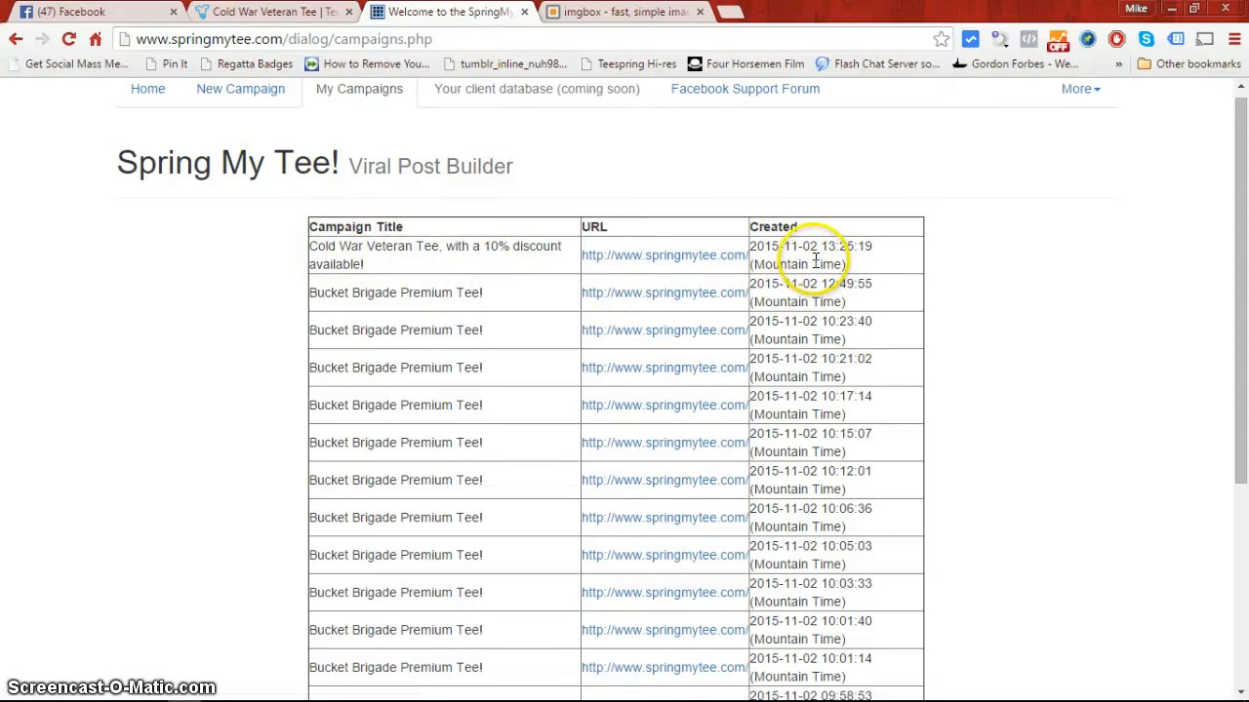
mouse_move(433, 96)
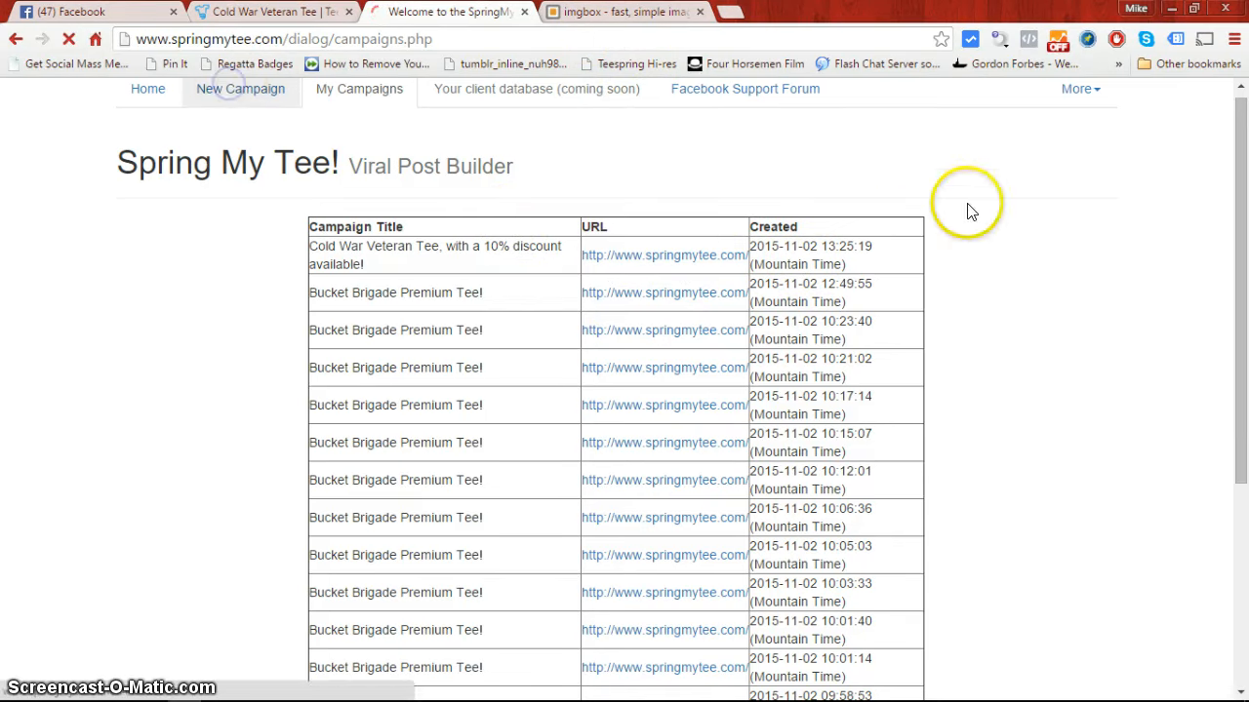
Return to the blank Post Builder campaign form
left_click(240, 90)
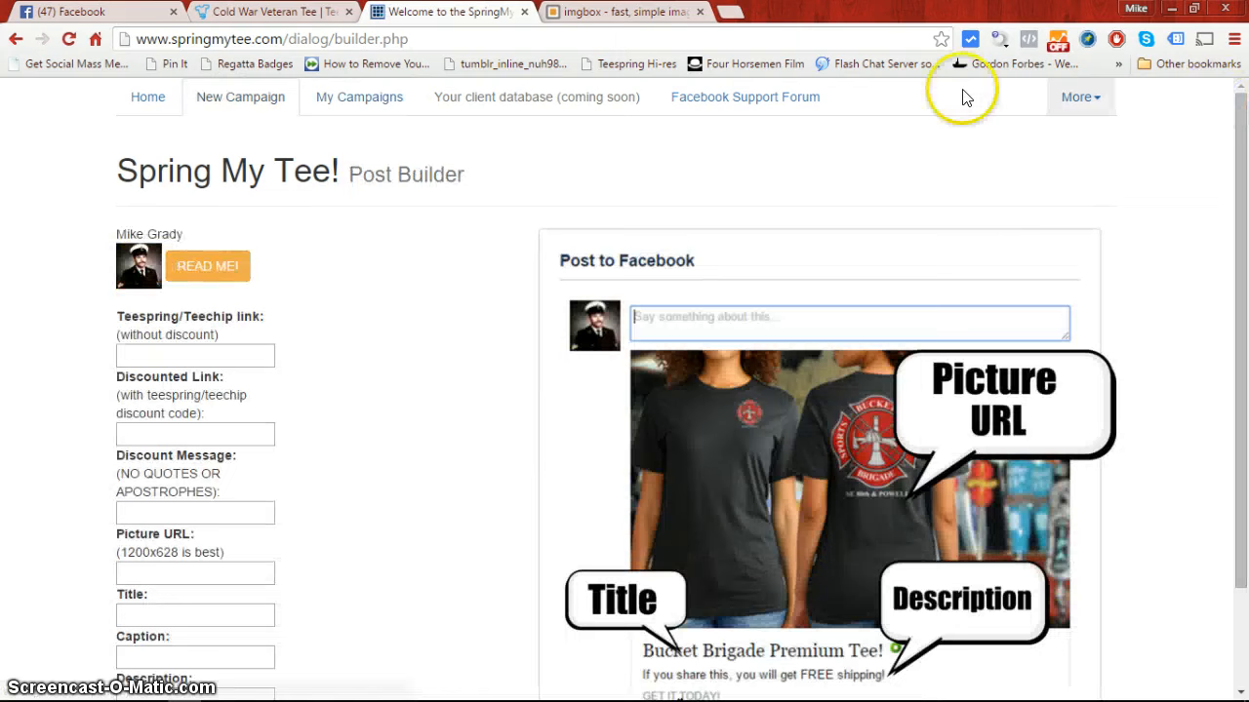
mouse_move(398, 300)
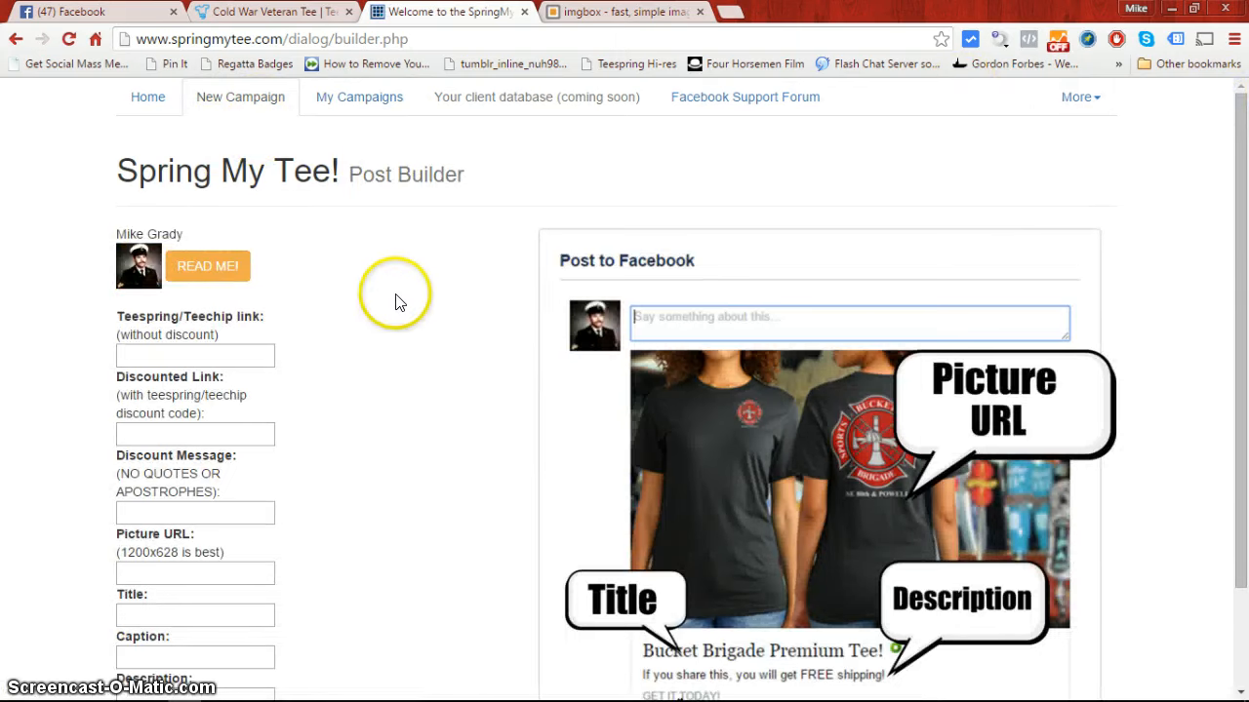
mouse_move(1239, 224)
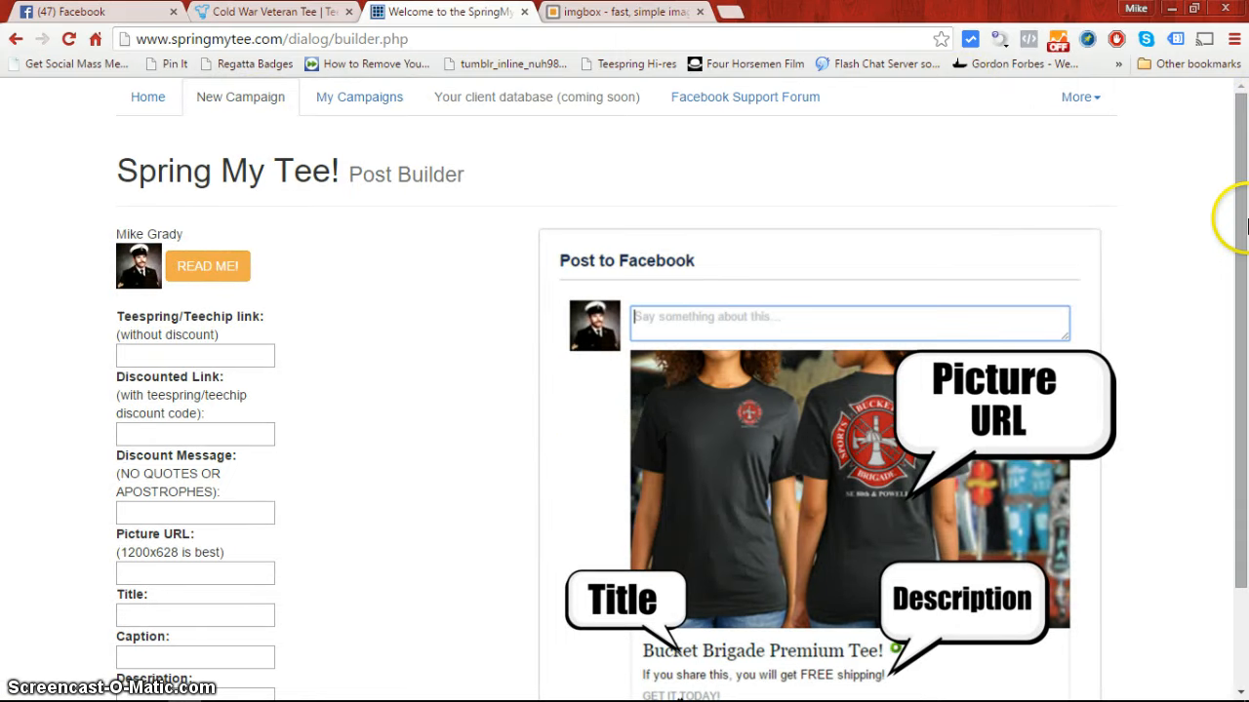
scroll("down", 3)
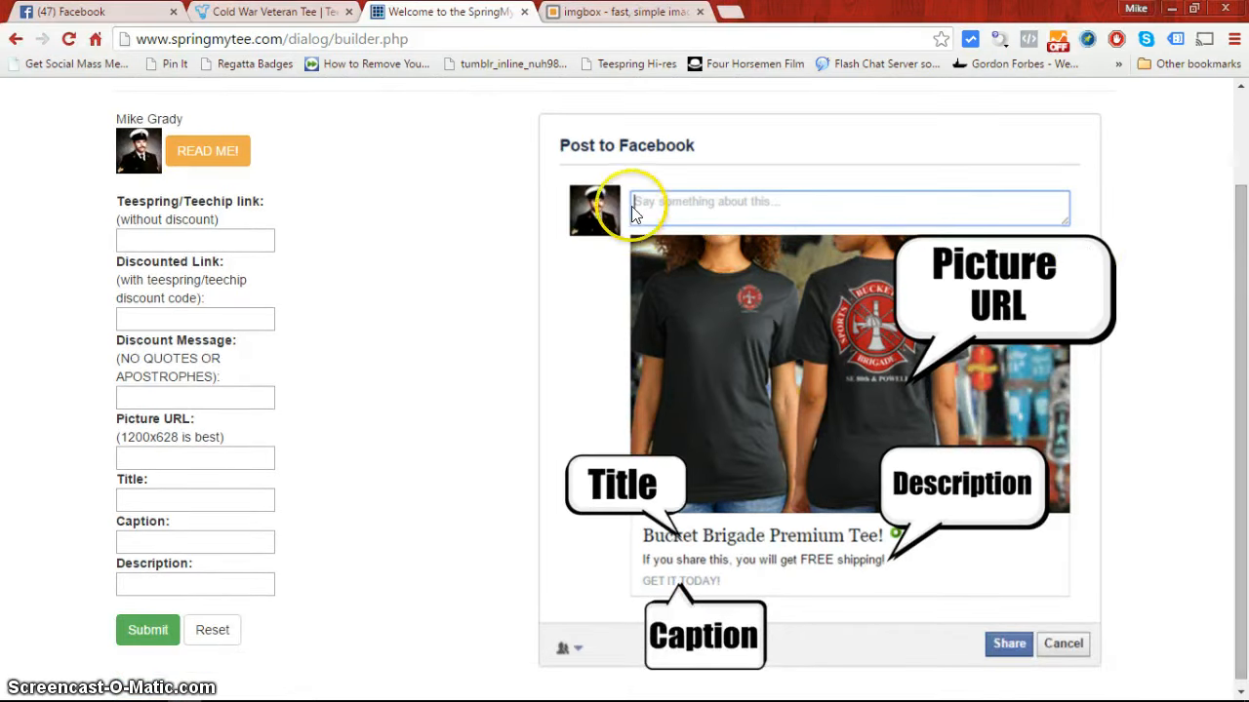
mouse_move(480, 266)
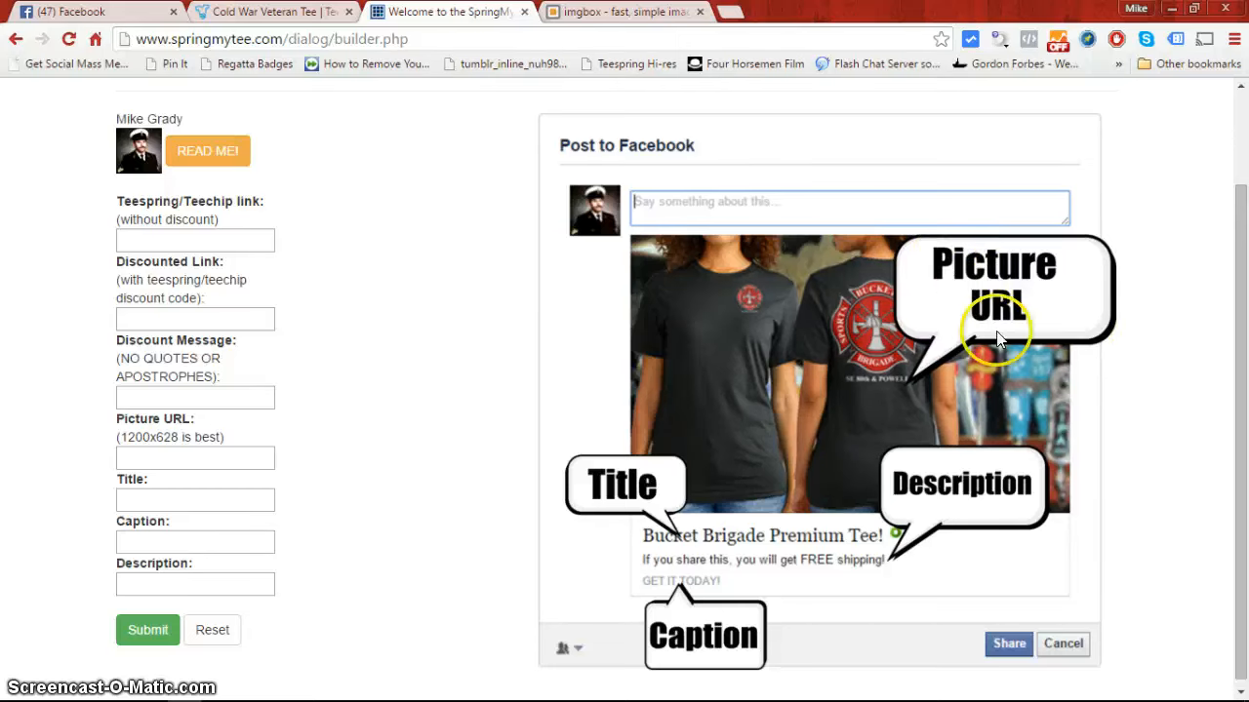
mouse_move(380, 324)
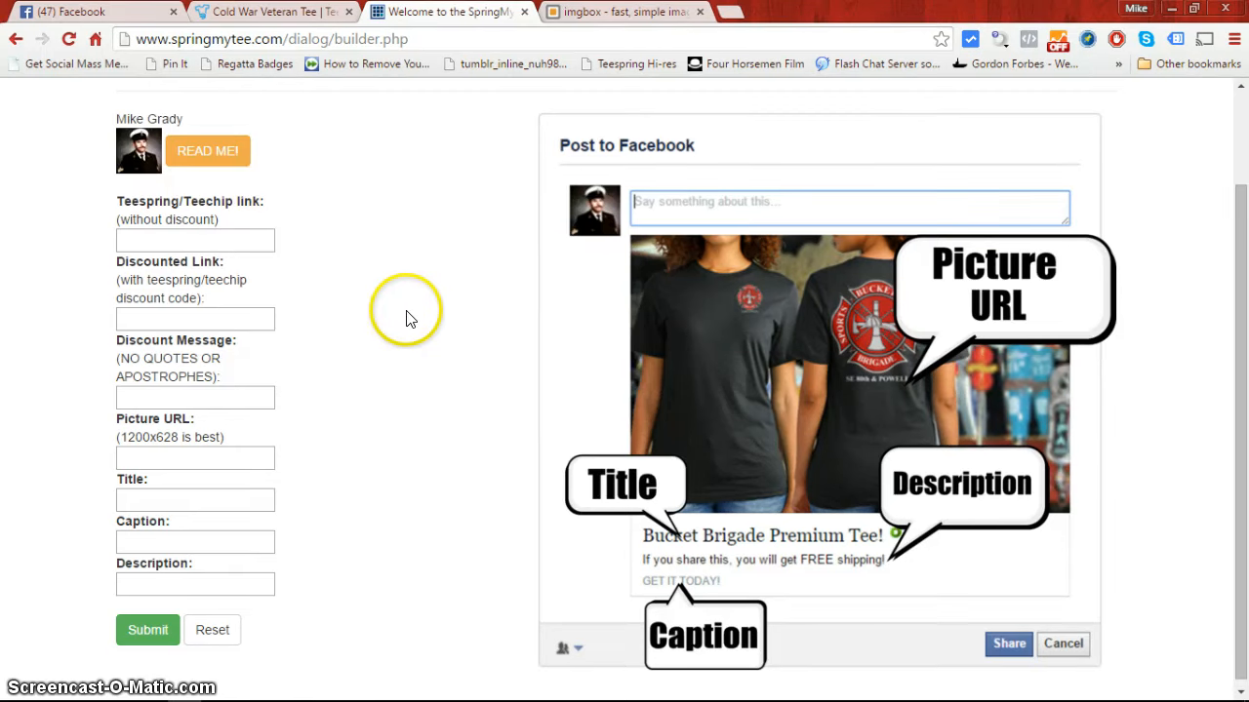
mouse_move(433, 296)
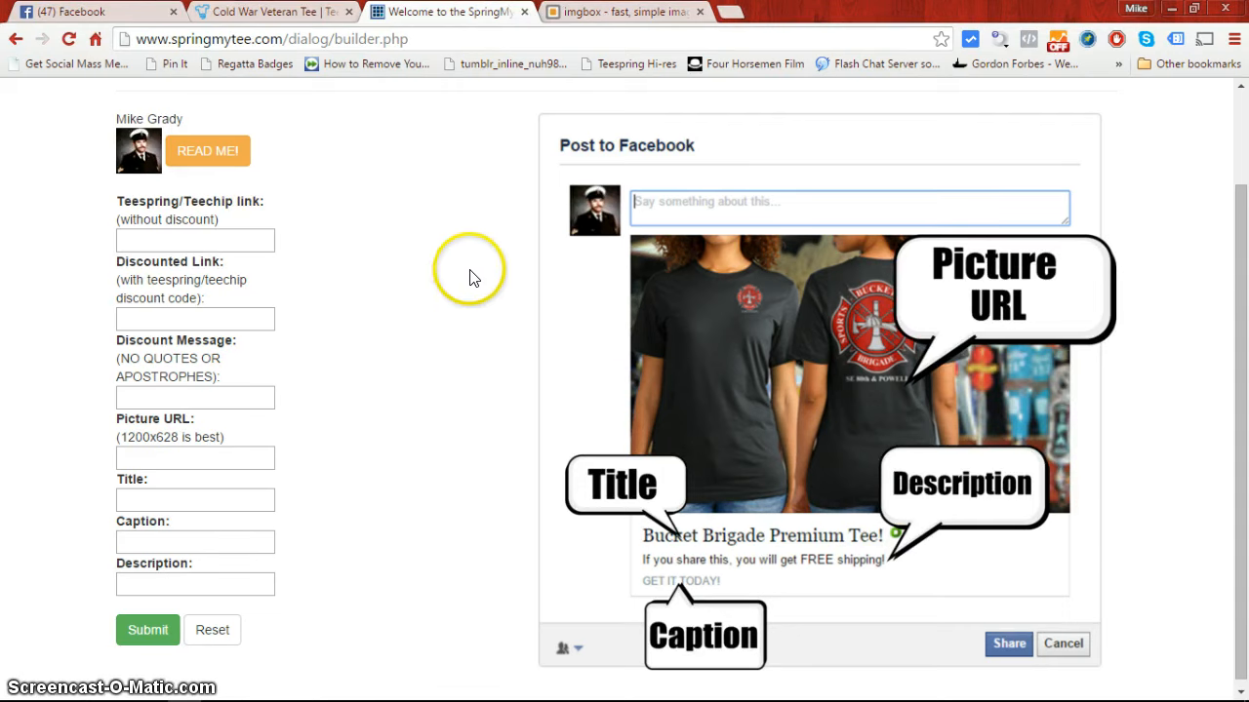
mouse_move(359, 297)
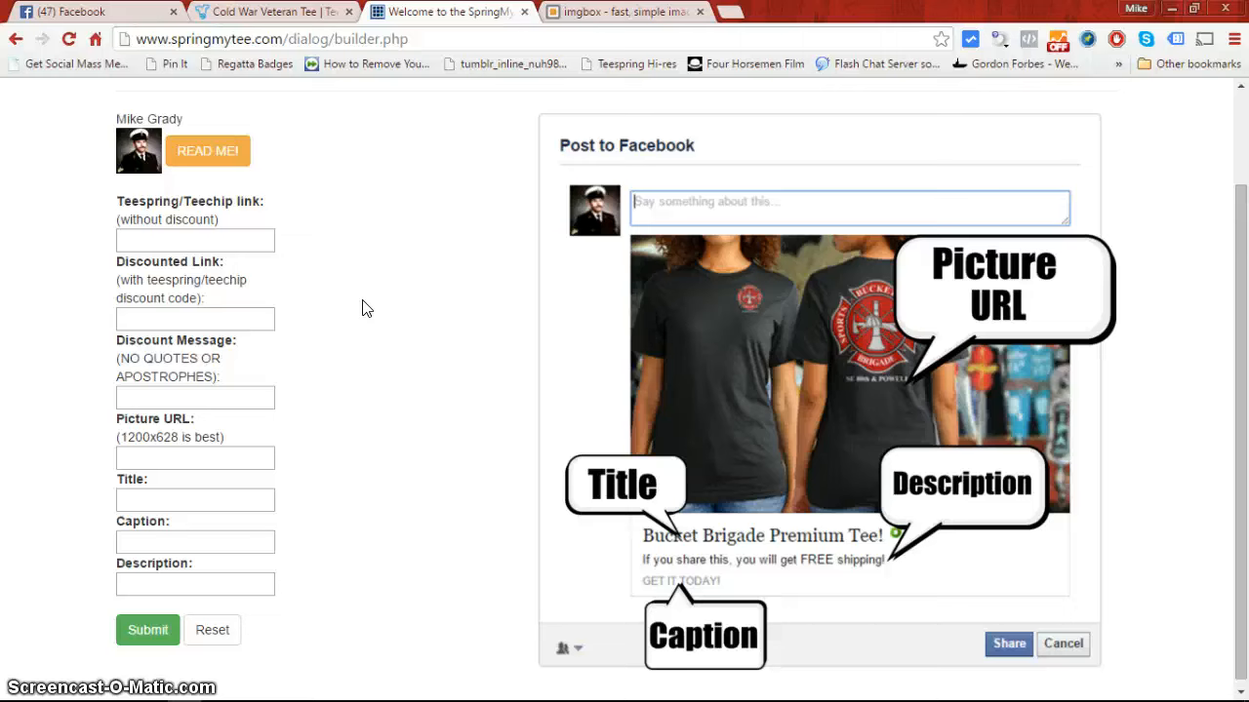
mouse_move(375, 296)
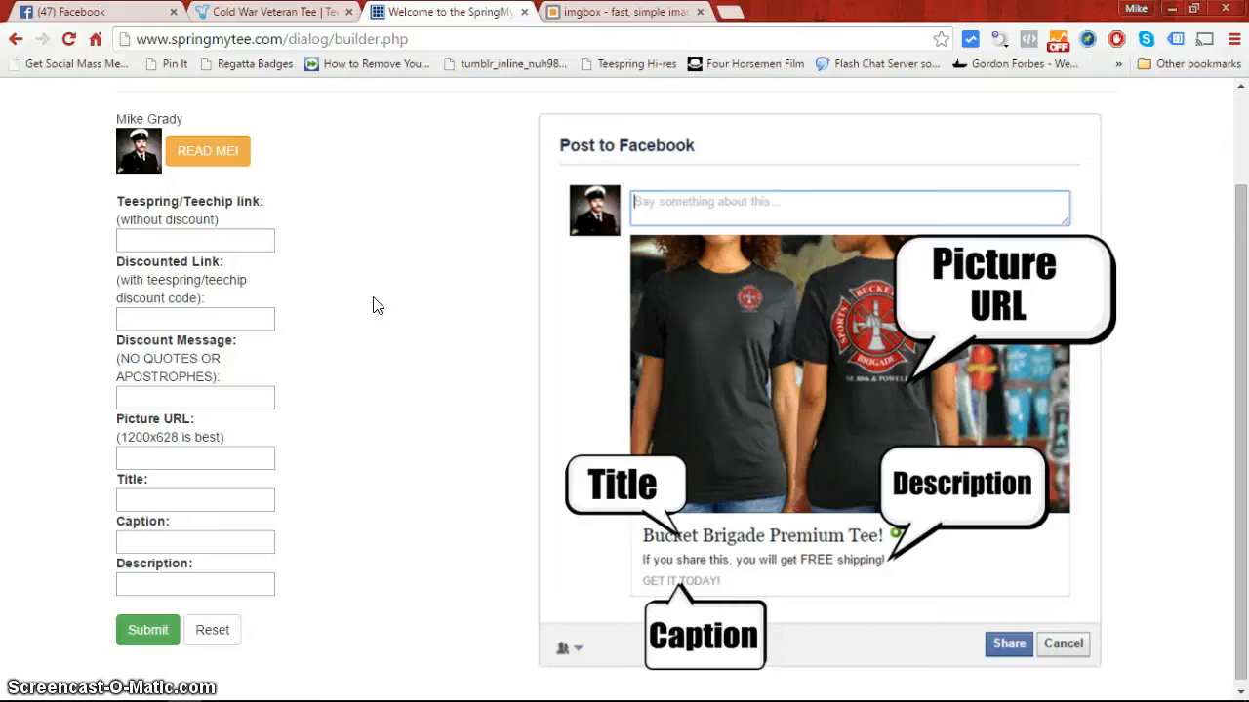
mouse_move(192, 156)
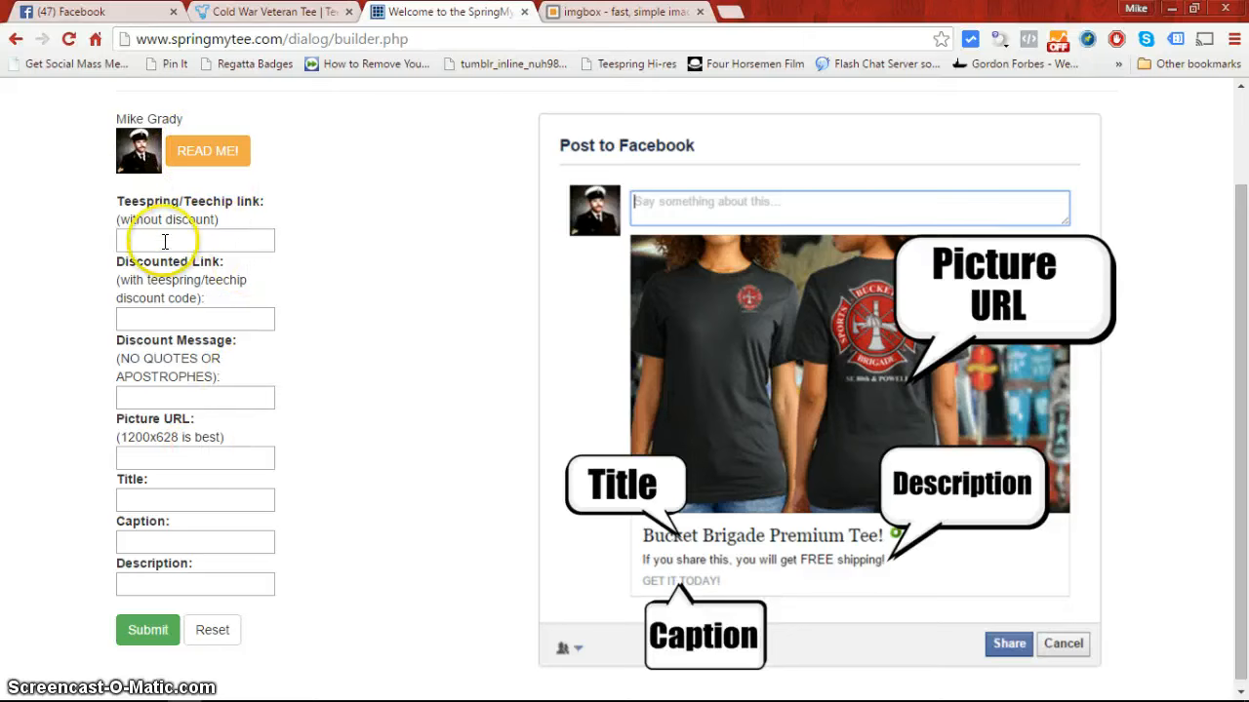
left_click(195, 240)
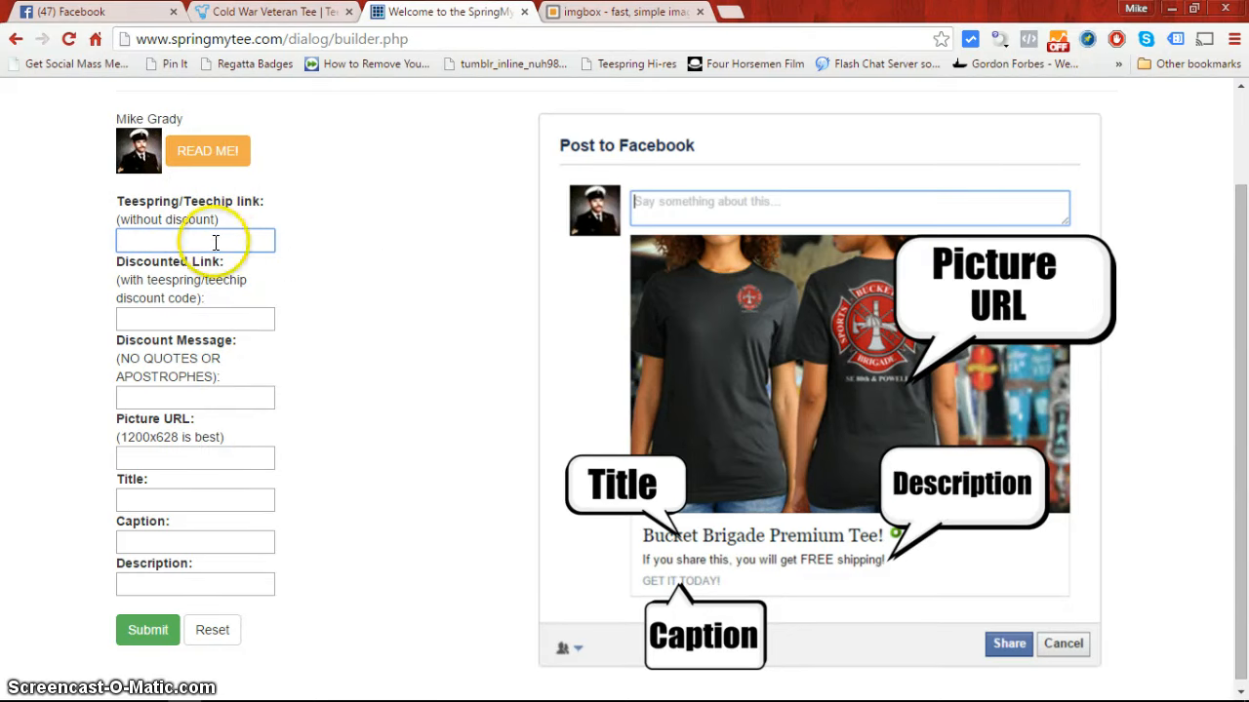
left_click(195, 240)
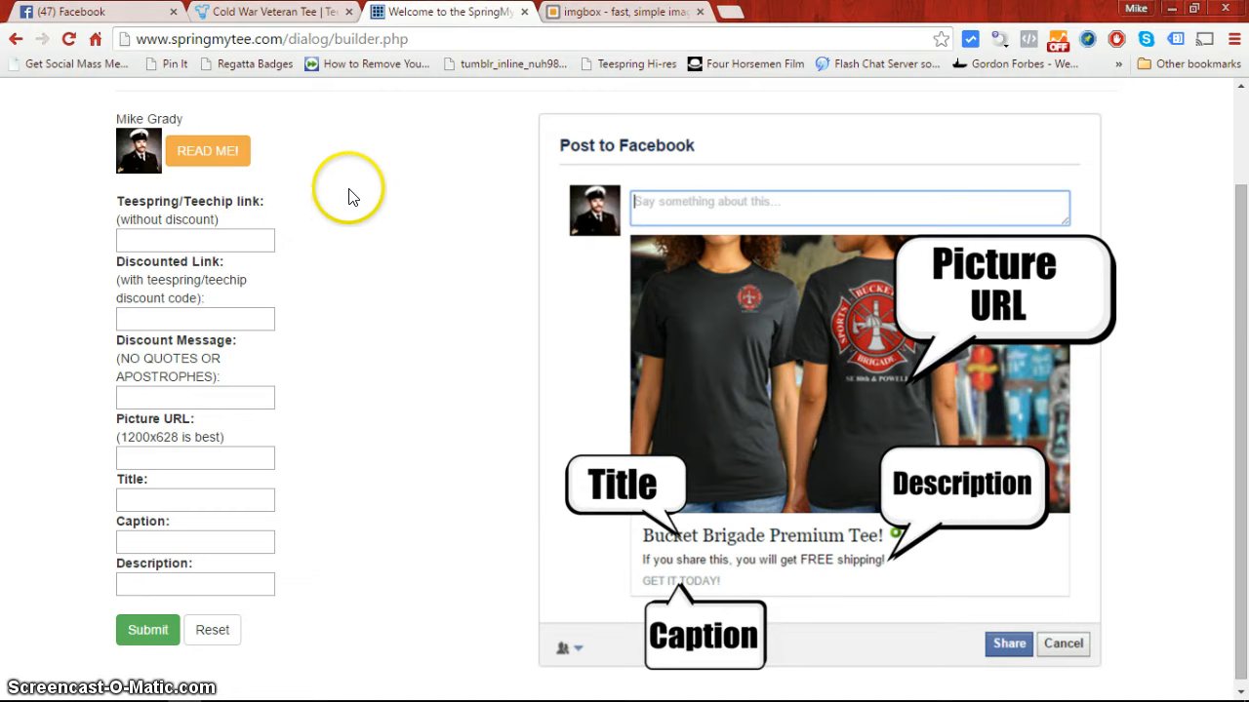
left_click(261, 12)
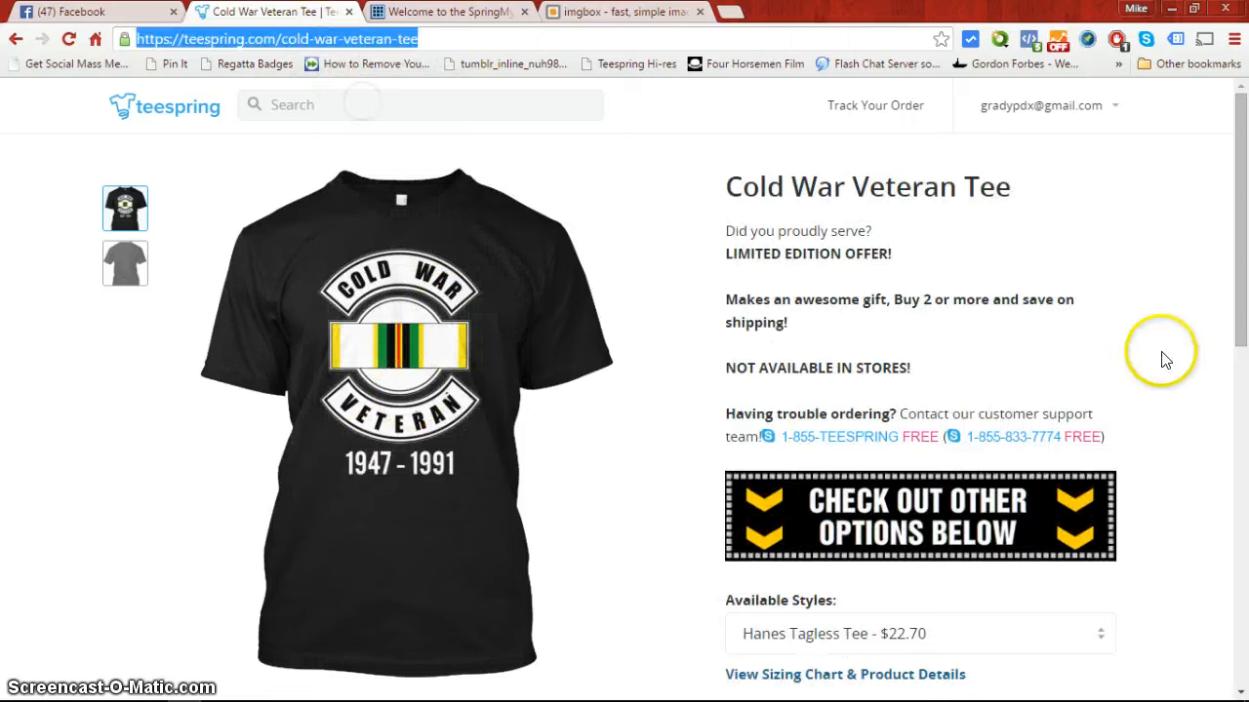
scroll("down", 3)
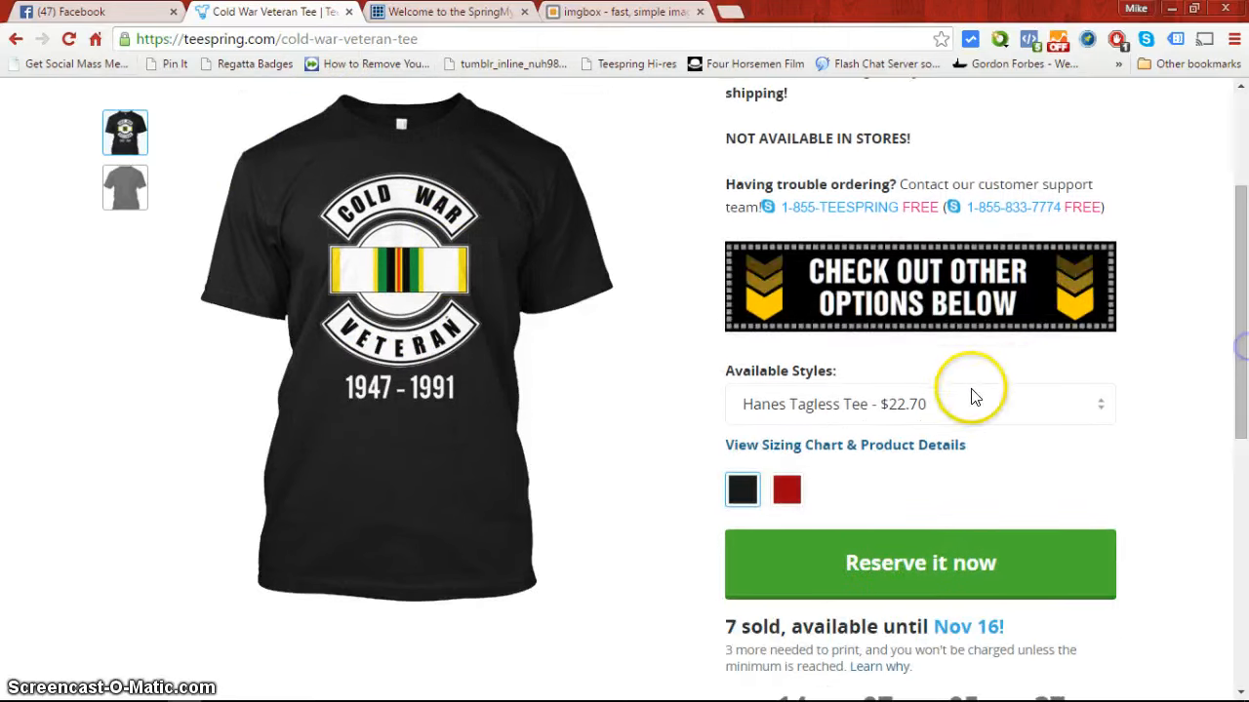
left_click(69, 12)
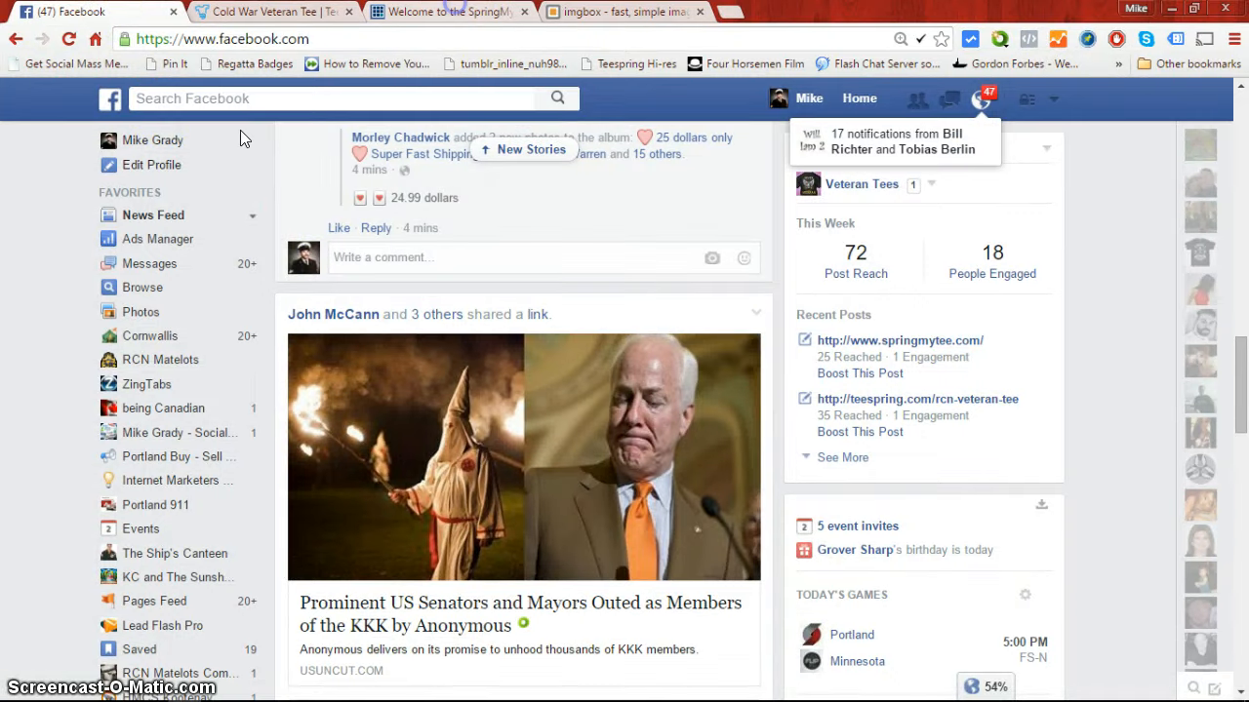
left_click(461, 12)
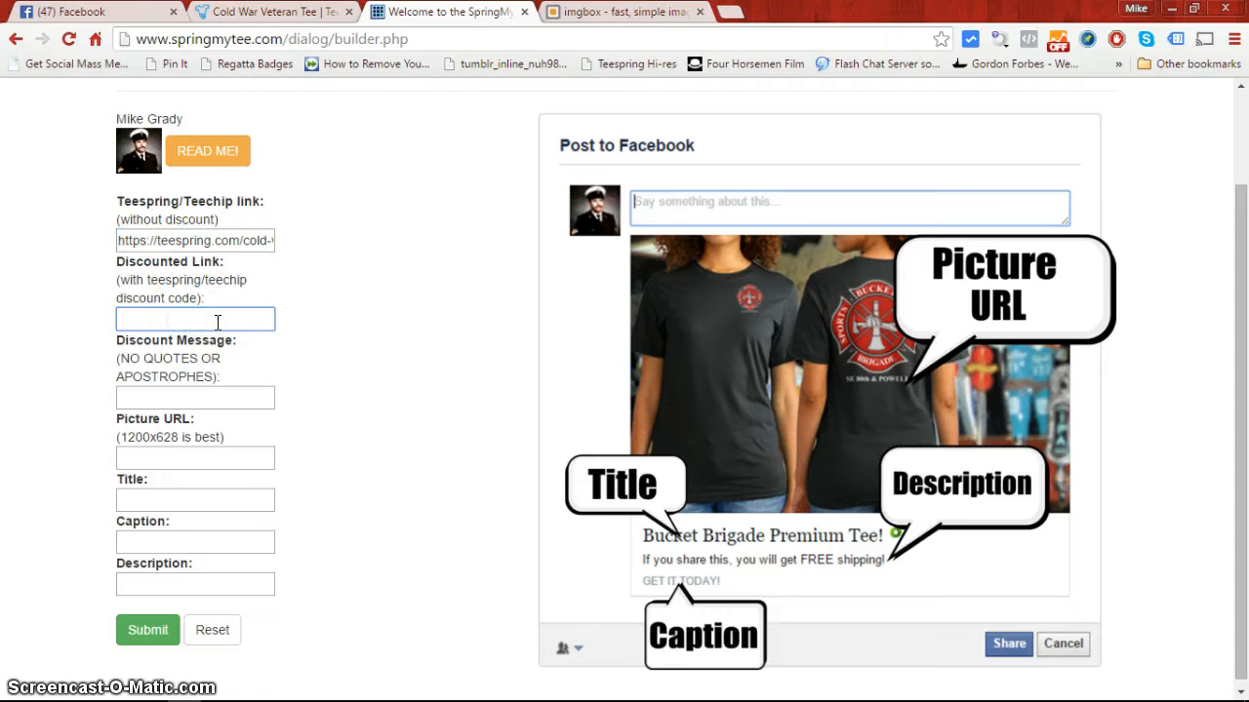
type("https://teespring.com/cold-war-veteran-tee?pr=10PER")
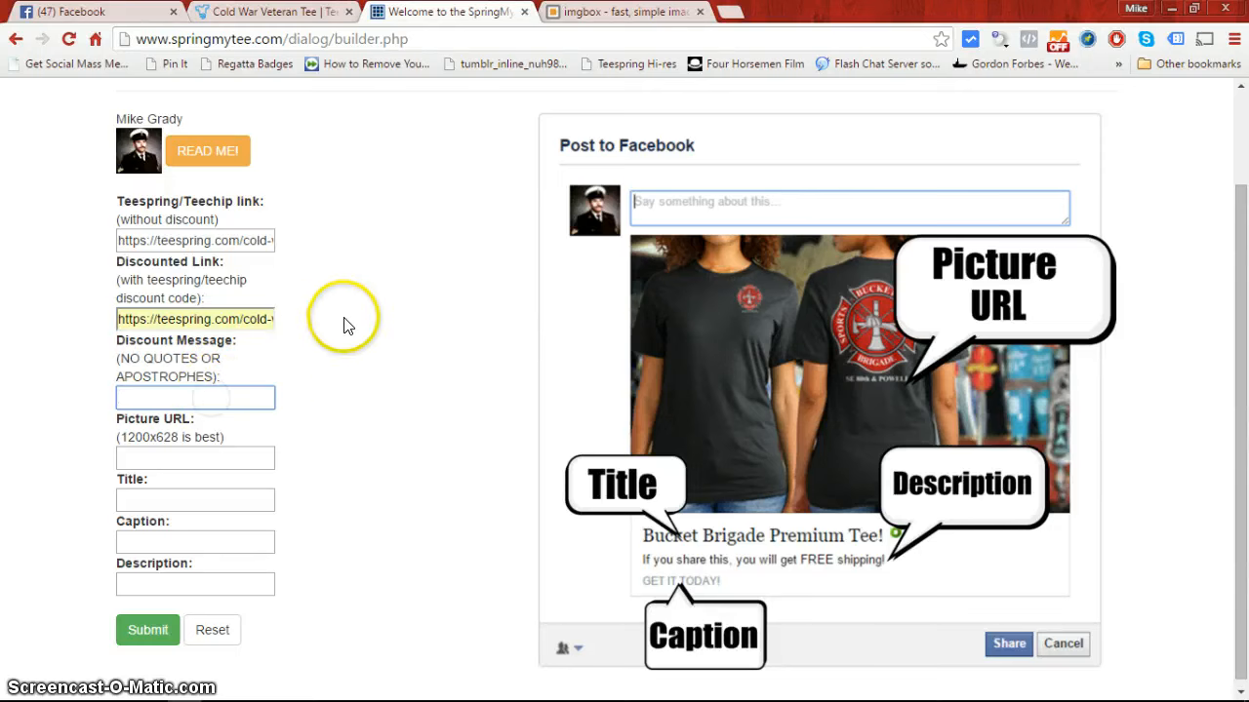
mouse_move(328, 328)
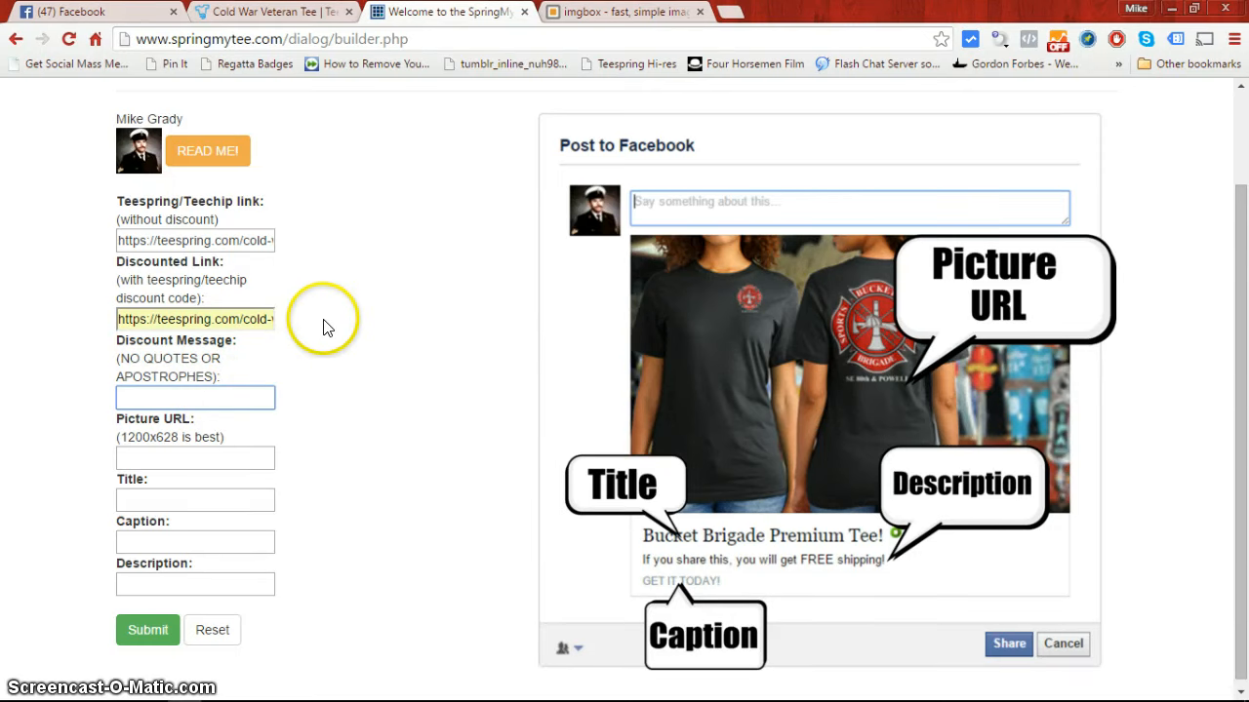
Set the discount message to '10% OFF For you ONLY!'
type("10")
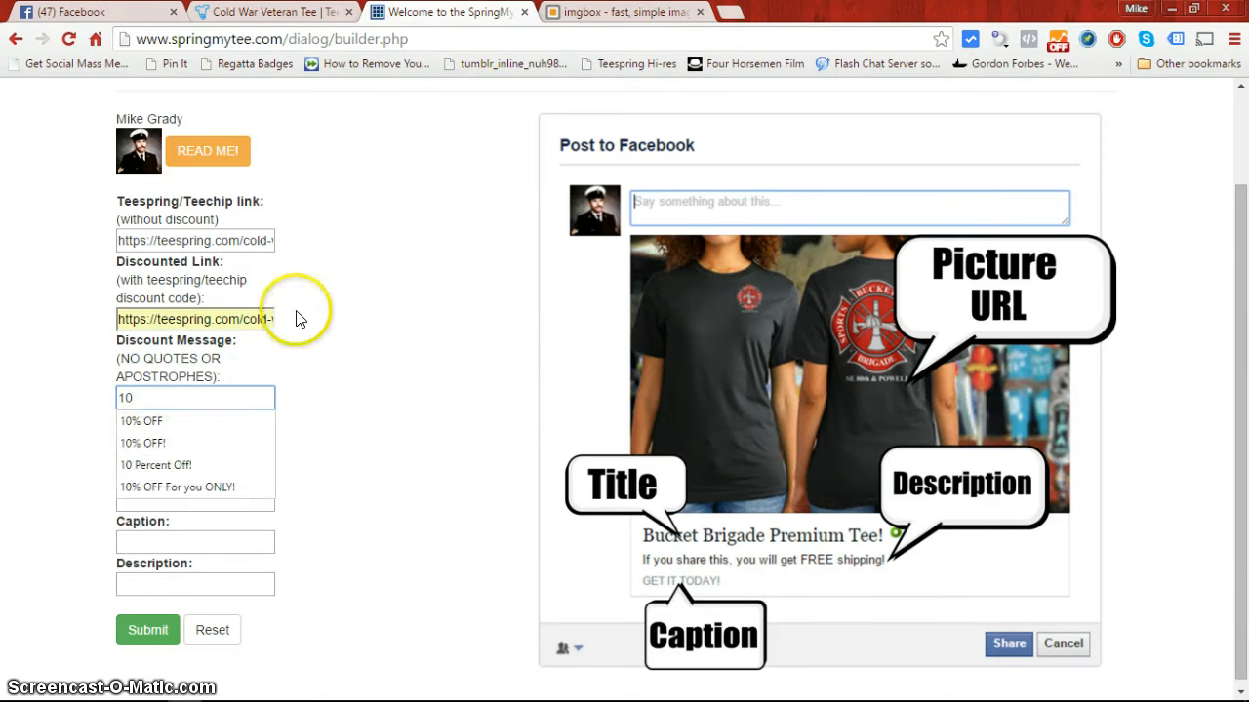
left_click(178, 488)
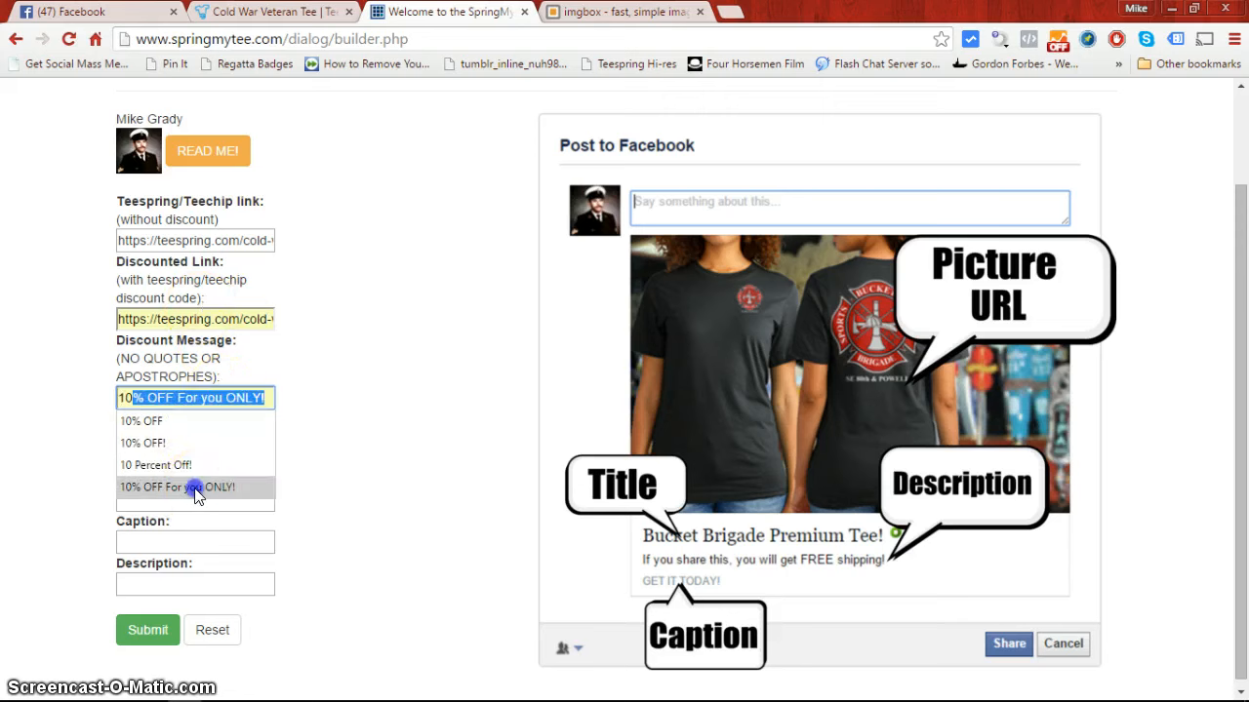
left_click(195, 488)
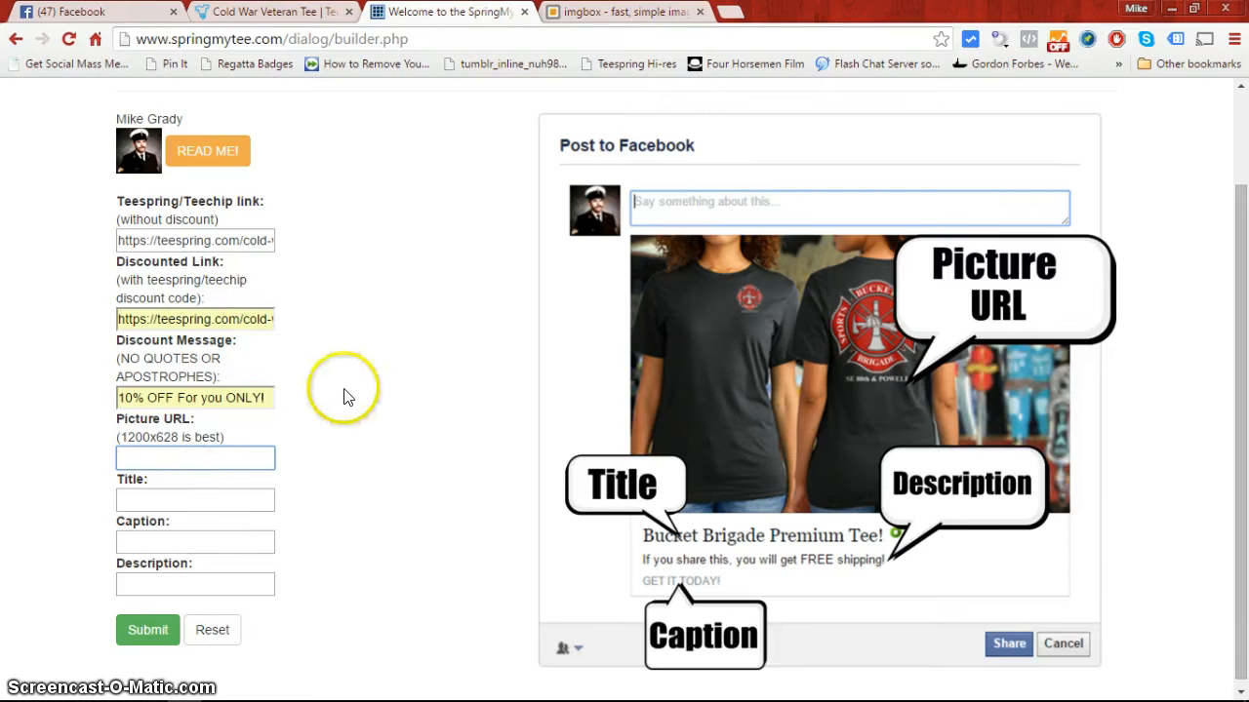
mouse_move(854, 316)
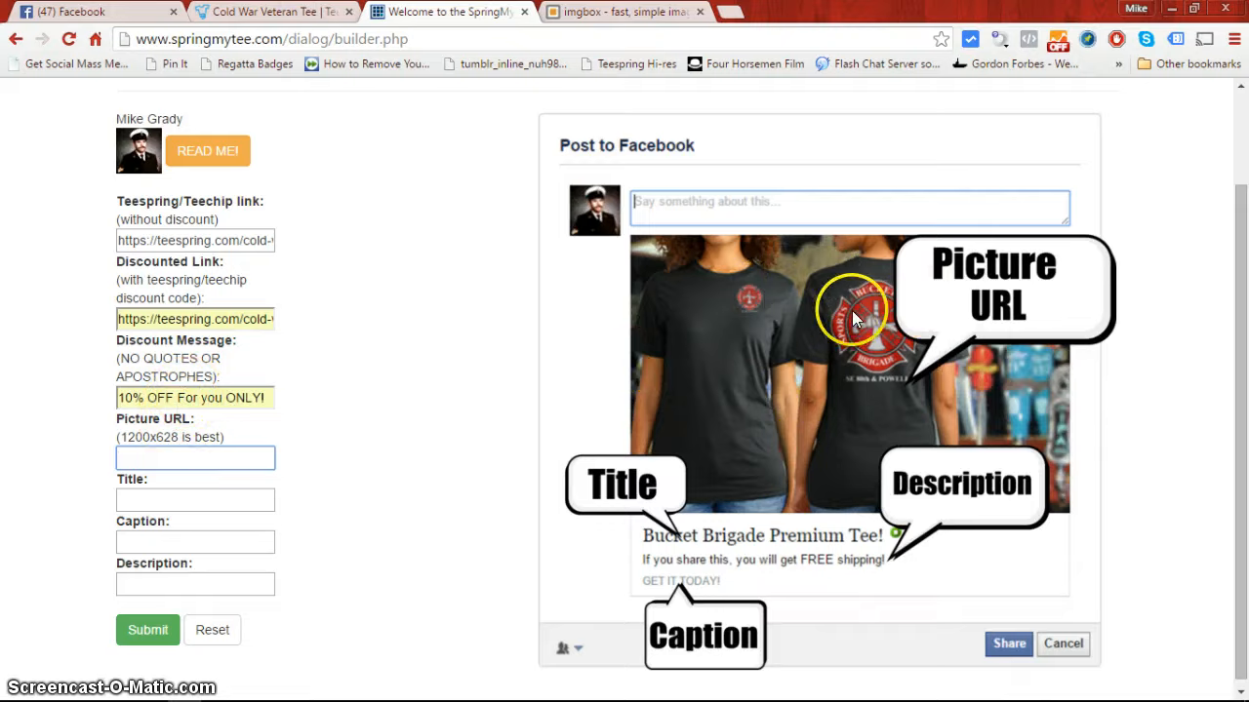
Grab the full-size imgbox shirt image URL and fill it into Picture URL
left_click(609, 12)
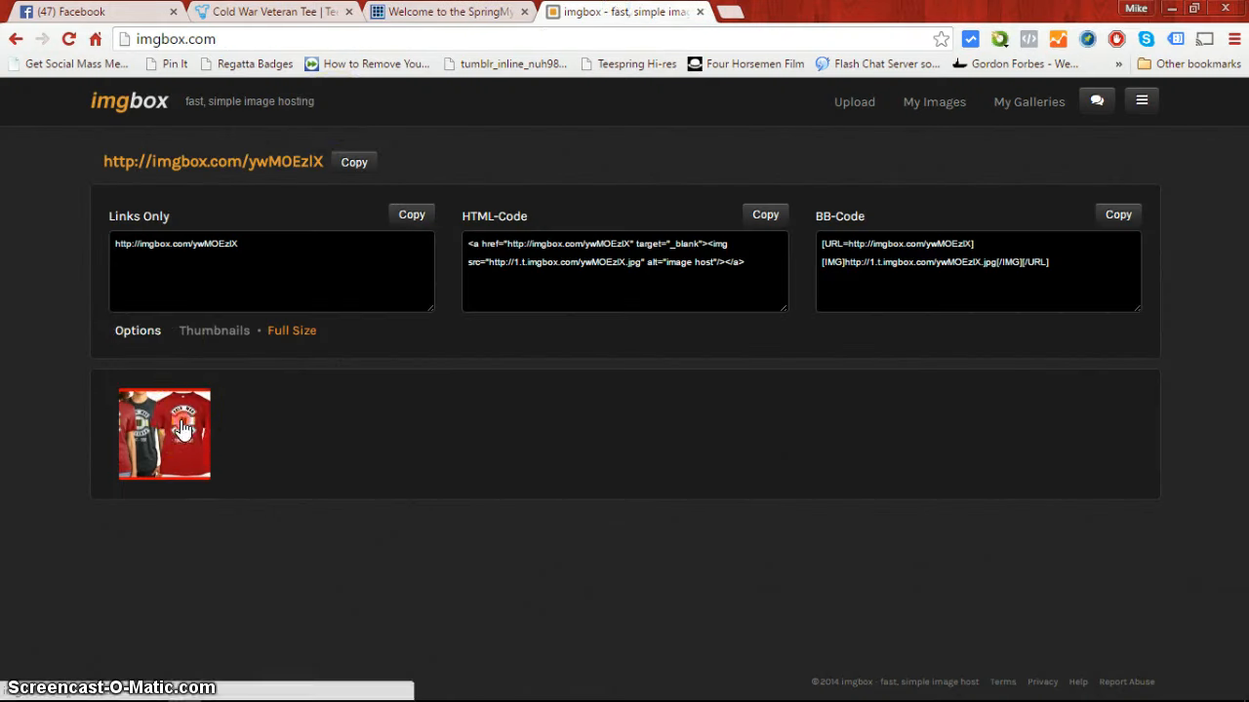
left_click(183, 433)
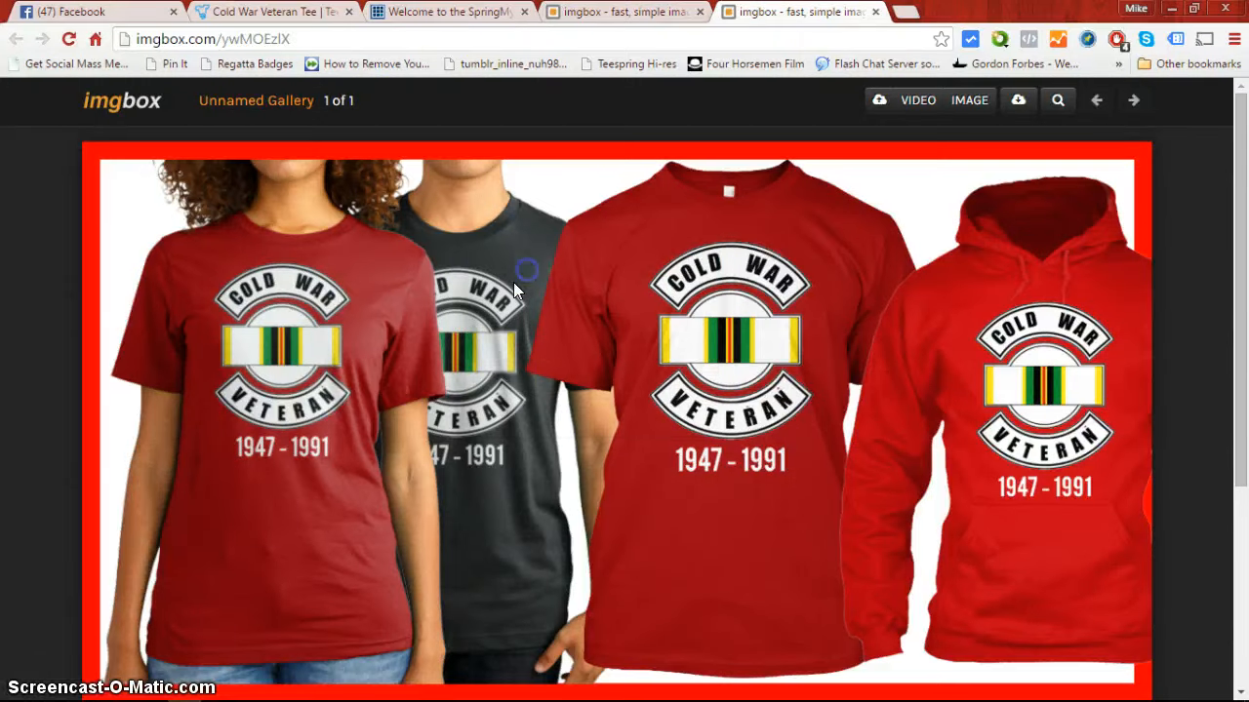
left_click(68, 16)
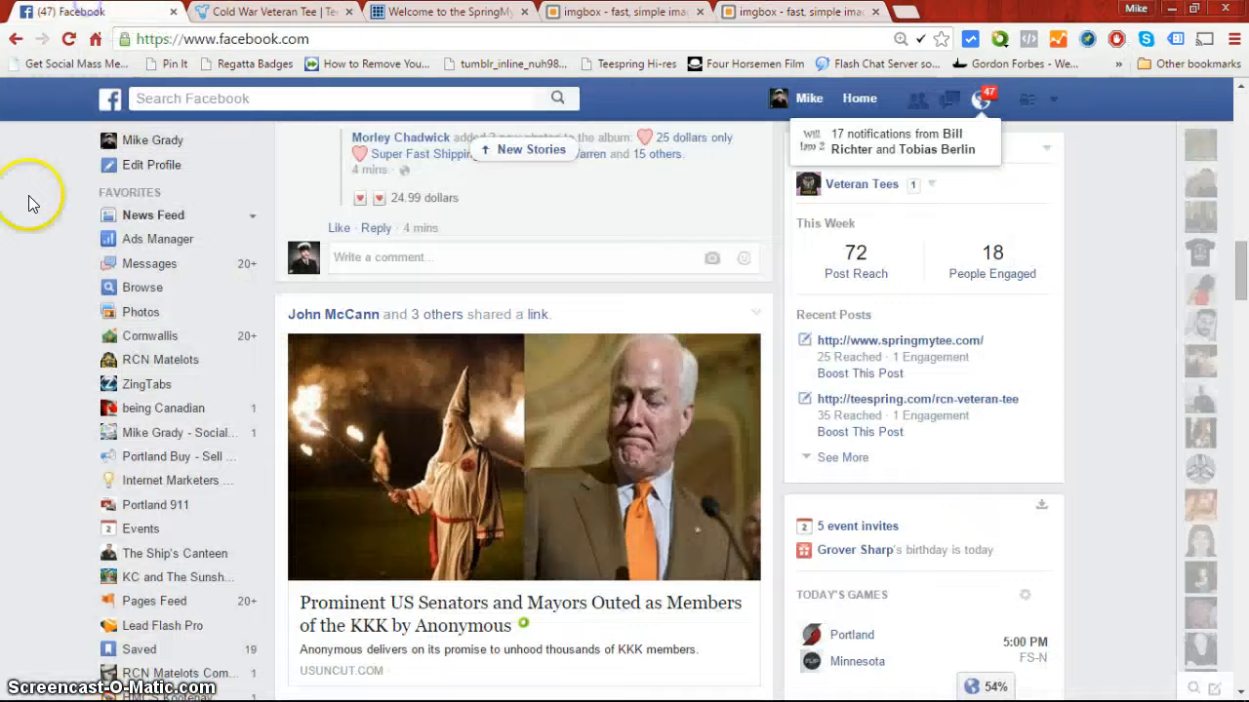
left_click(473, 13)
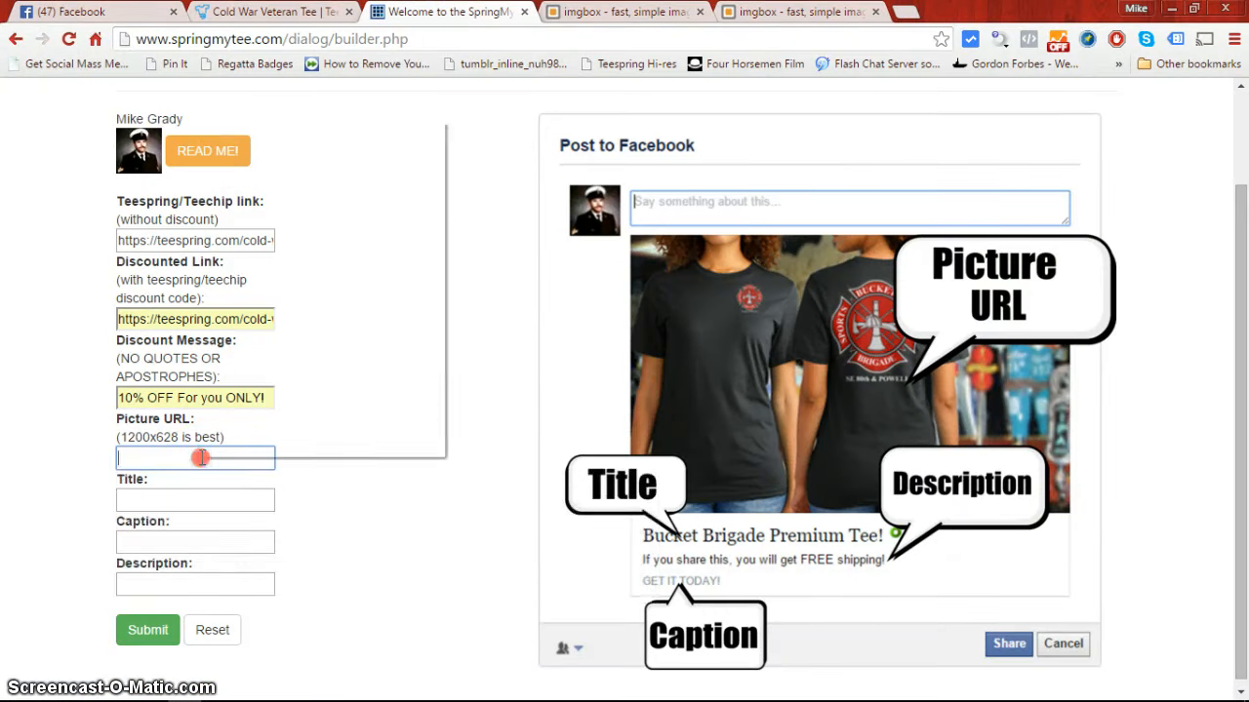
type("ngbox.com/ywMOEzlX.png")
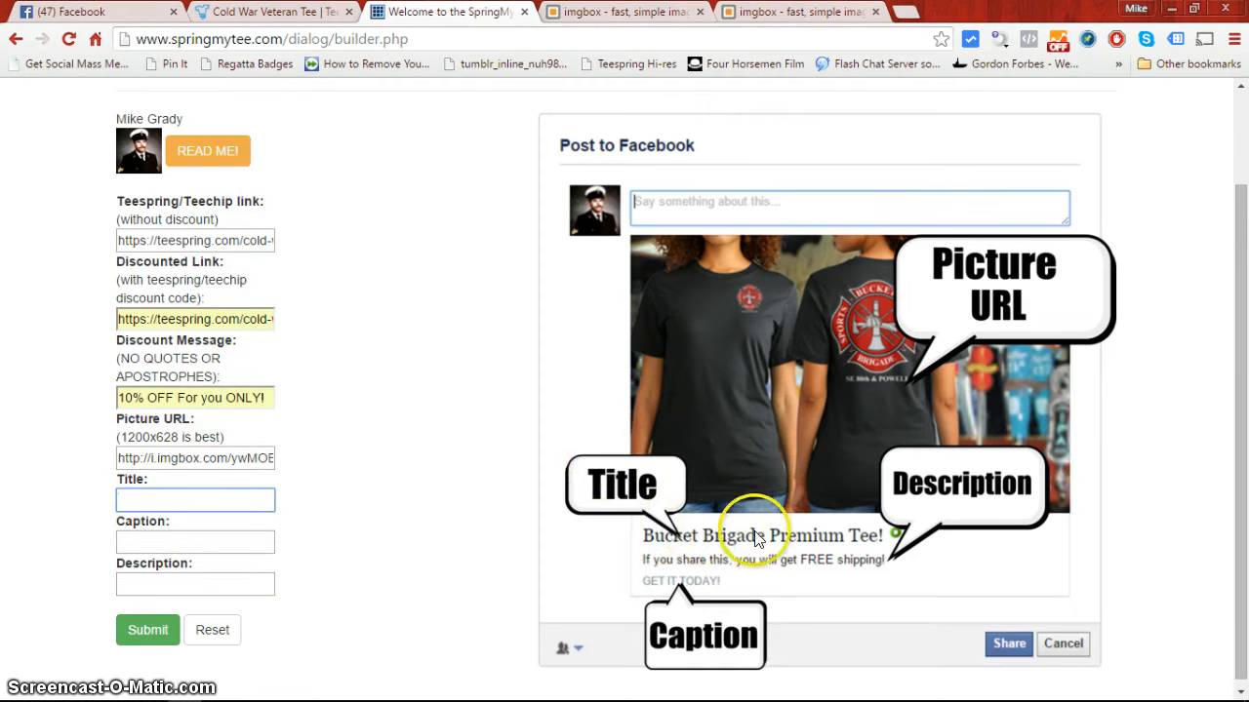
Fill the Cold War Veteran Tee title, caption and description, then submit the post details
left_click(194, 500)
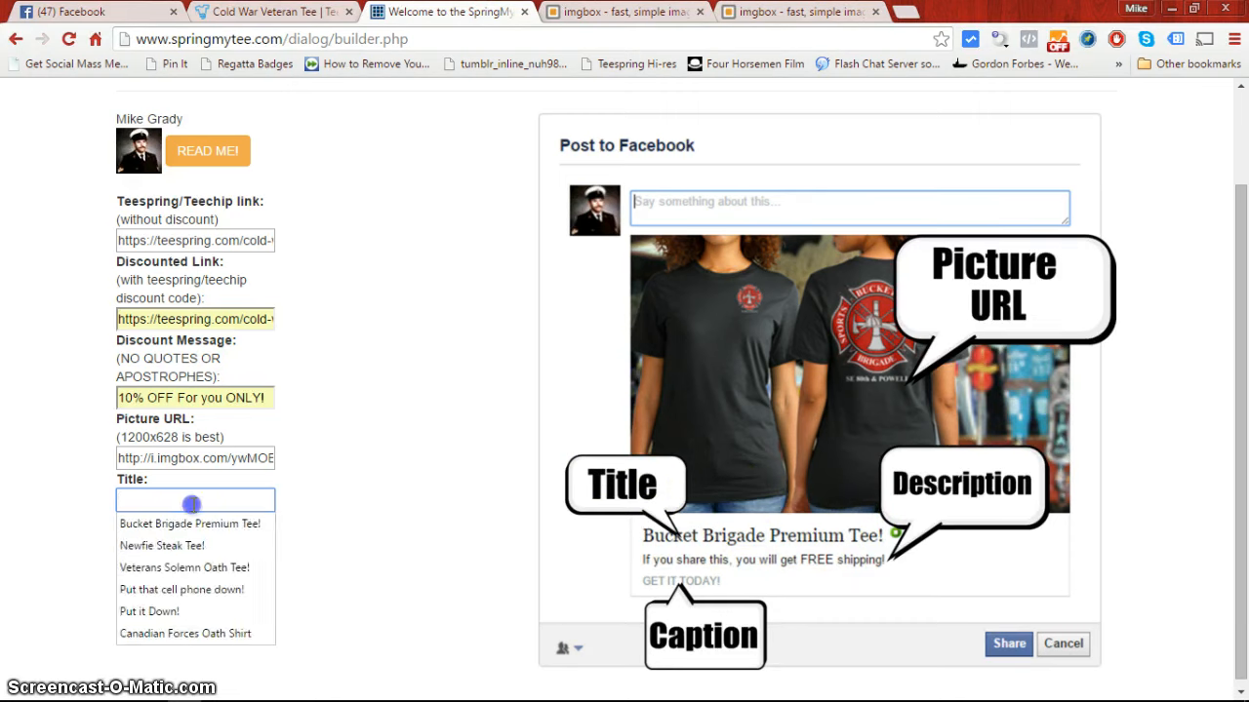
type("c")
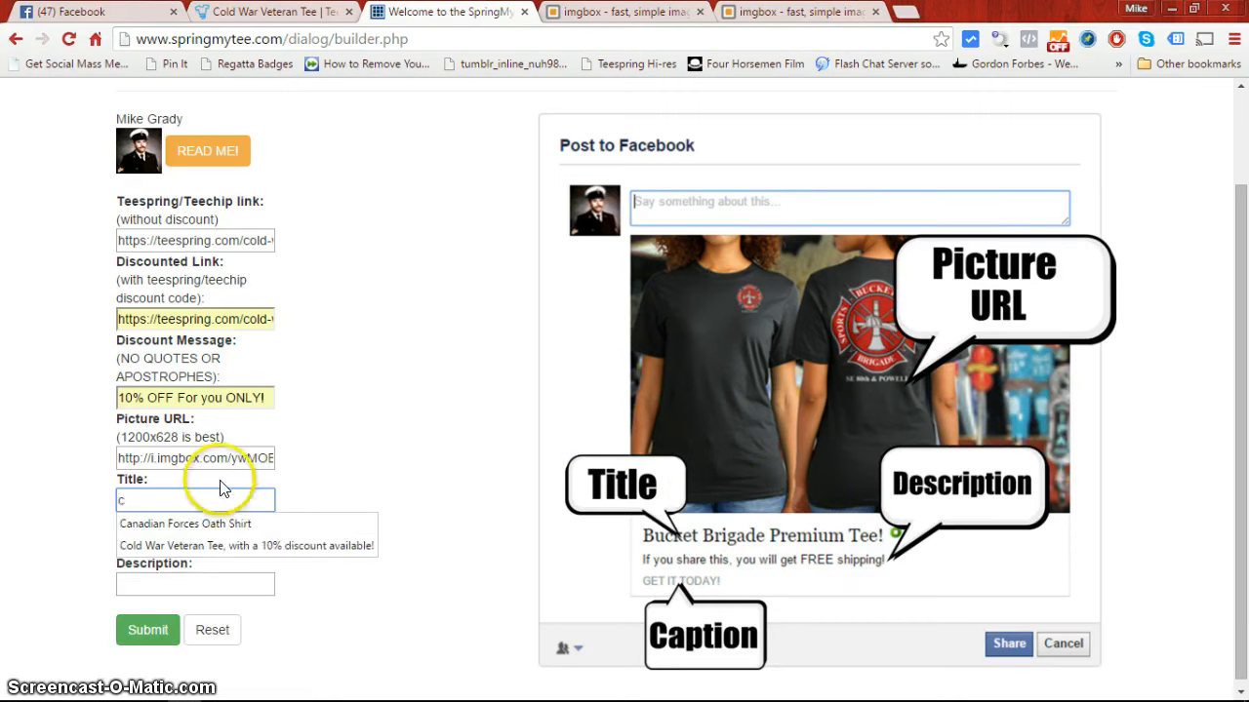
left_click(246, 547)
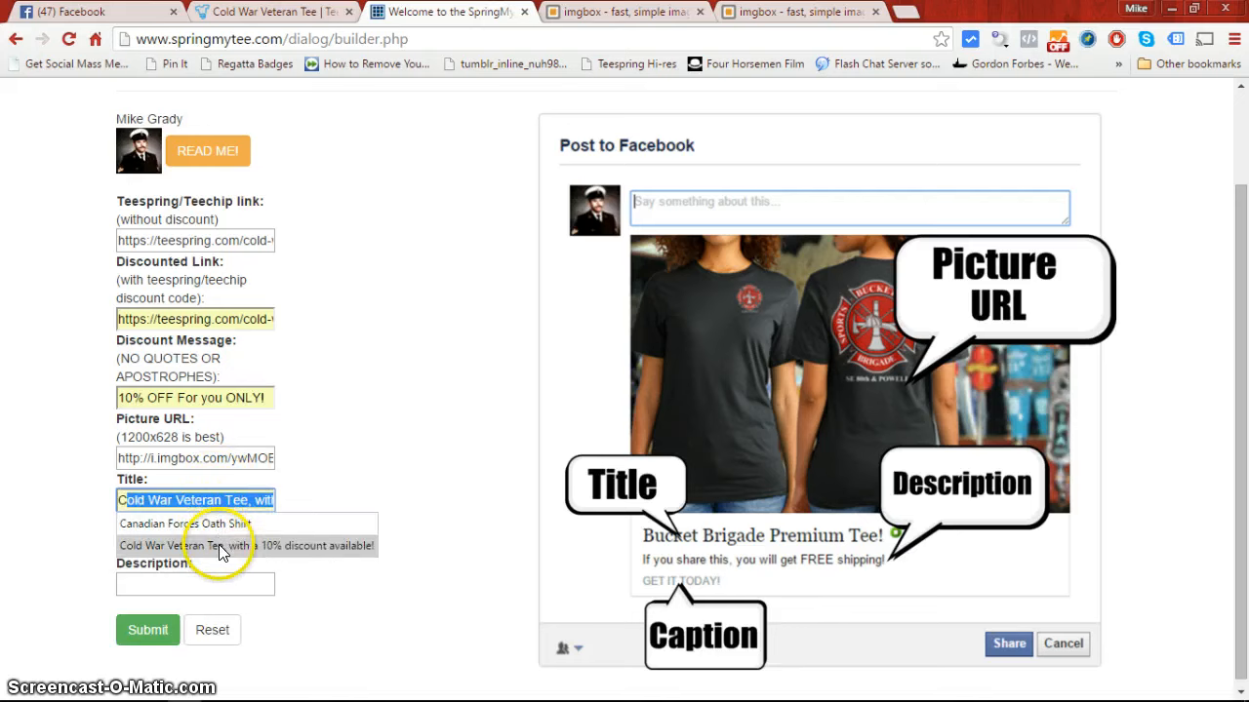
left_click(195, 543)
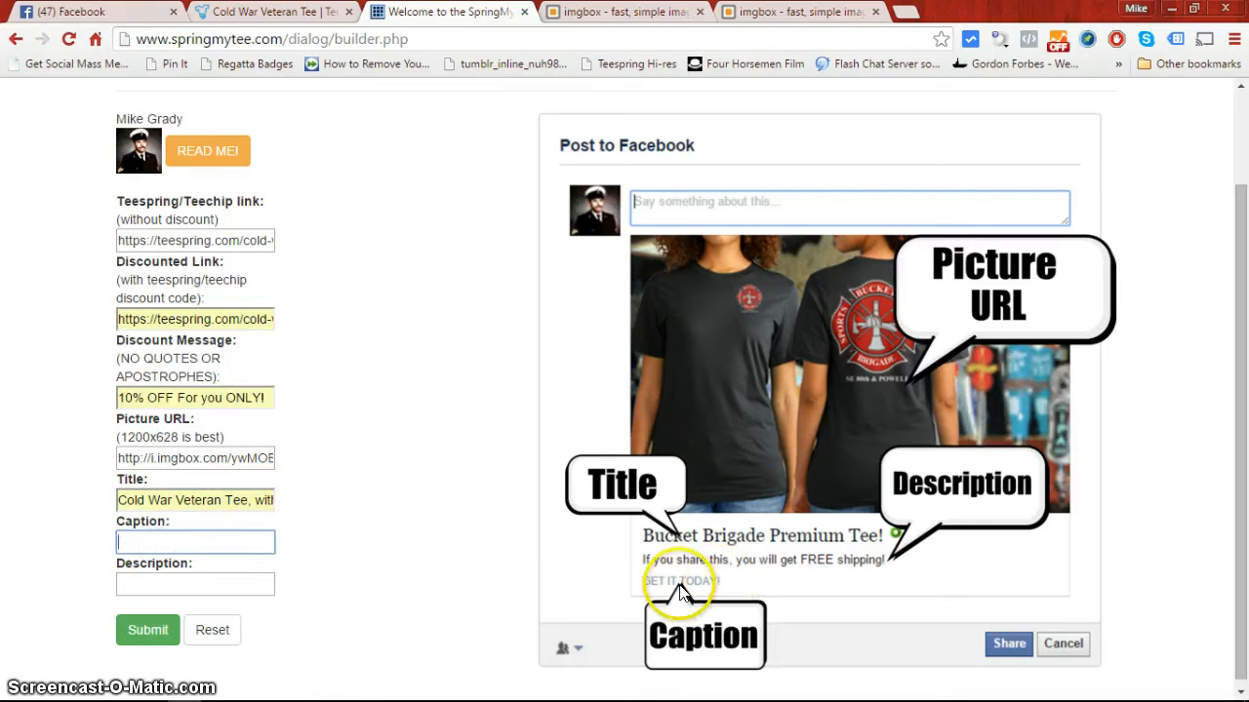
left_click(195, 543)
type("Go ahead! Get it today!")
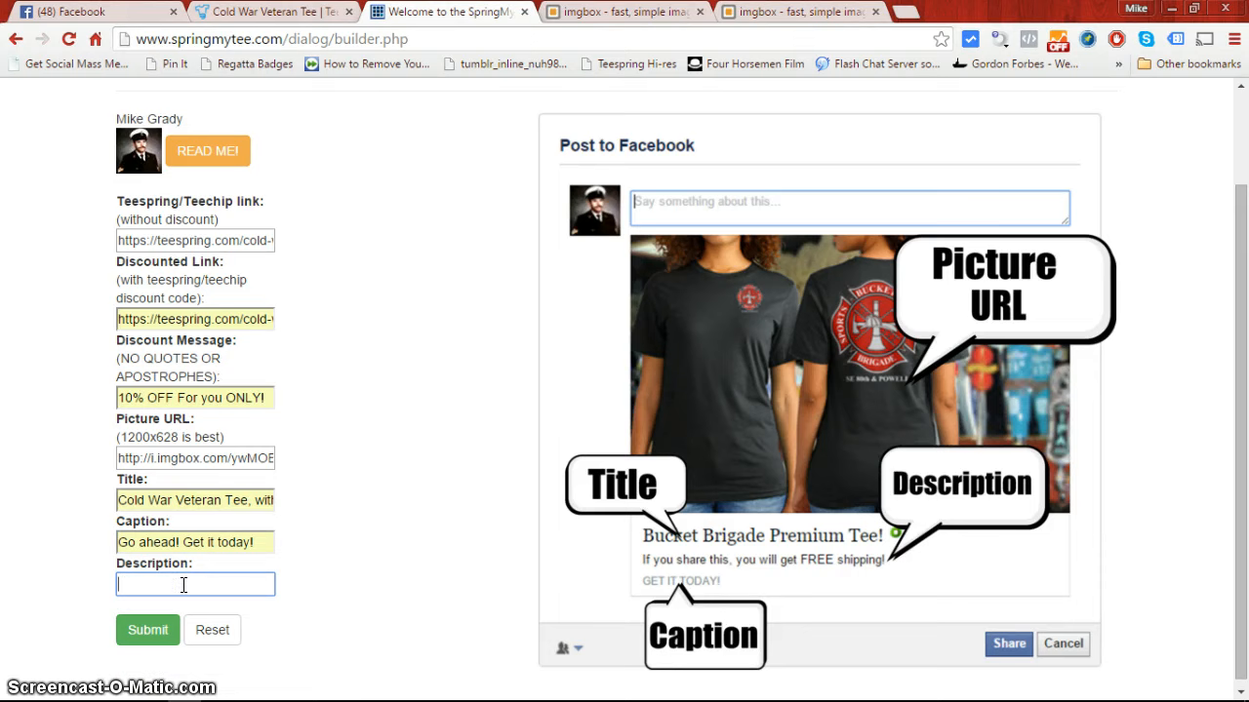
mouse_move(351, 465)
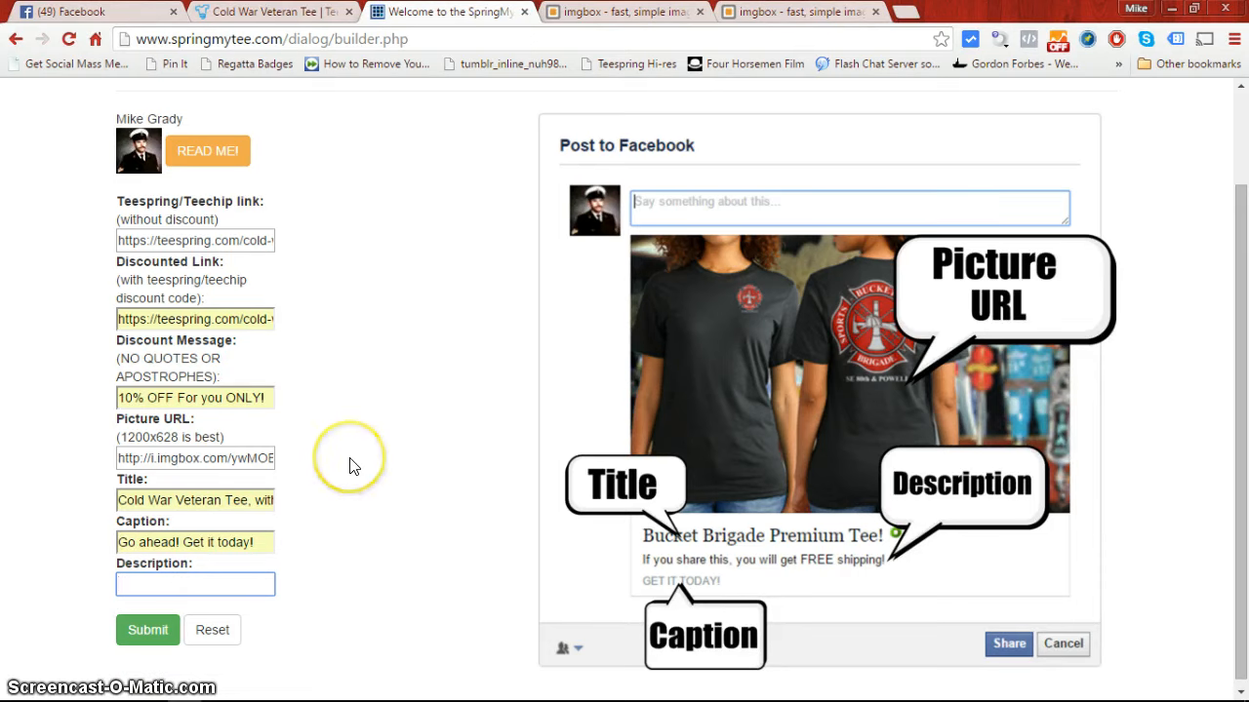
type("c")
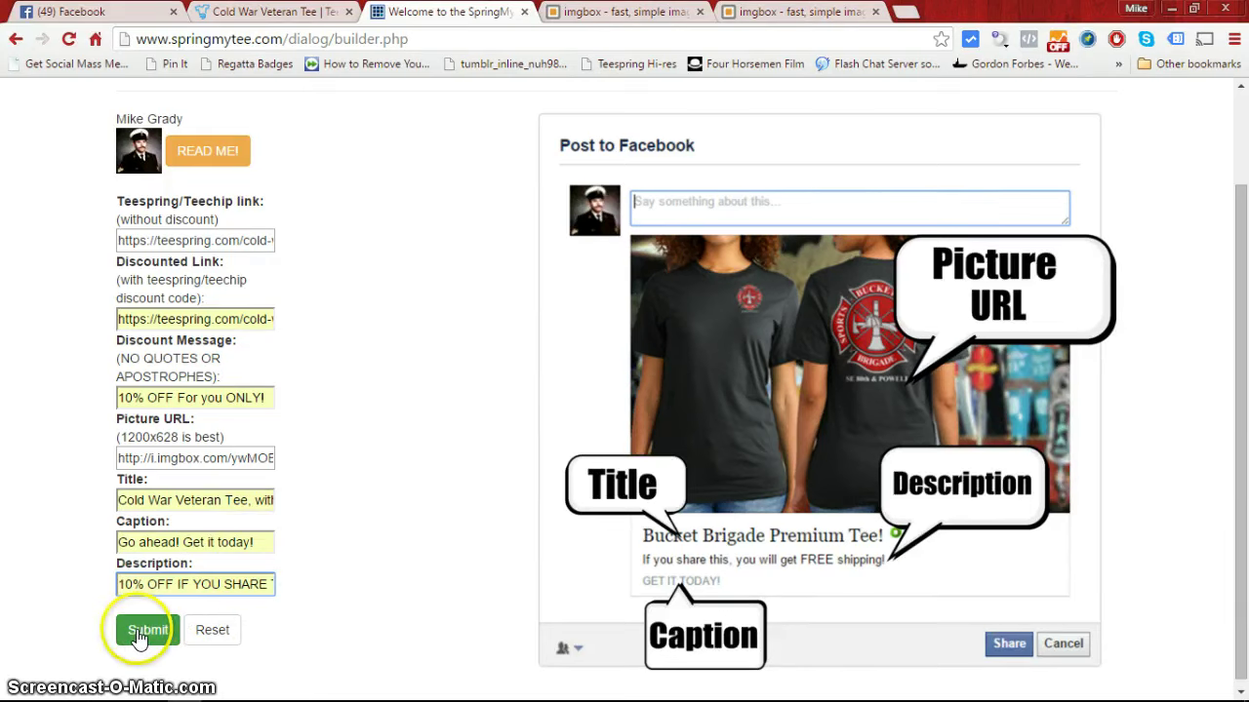
left_click(144, 633)
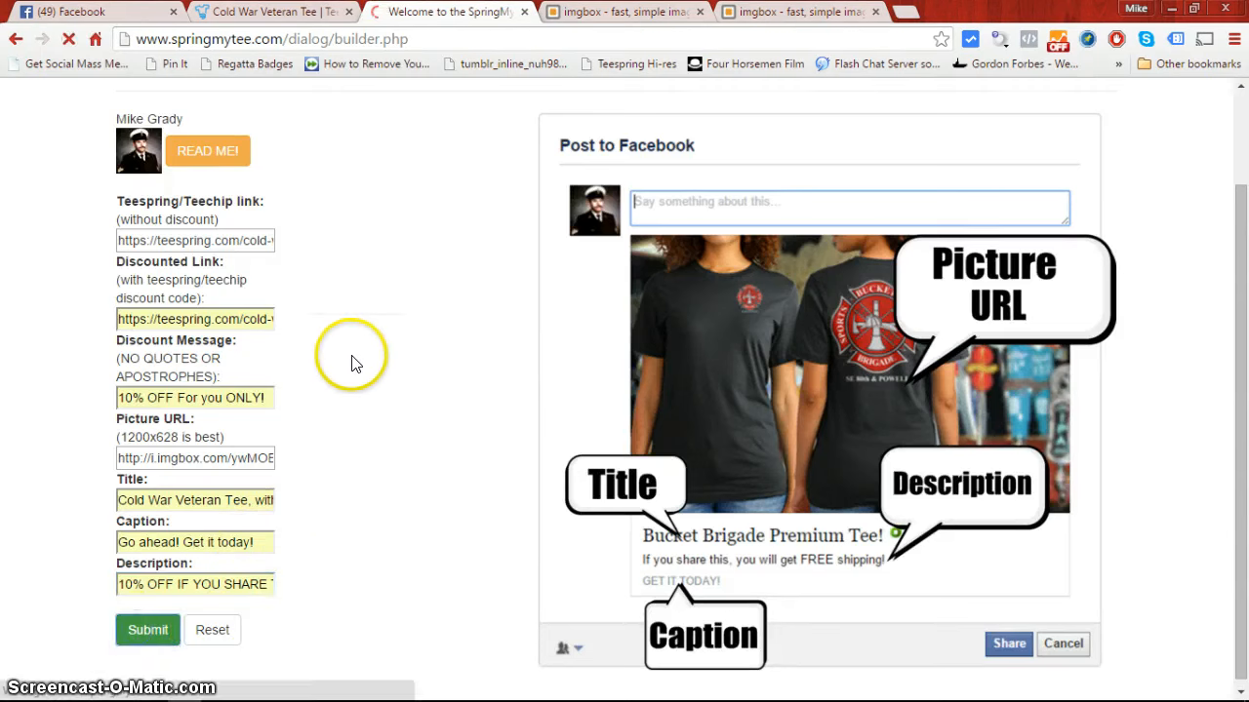
Review the Cold War Veteran Tee customer preview and save the campaign
left_click(148, 630)
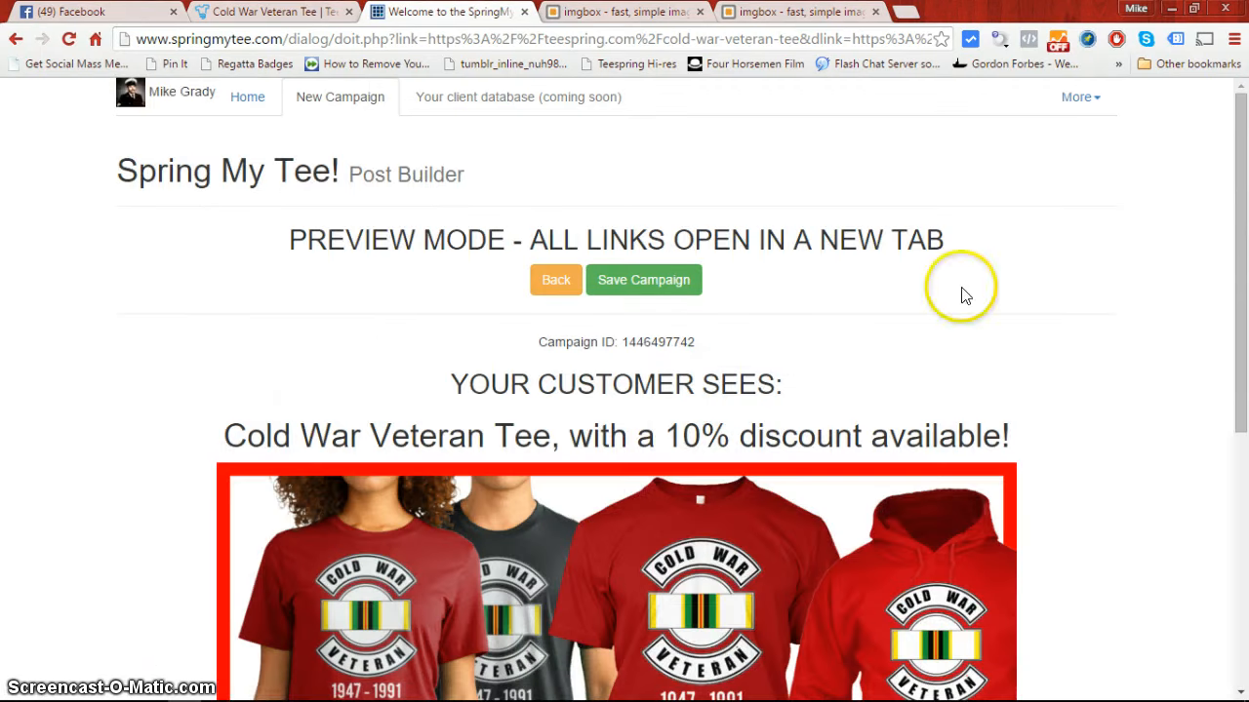
scroll("down", 3)
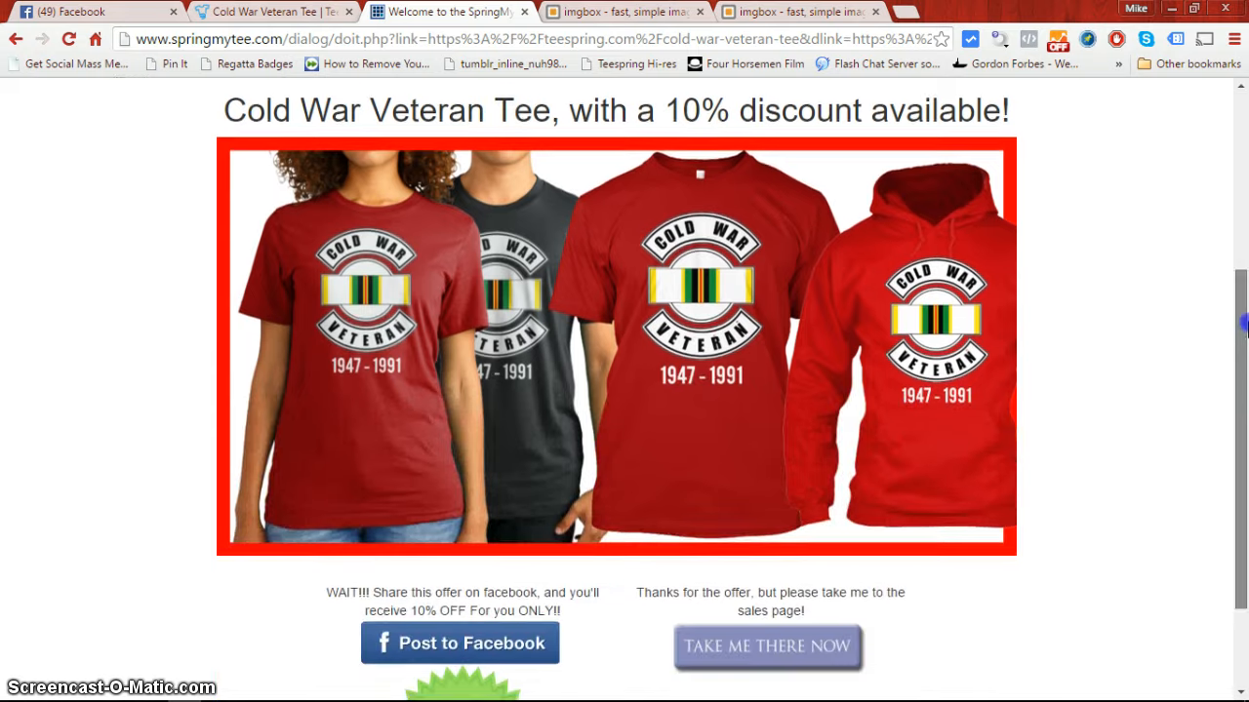
scroll("down", 3)
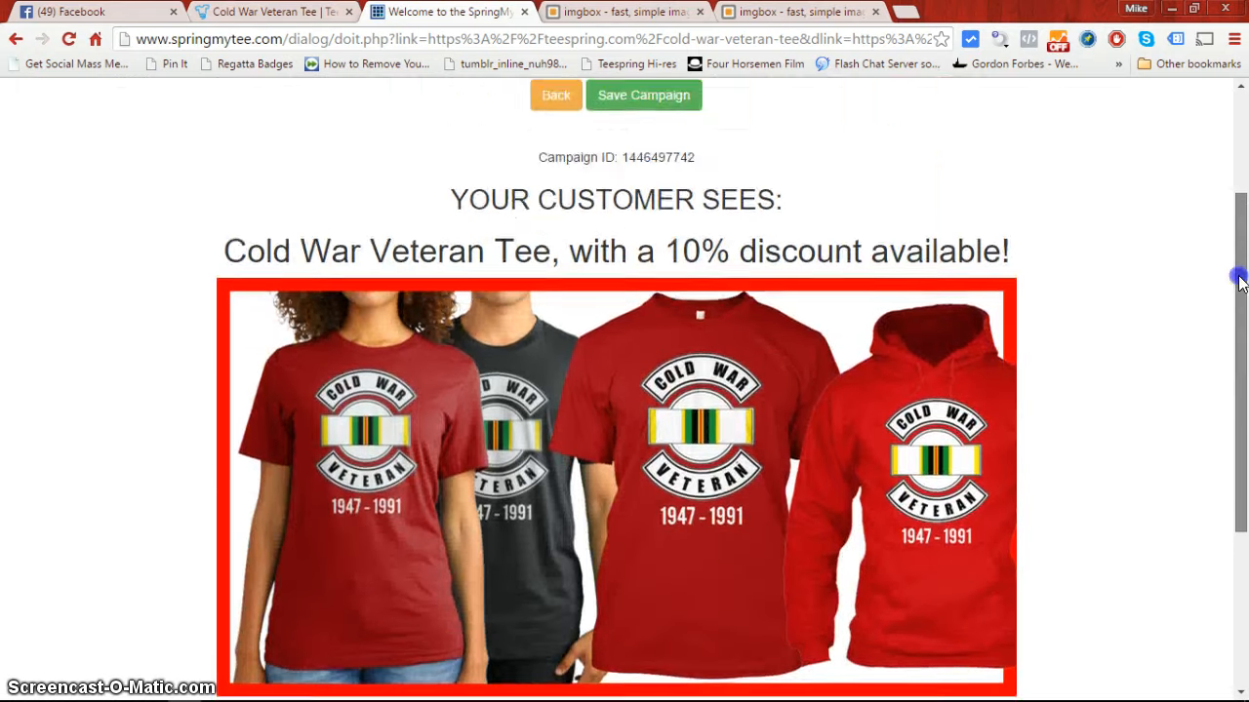
scroll("up", 3)
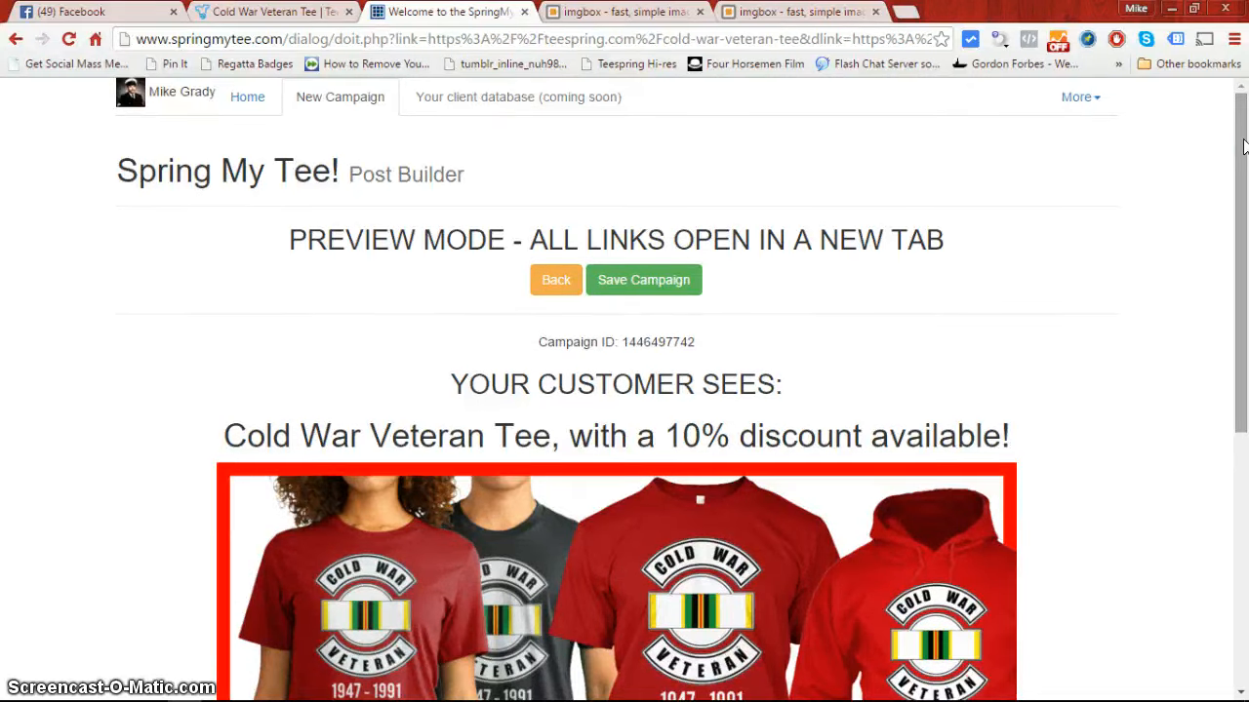
scroll("down", 3)
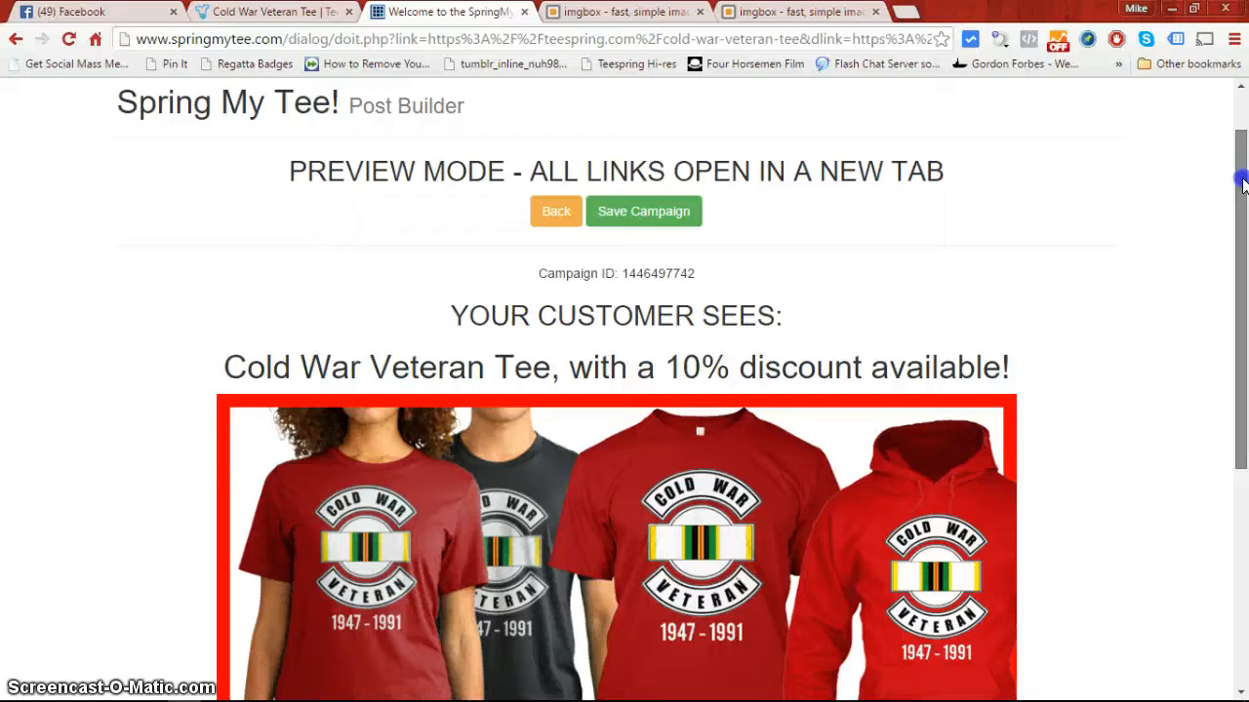
scroll("down", 3)
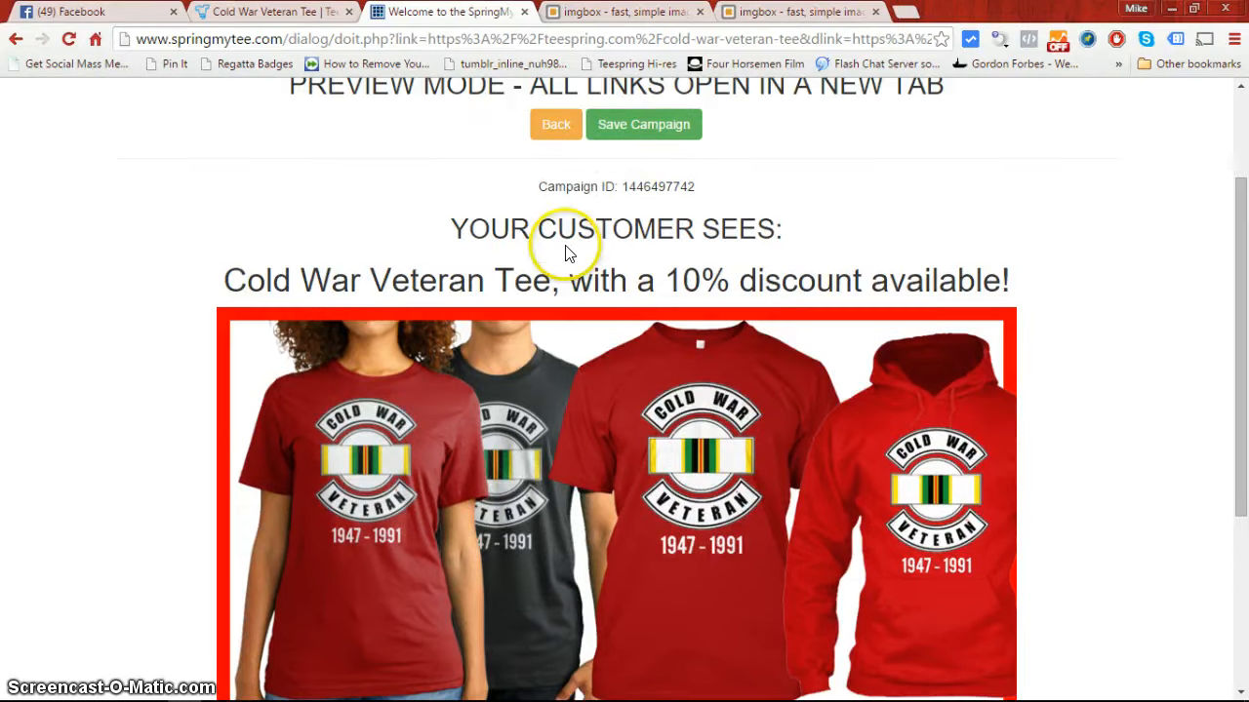
mouse_move(1240, 244)
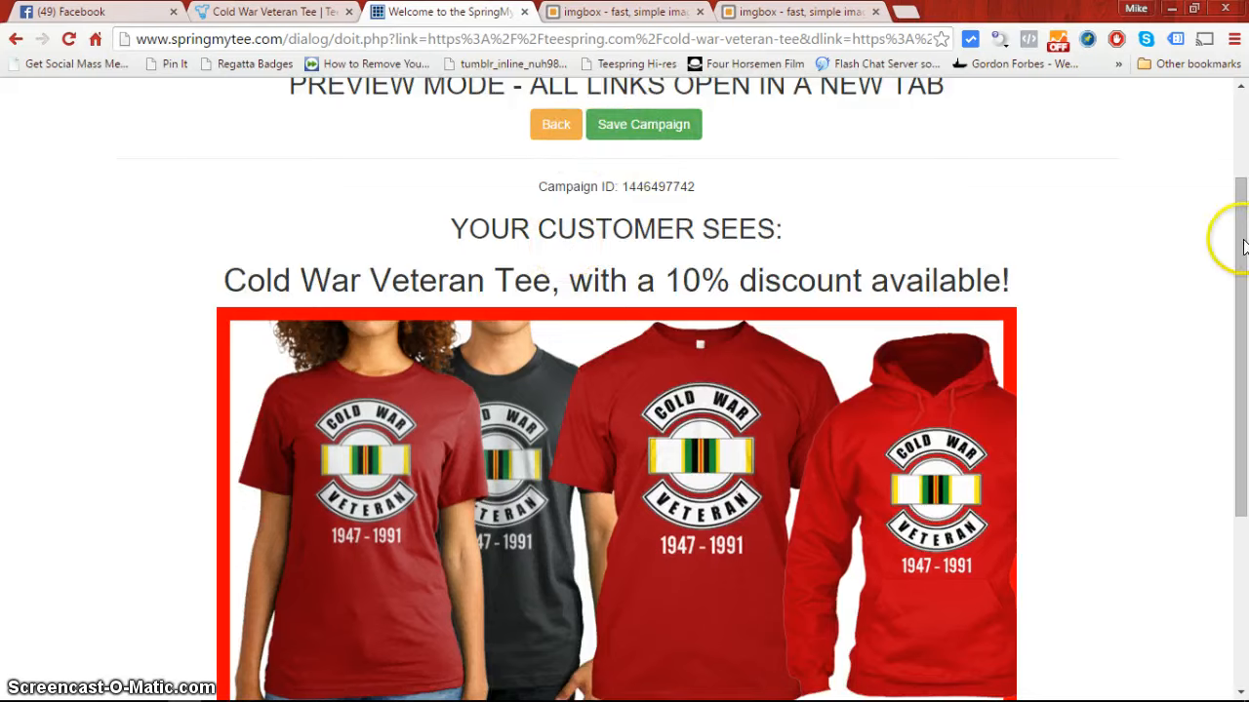
scroll("up", 3)
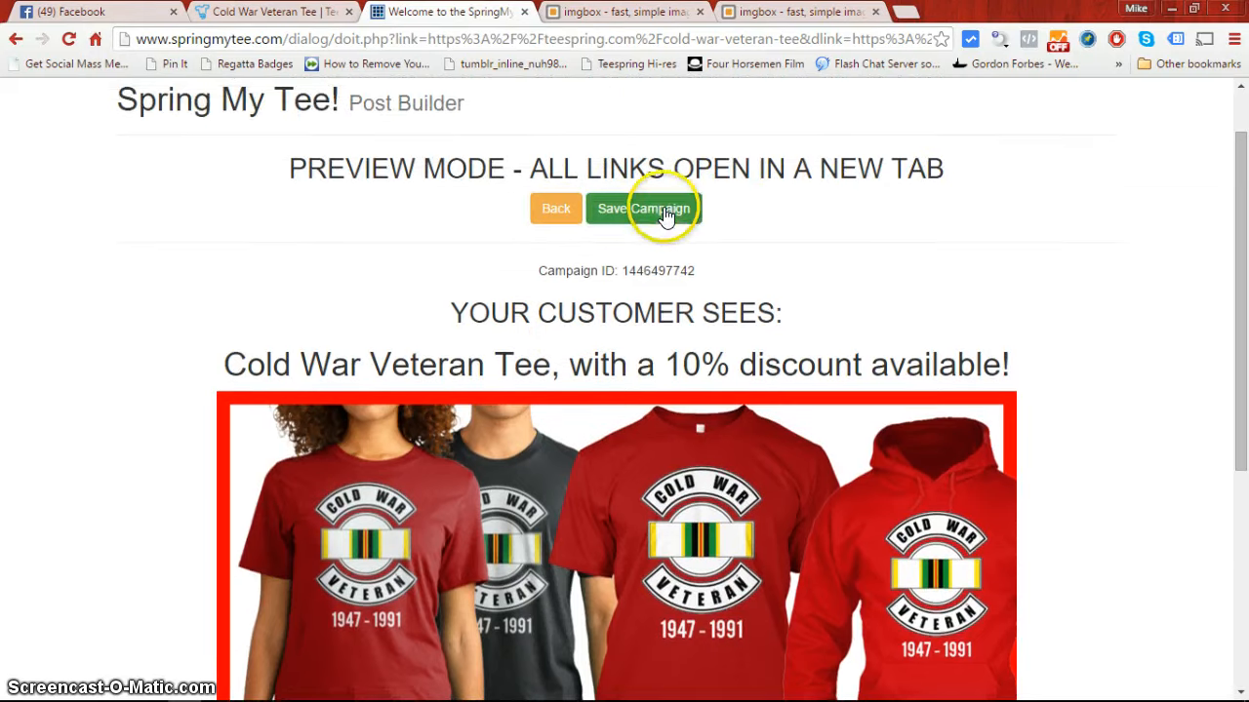
left_click(644, 207)
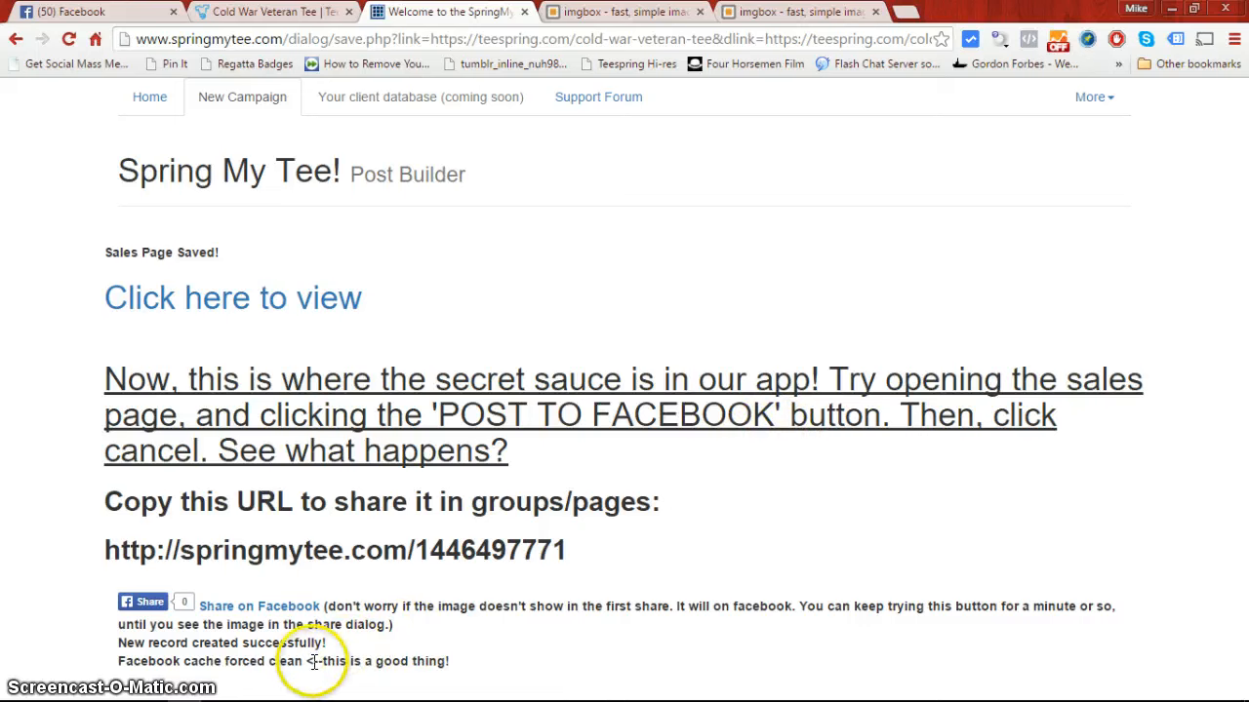
mouse_move(203, 609)
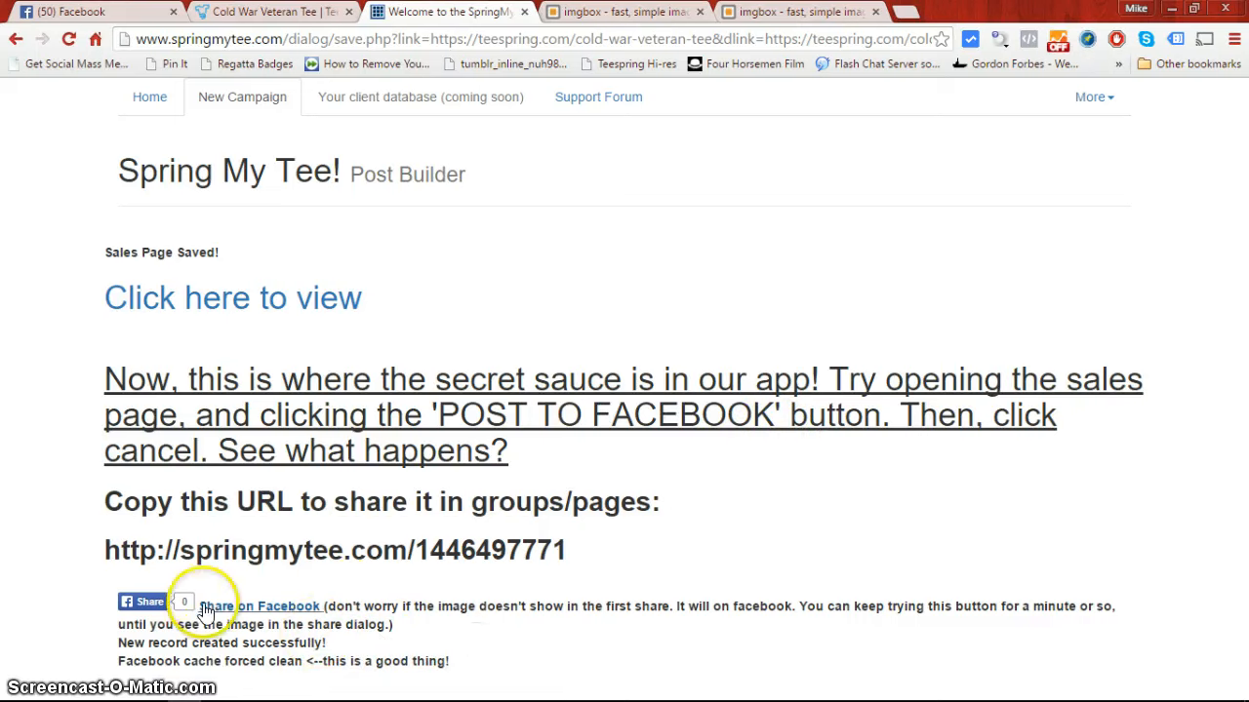
mouse_move(309, 380)
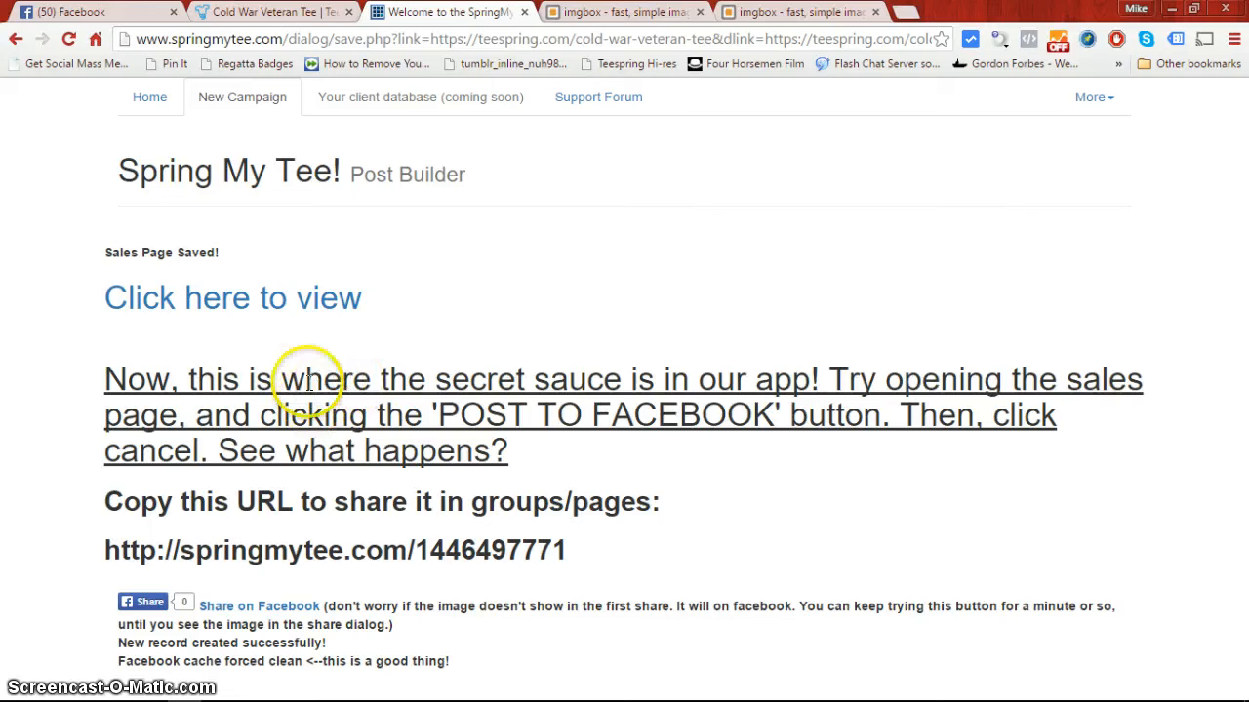
mouse_move(281, 322)
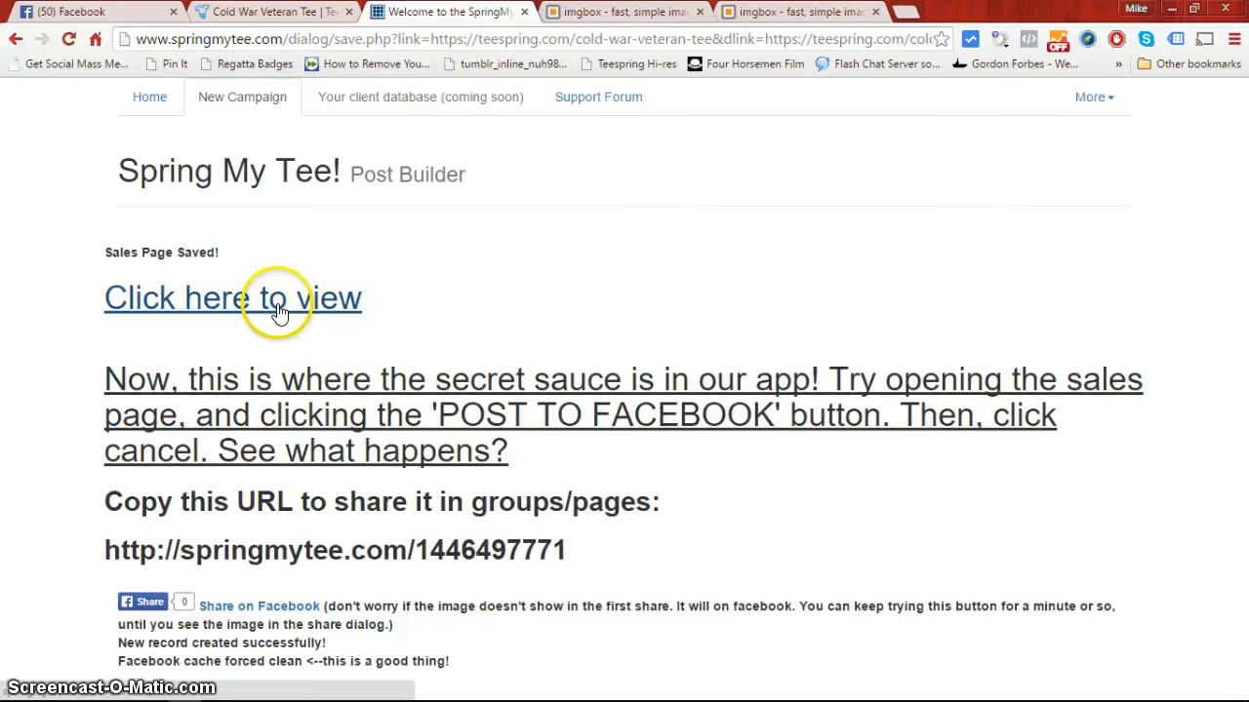
Select the campaign's springmytee.com short link and launch its Facebook share preview
left_click_drag(105, 379, 254, 414)
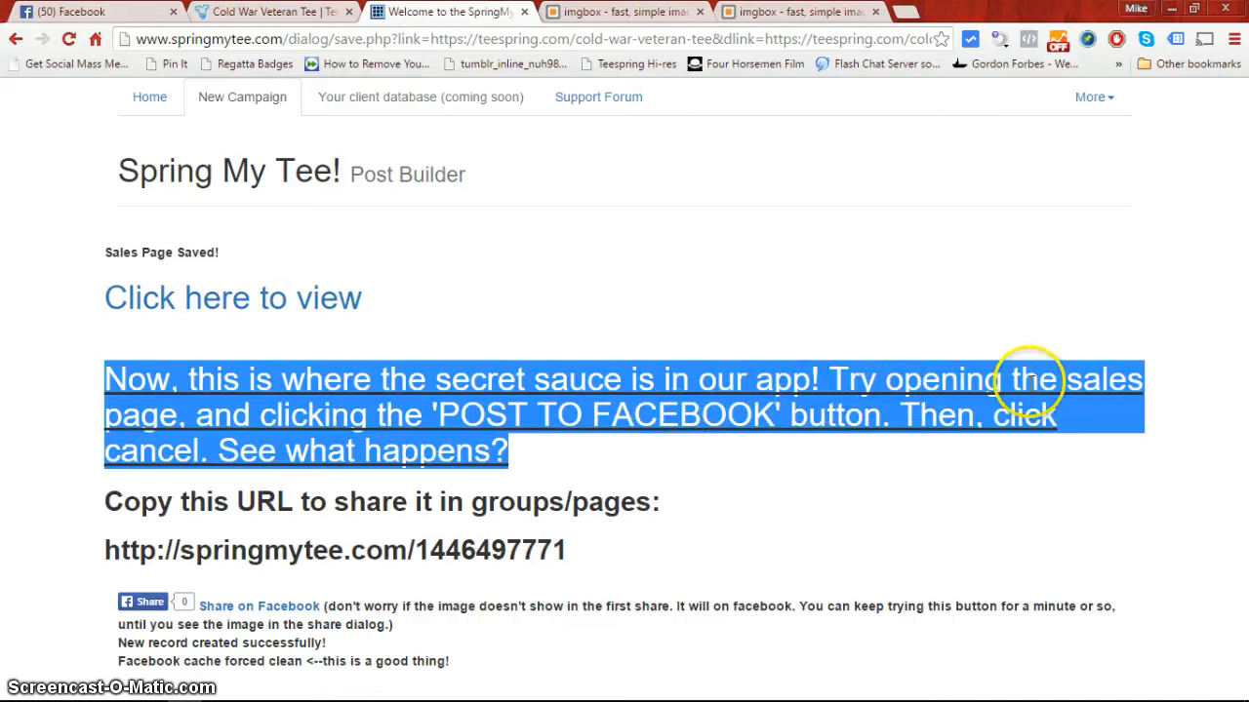
mouse_move(603, 391)
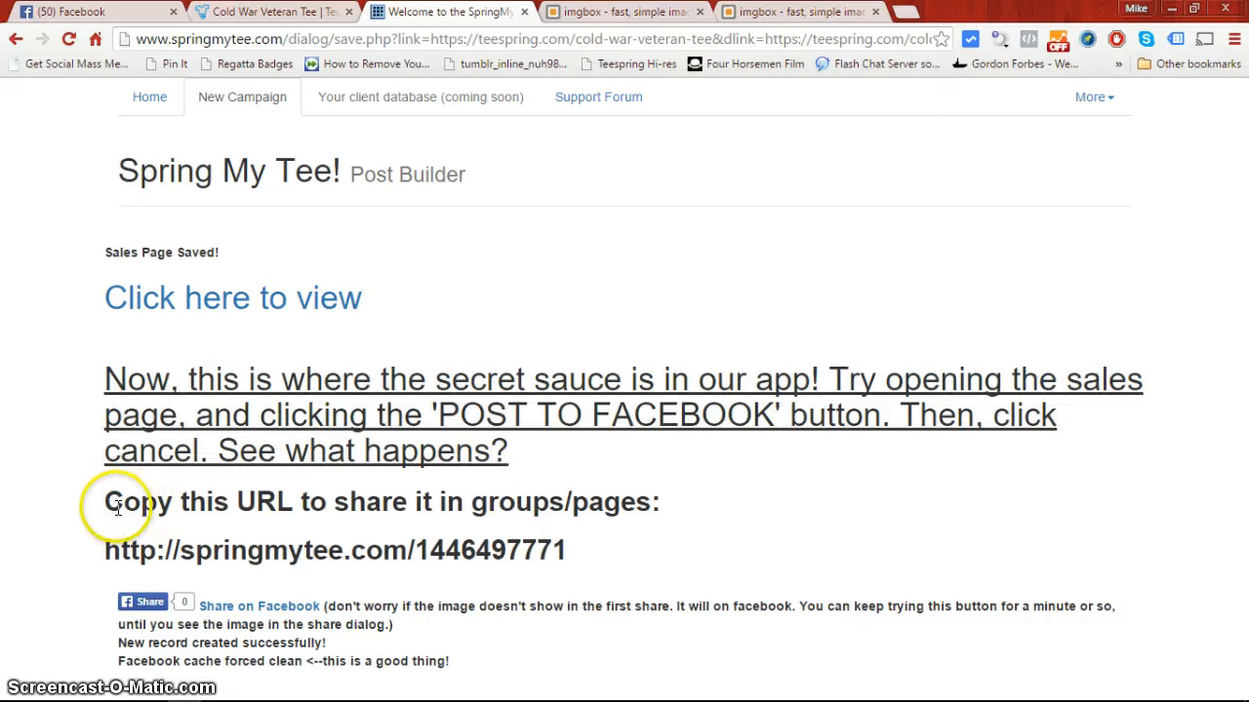
triple_click(336, 550)
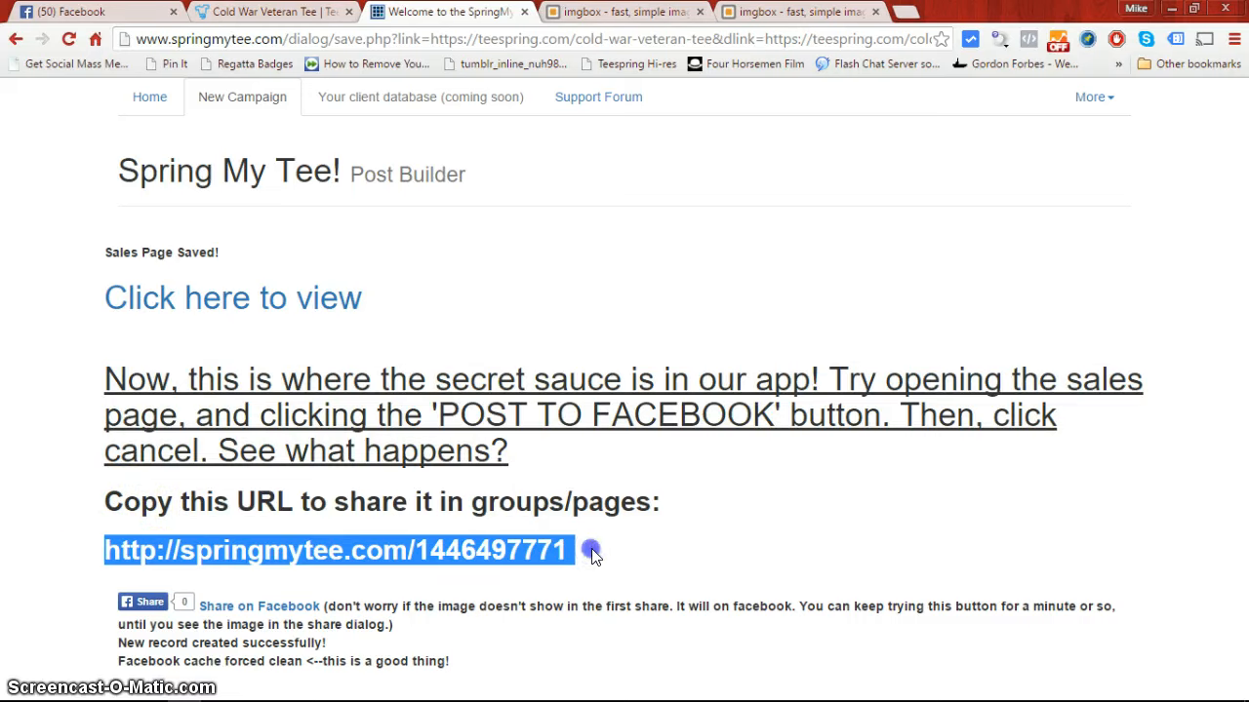
mouse_move(748, 523)
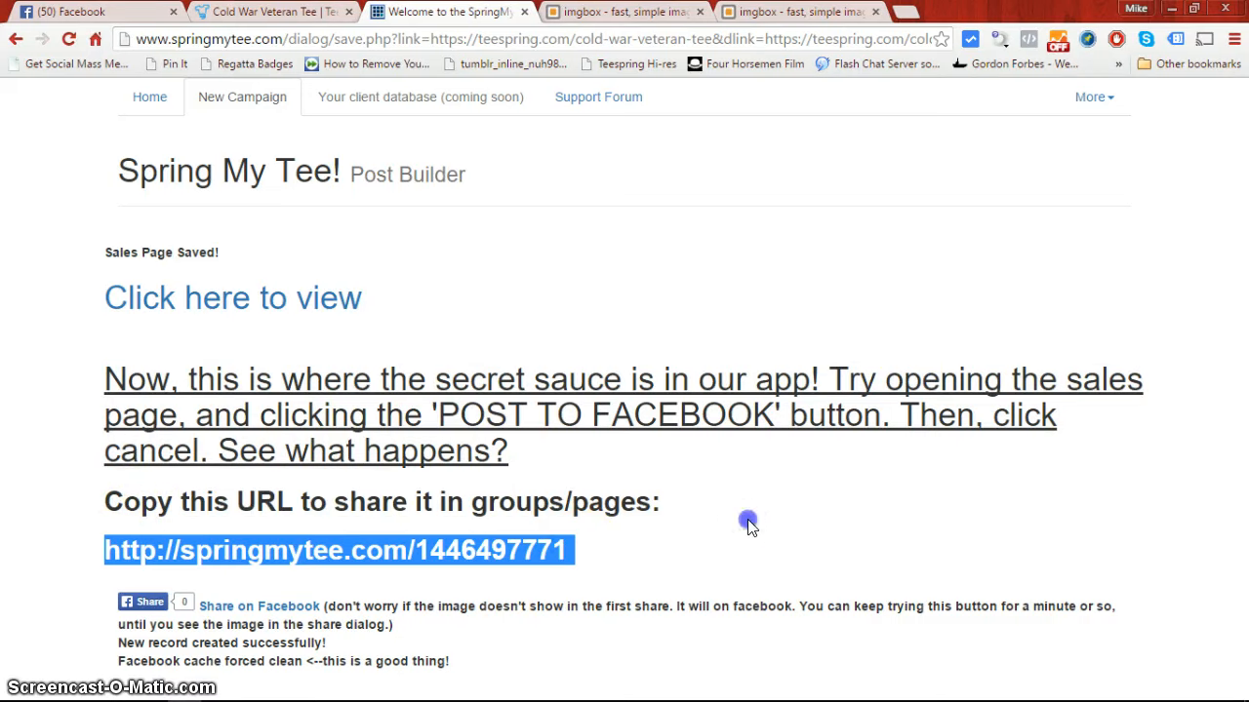
left_click(143, 601)
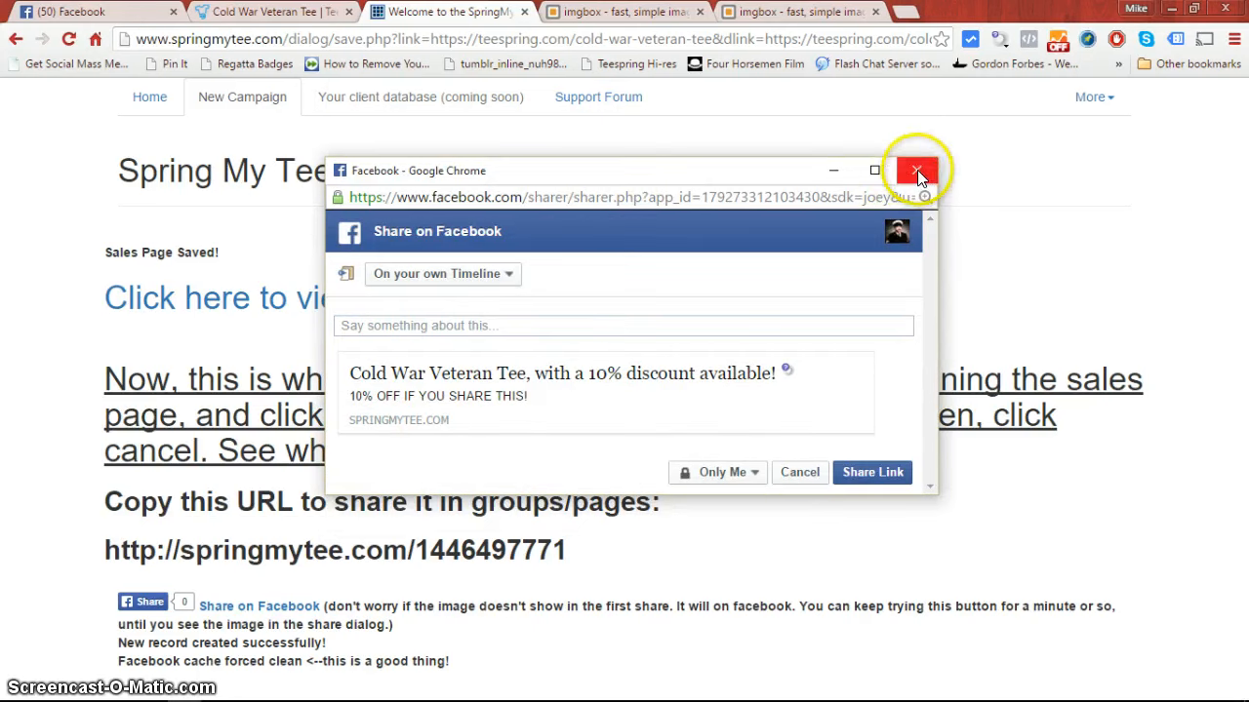
Retry the Facebook share preview until the tee image loads with the discount post
left_click(917, 170)
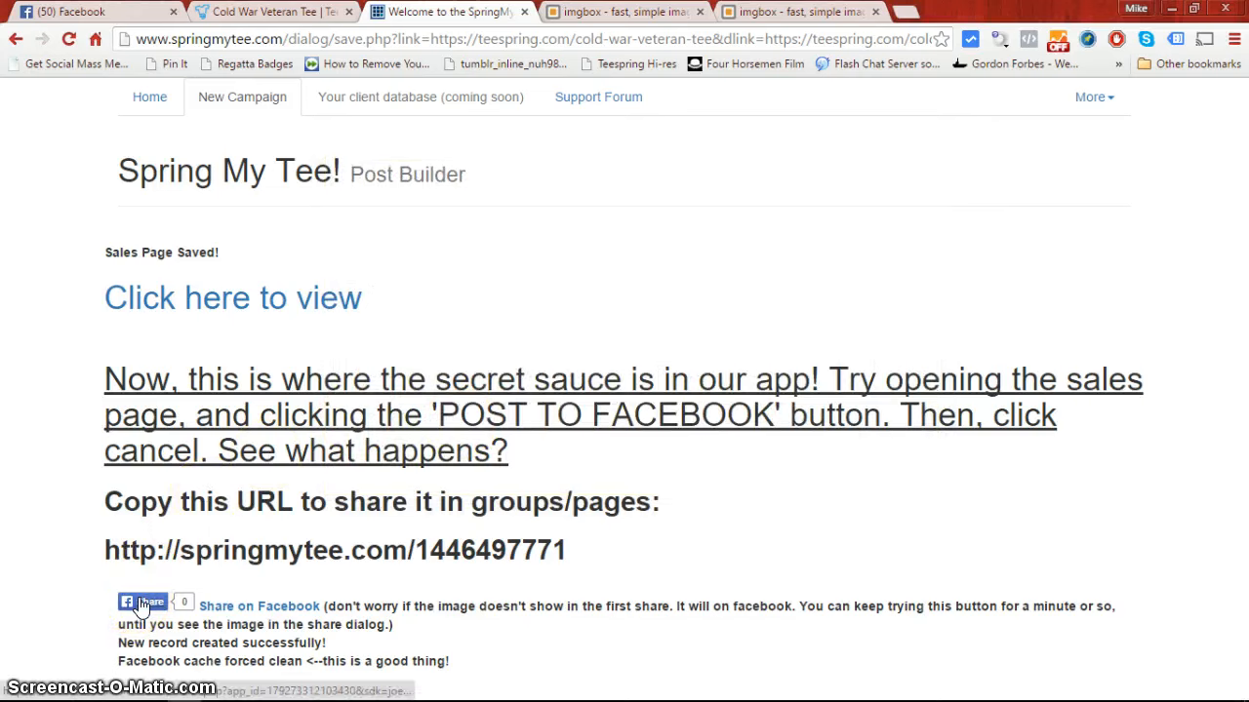
left_click(142, 603)
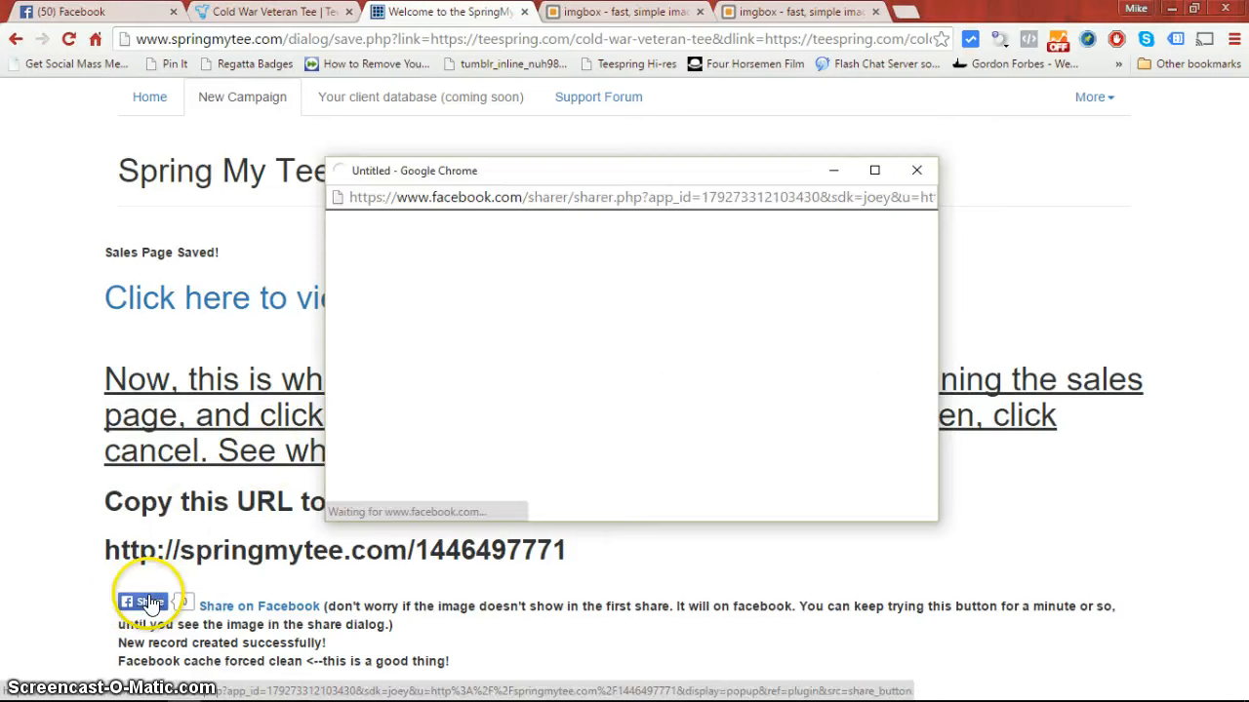
mouse_move(925, 175)
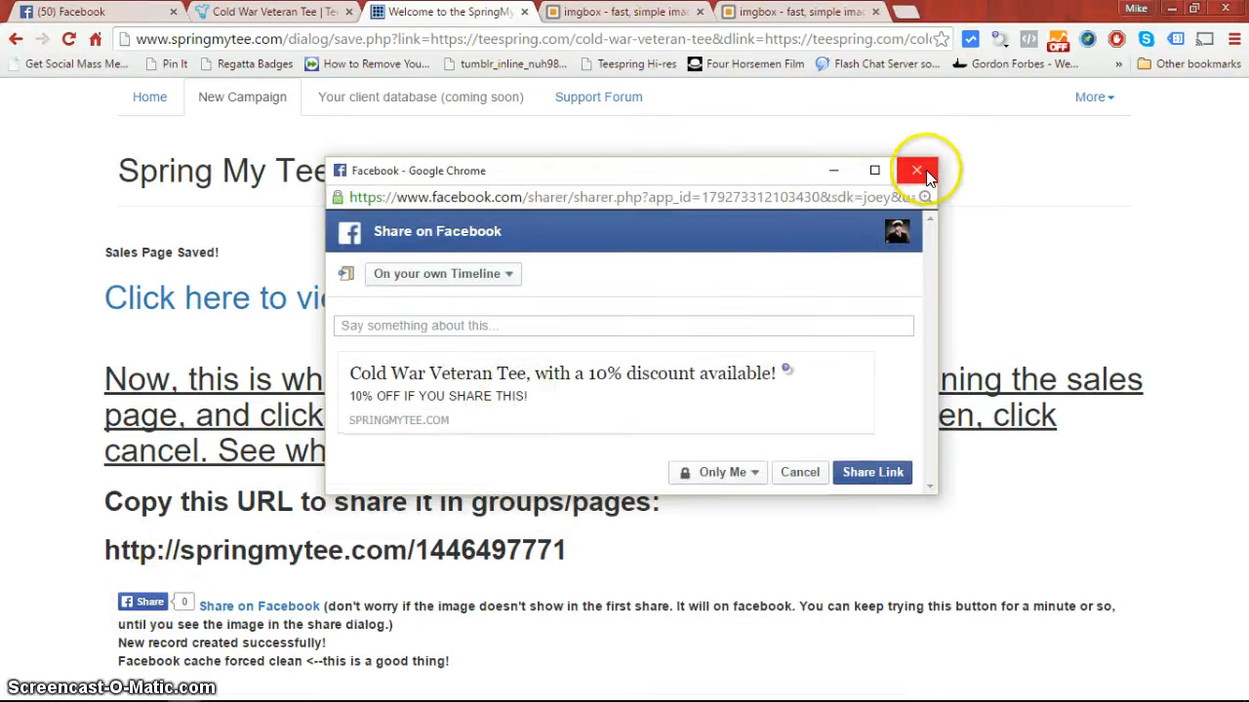
left_click(915, 170)
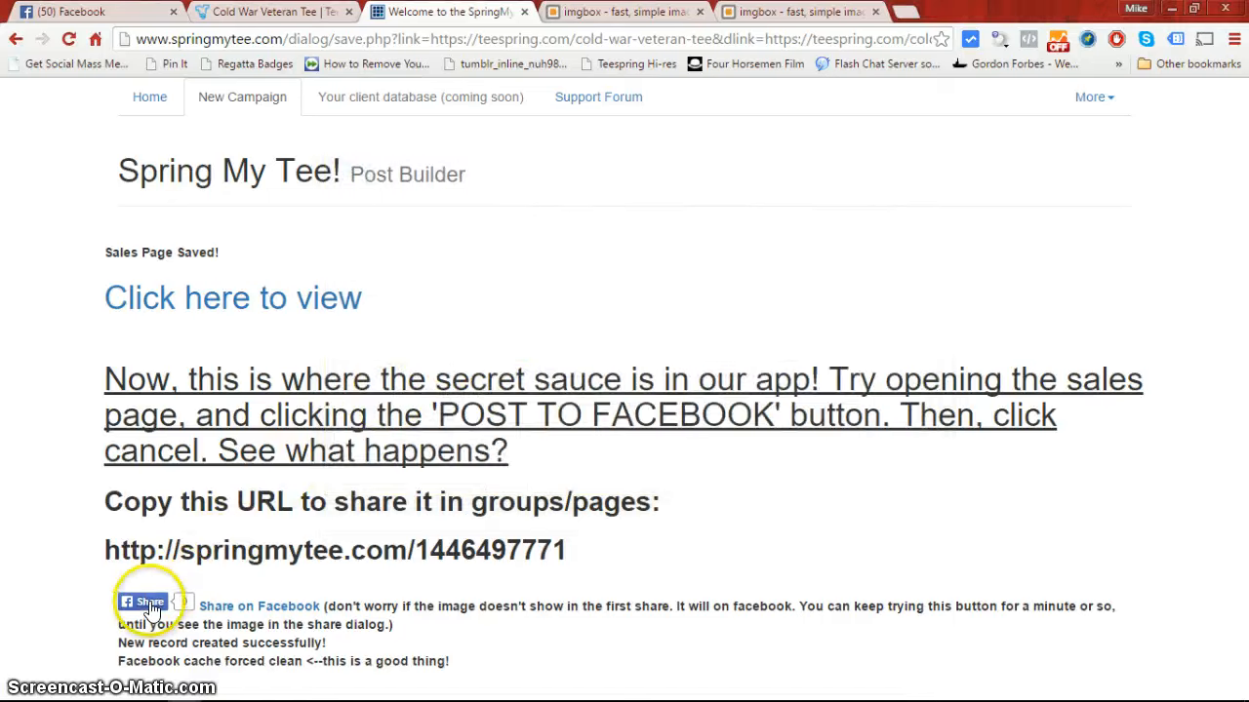
left_click(144, 601)
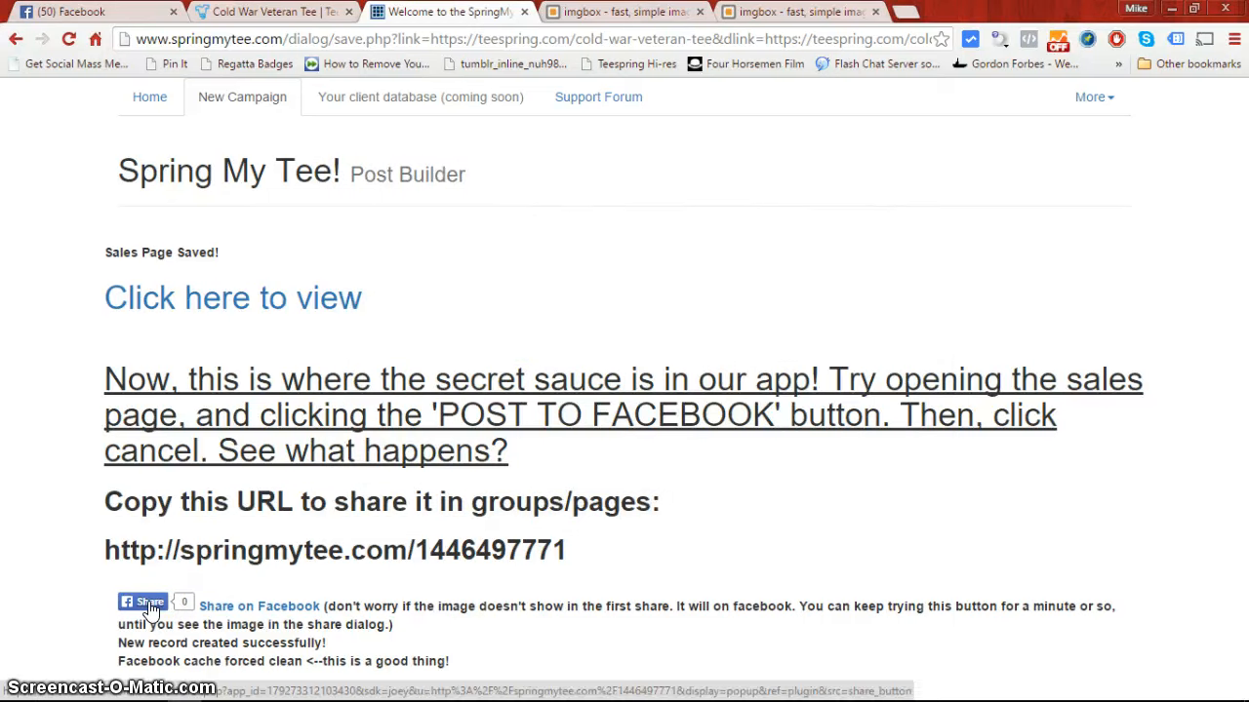
left_click(140, 601)
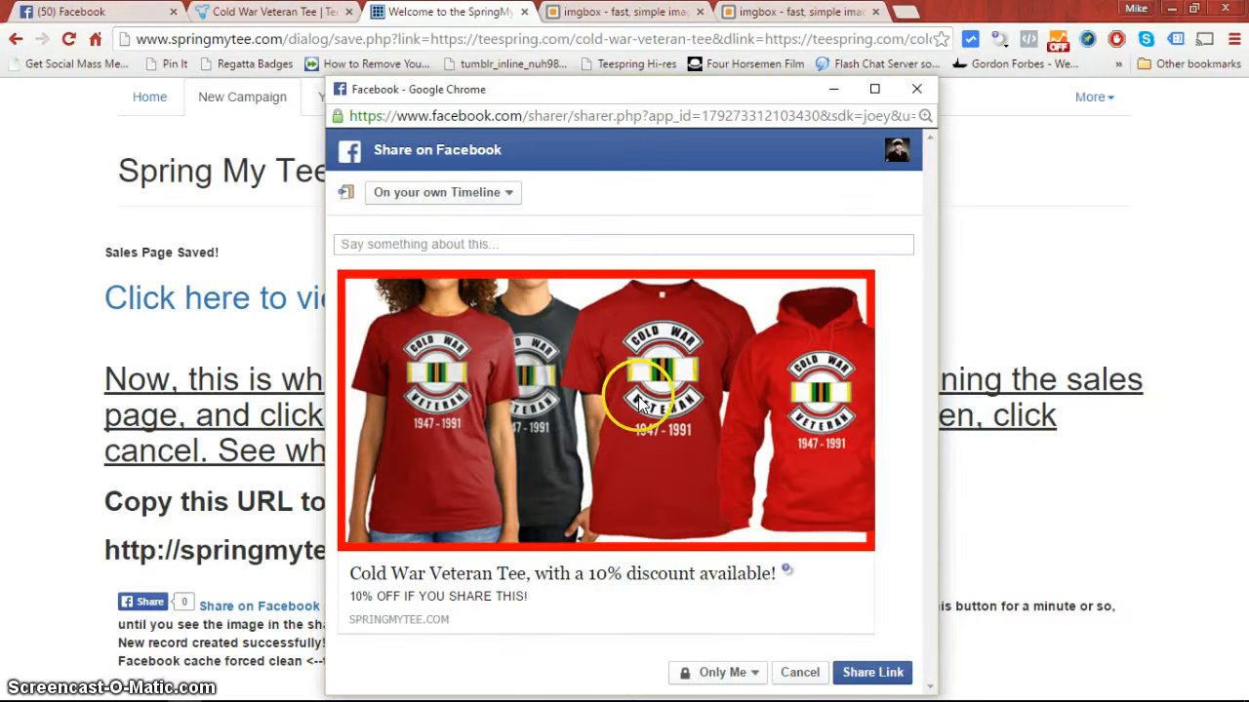
mouse_move(581, 98)
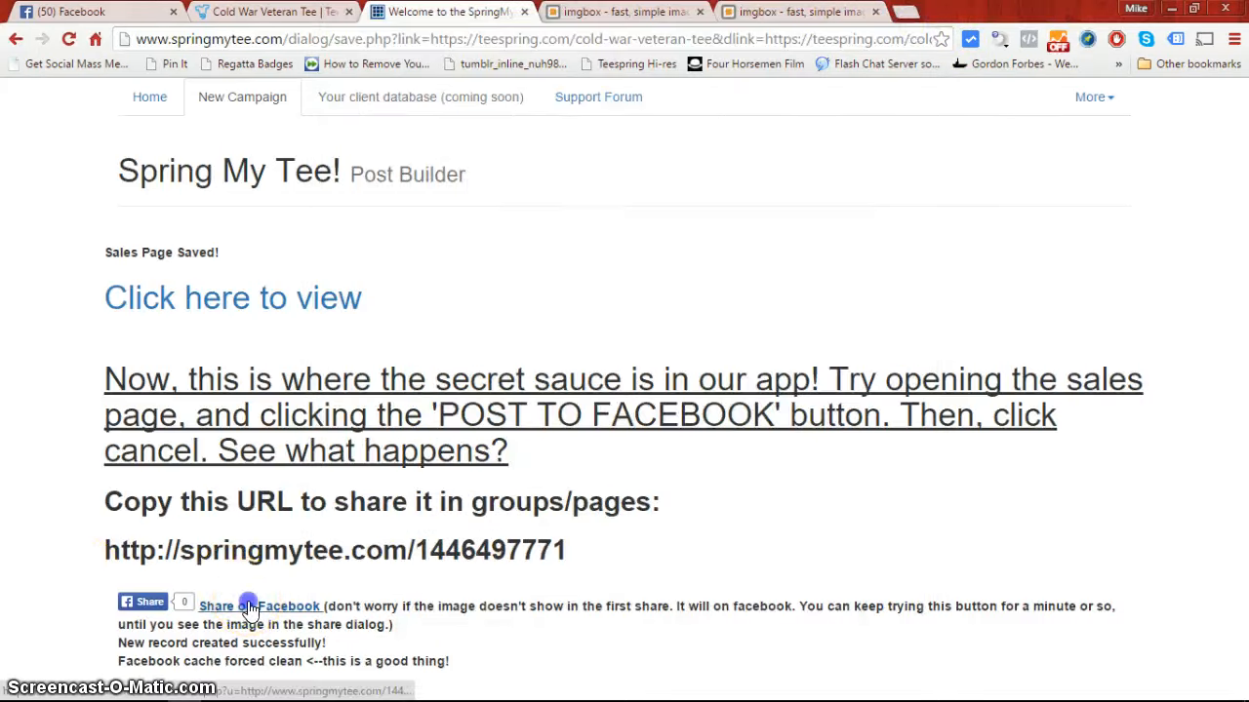
View the Share on Facebook page in a tab, then go to the saved sales page
left_click(258, 609)
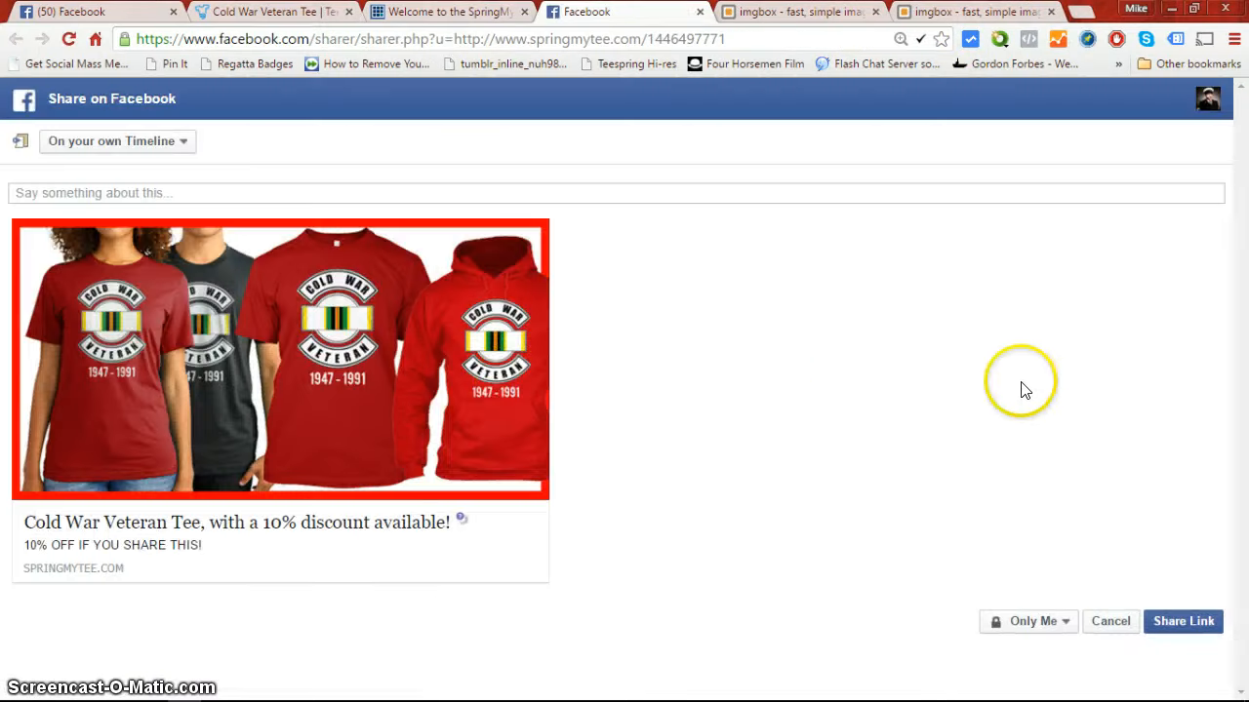
mouse_move(692, 13)
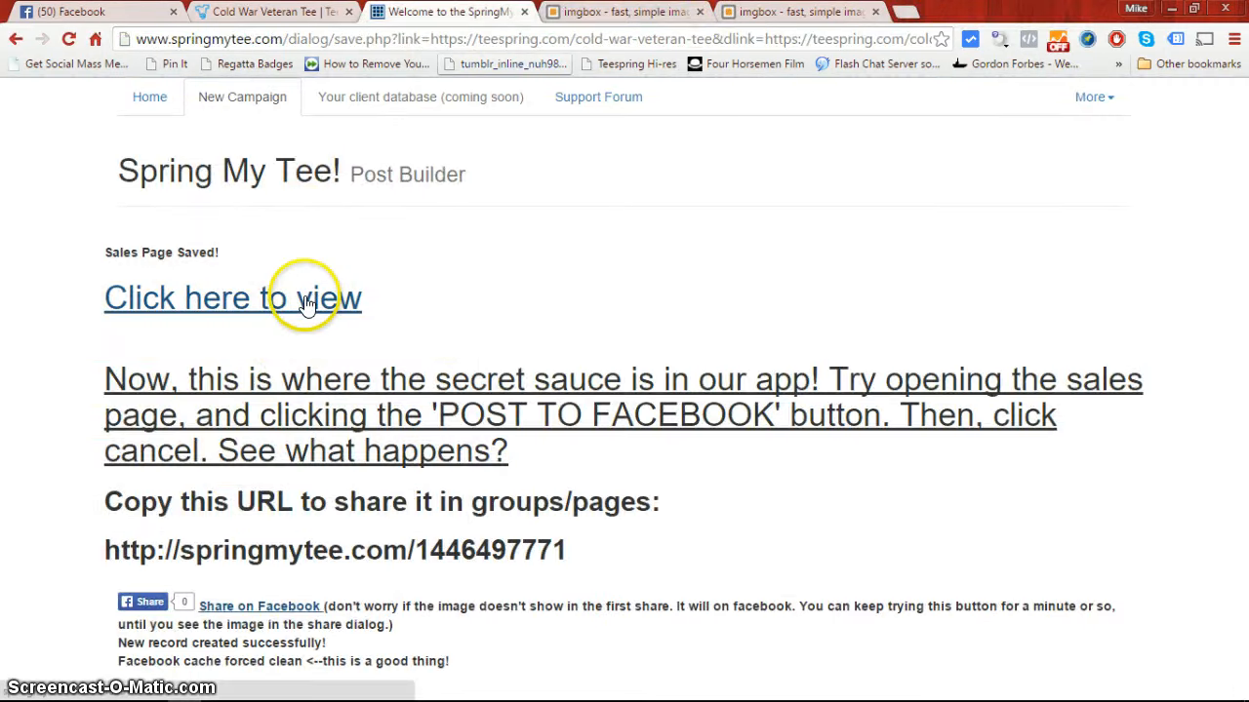
left_click(232, 297)
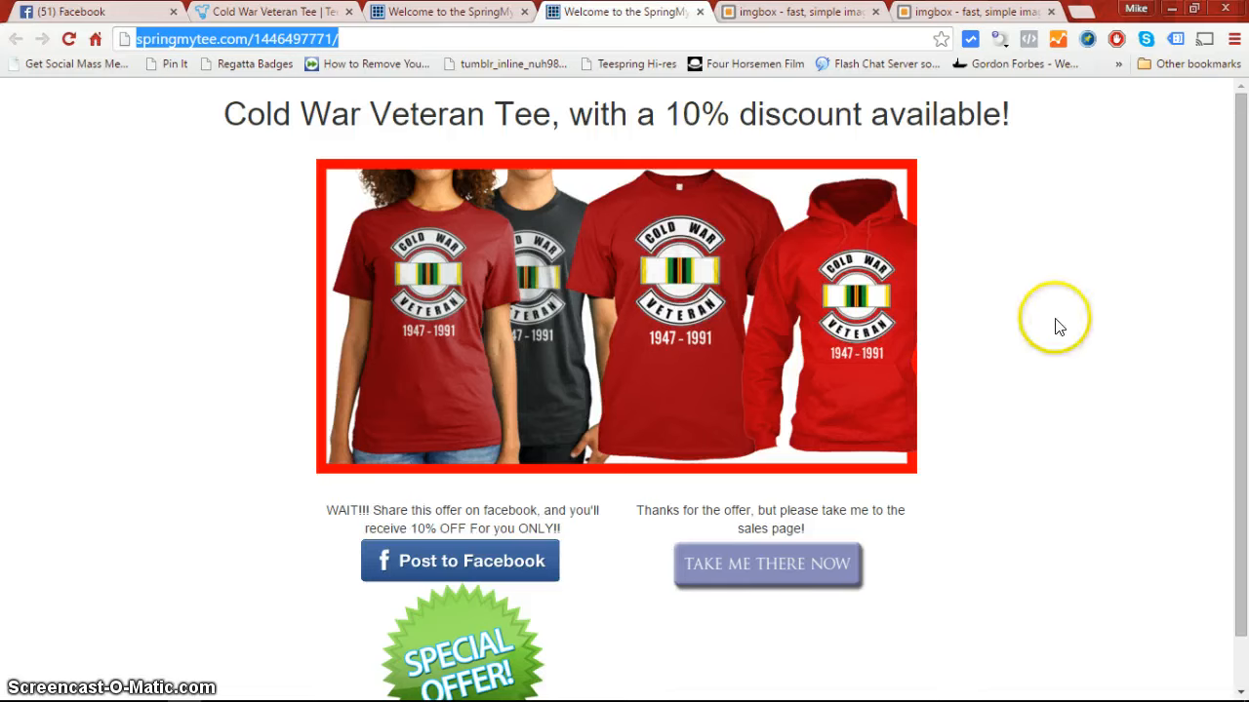
mouse_move(734, 428)
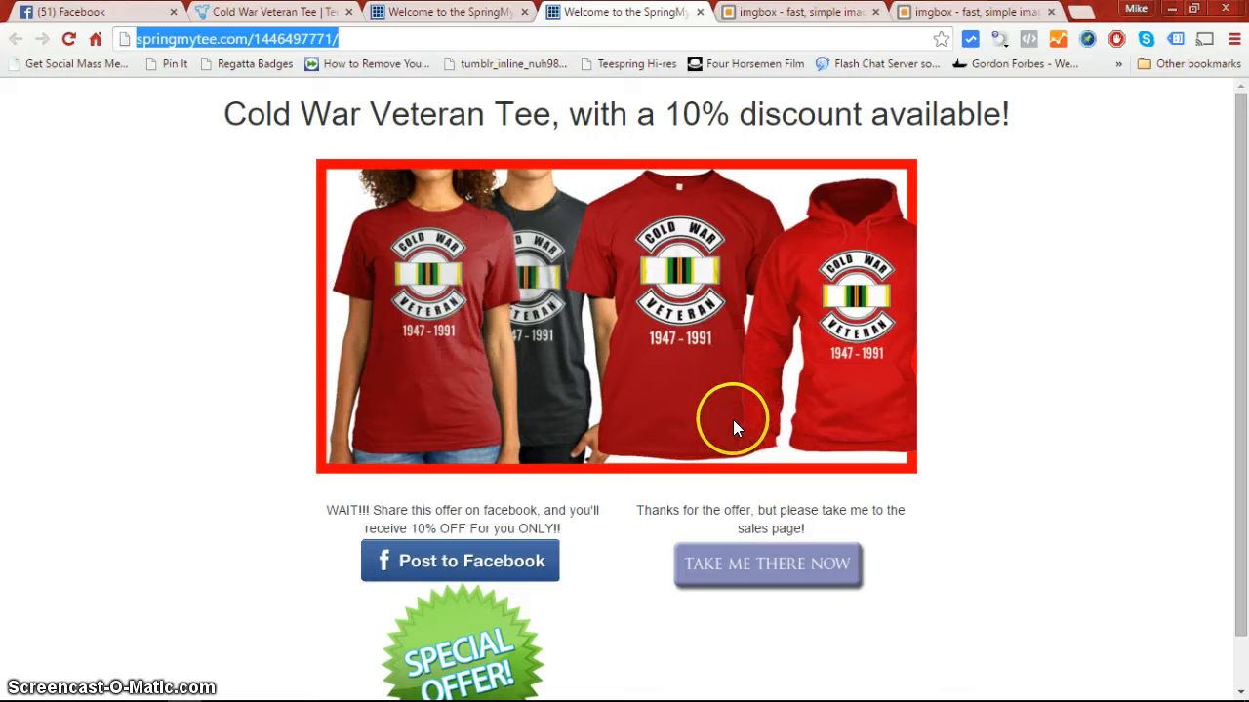
mouse_move(1239, 351)
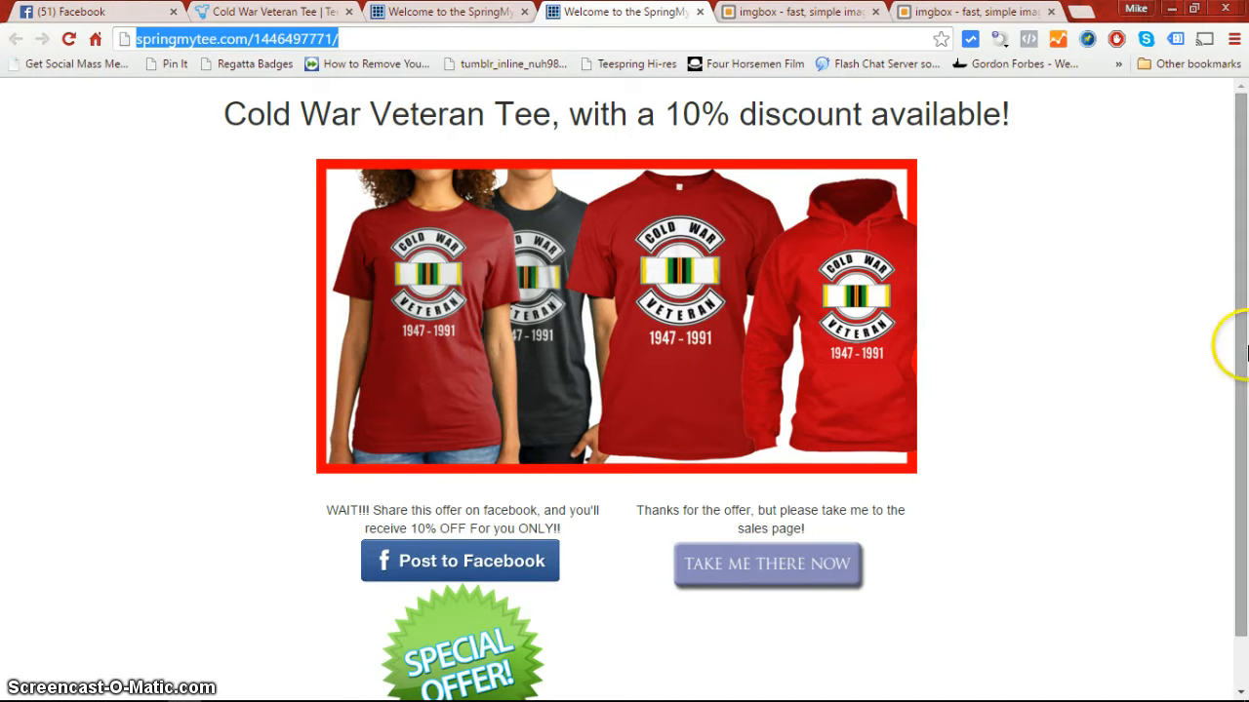
Skip the discount on the offer page to reach the Teespring Cold War Veteran Tee product page
scroll("down", 3)
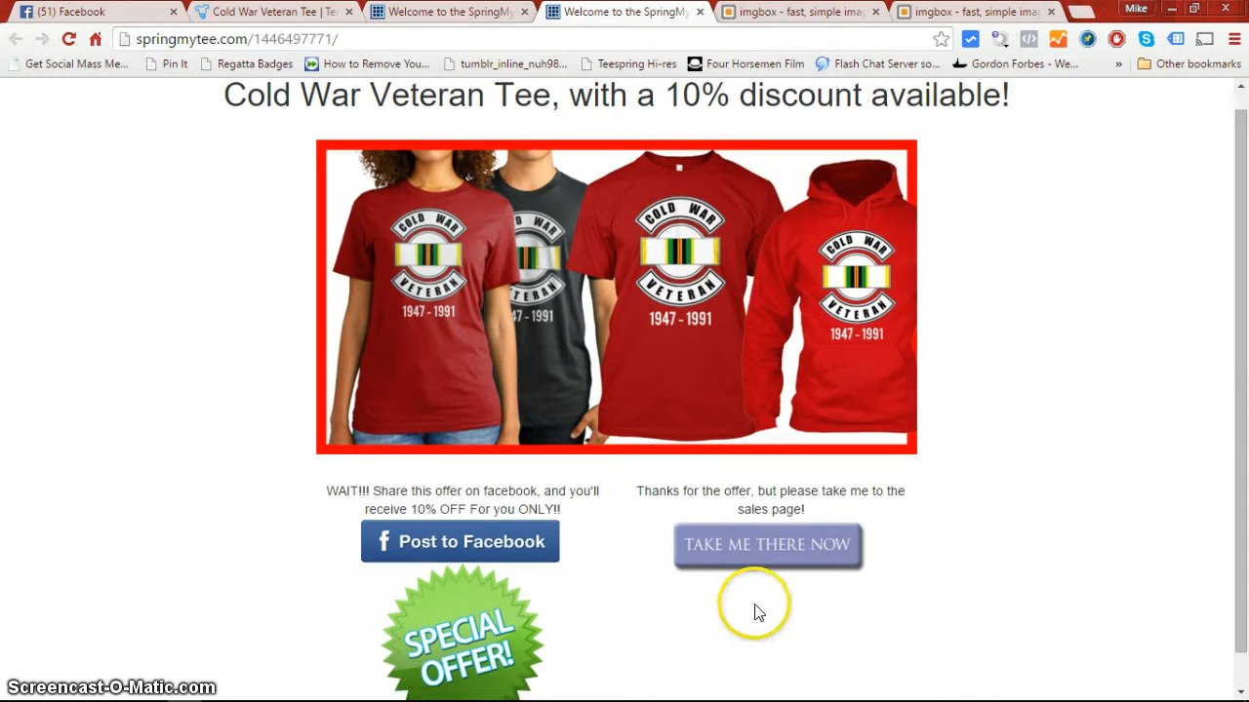
mouse_move(1180, 512)
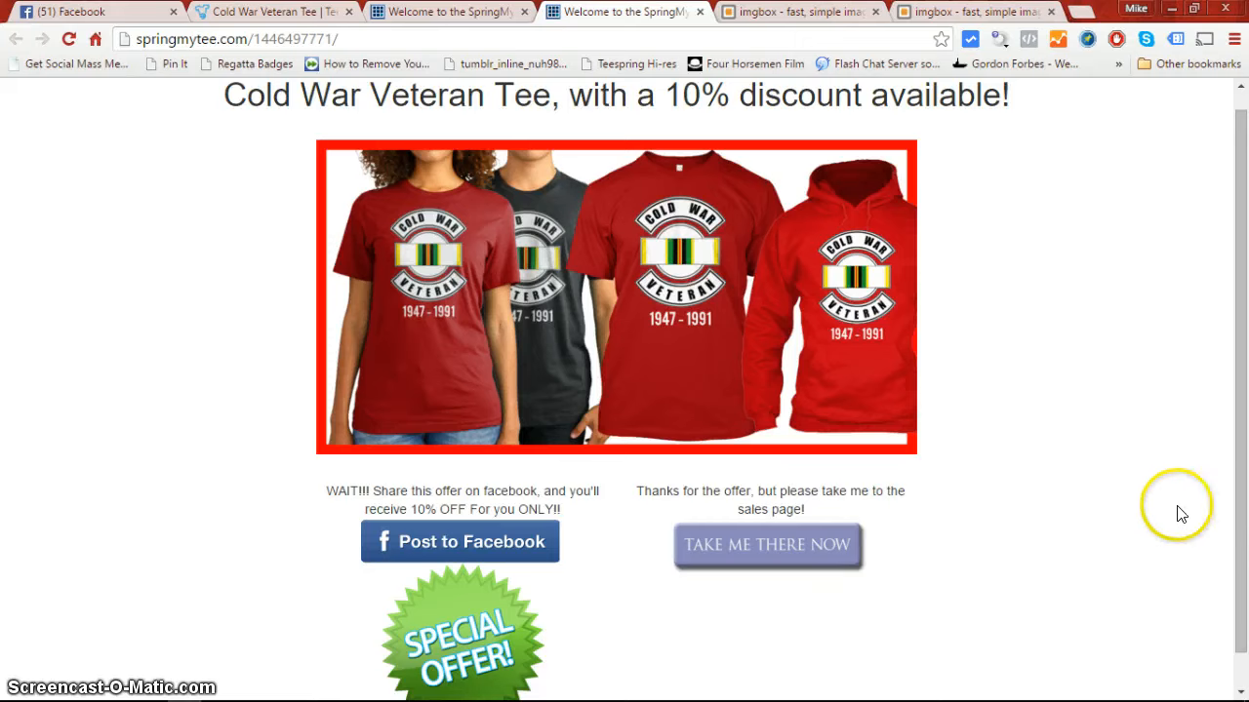
mouse_move(753, 546)
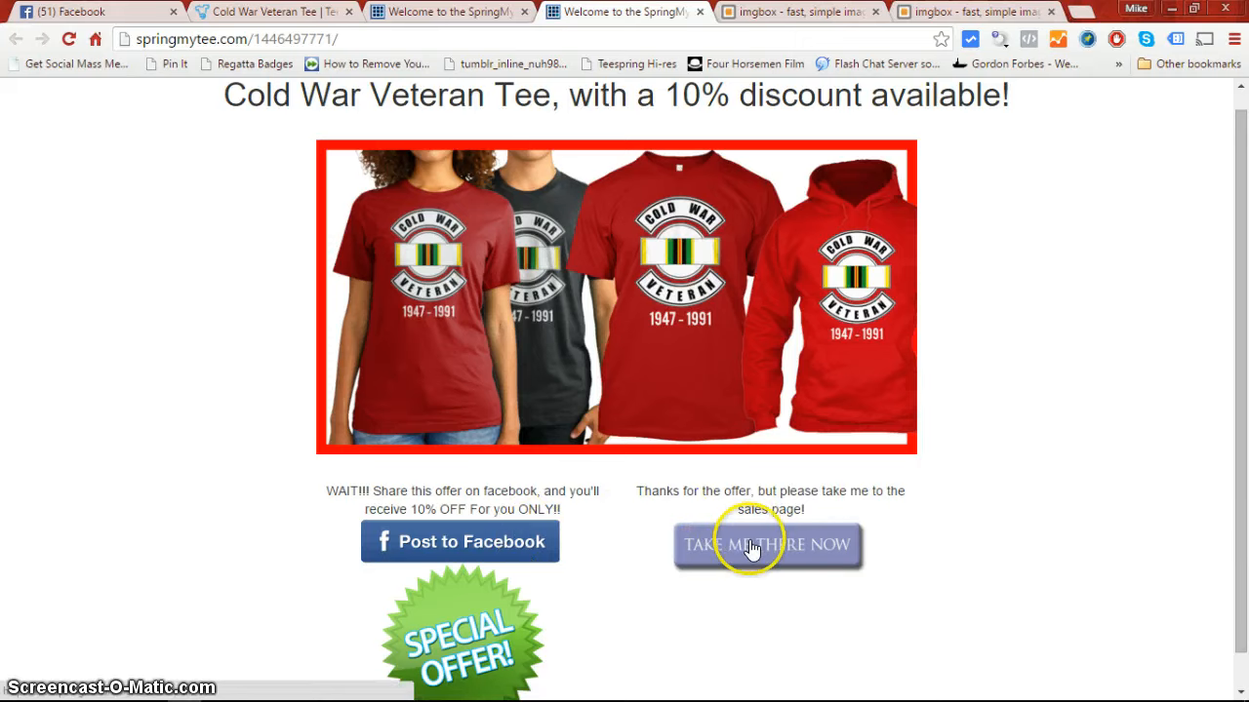
left_click(769, 546)
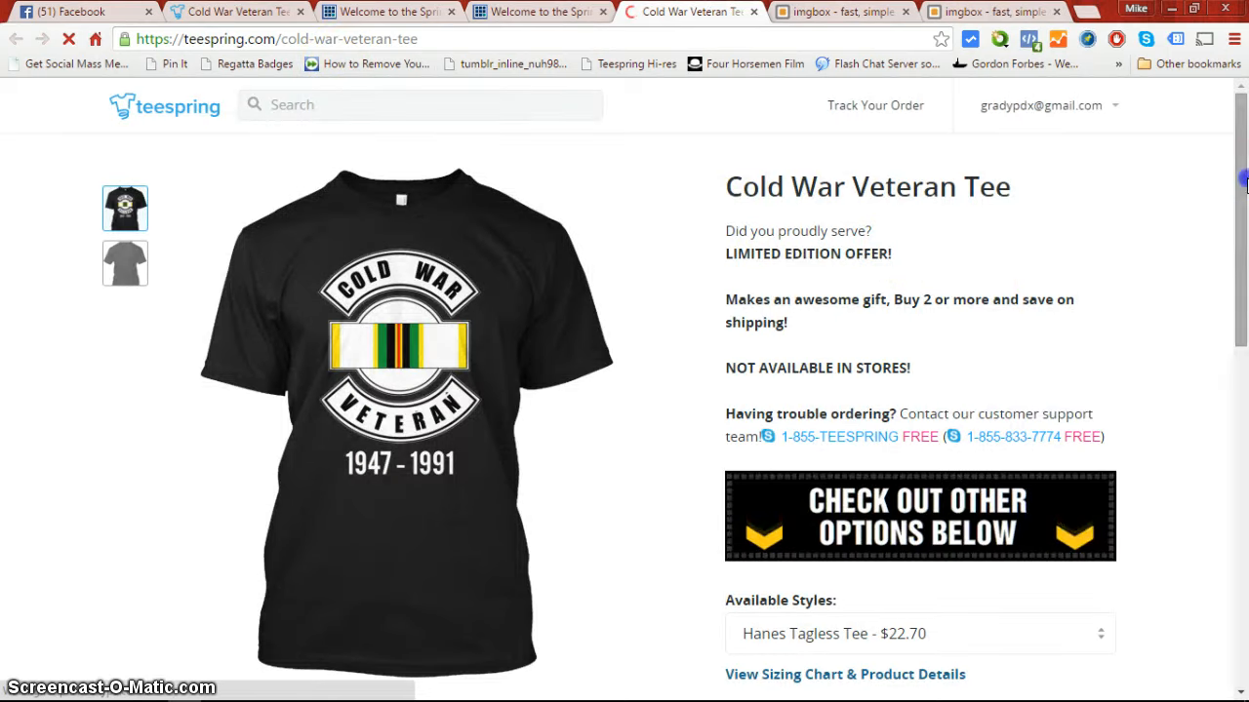
scroll("down", 3)
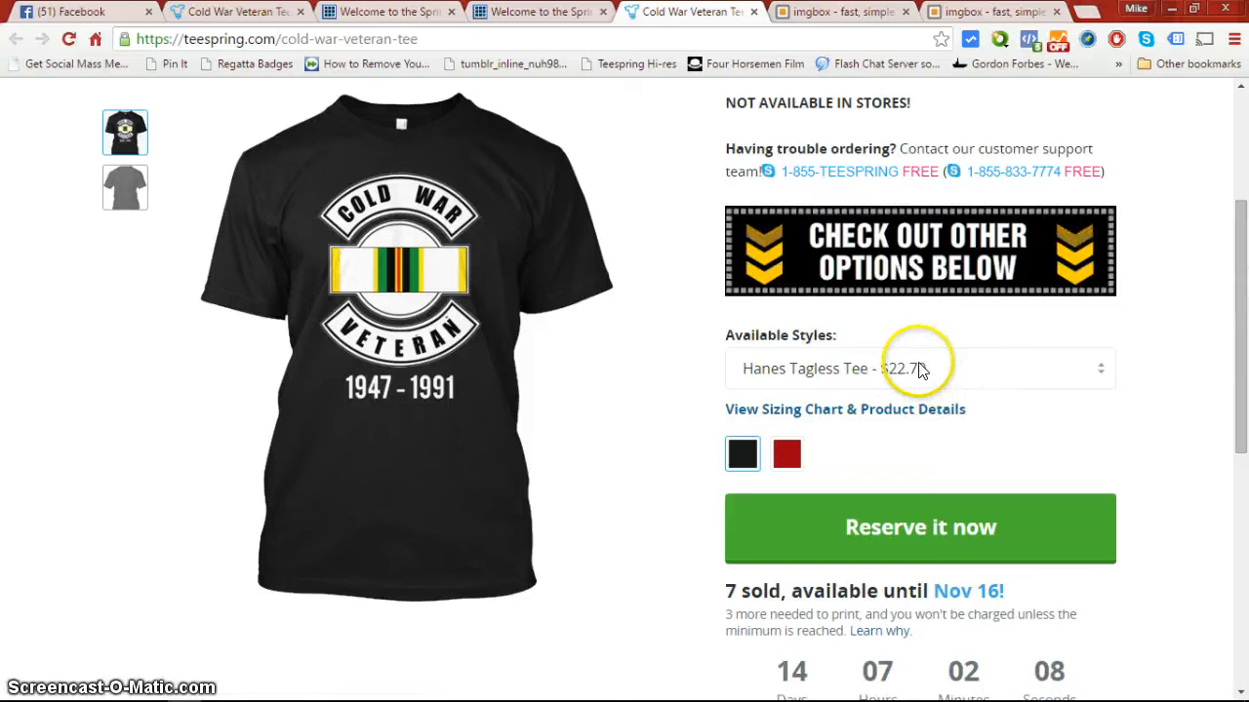
scroll("up", 3)
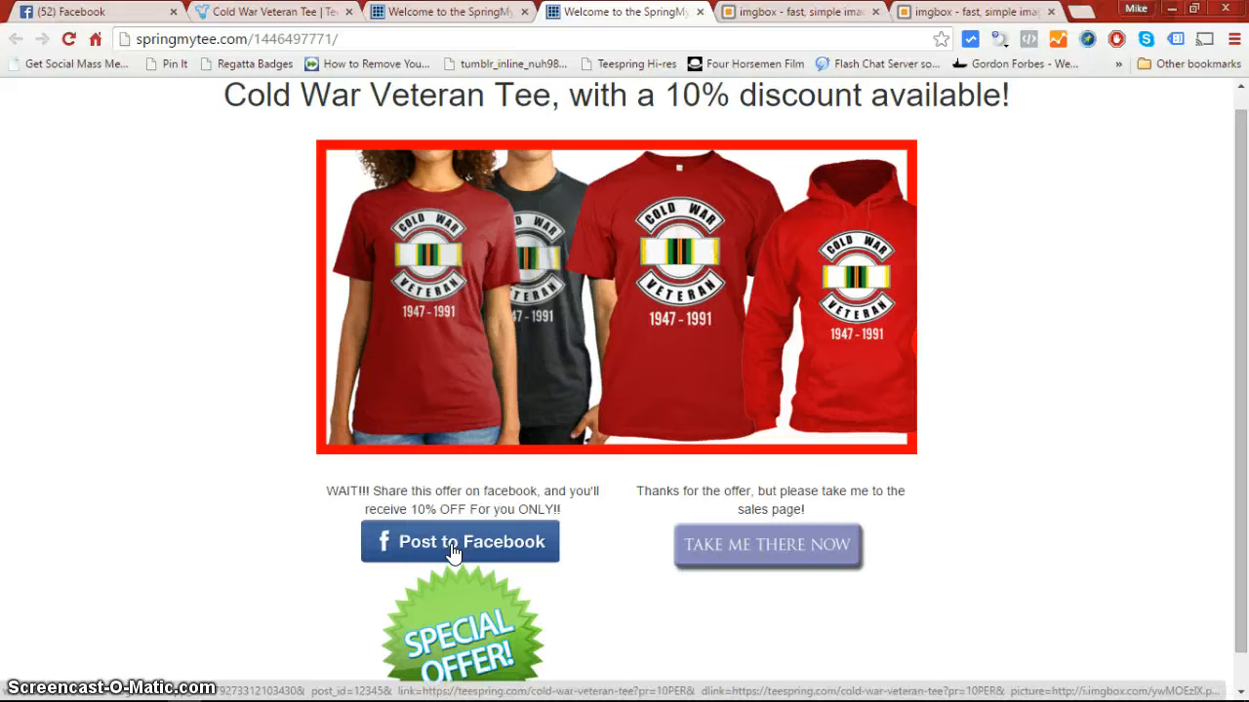
left_click(460, 543)
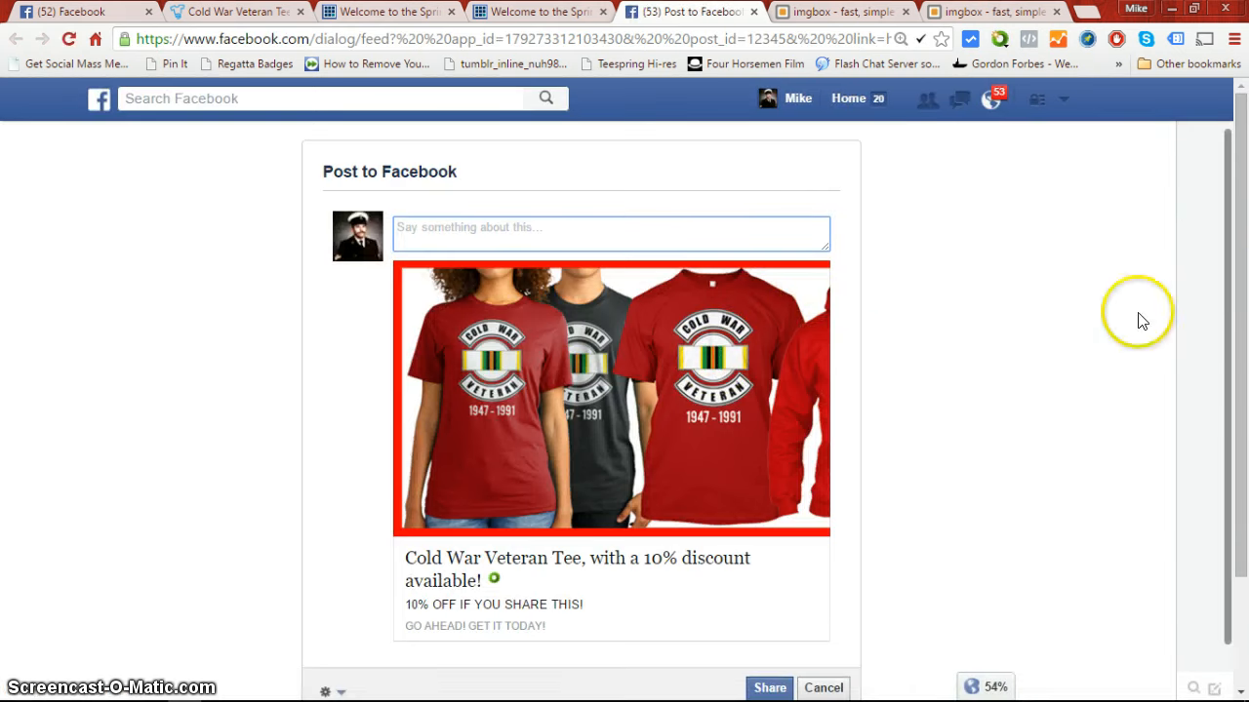
scroll("down", 3)
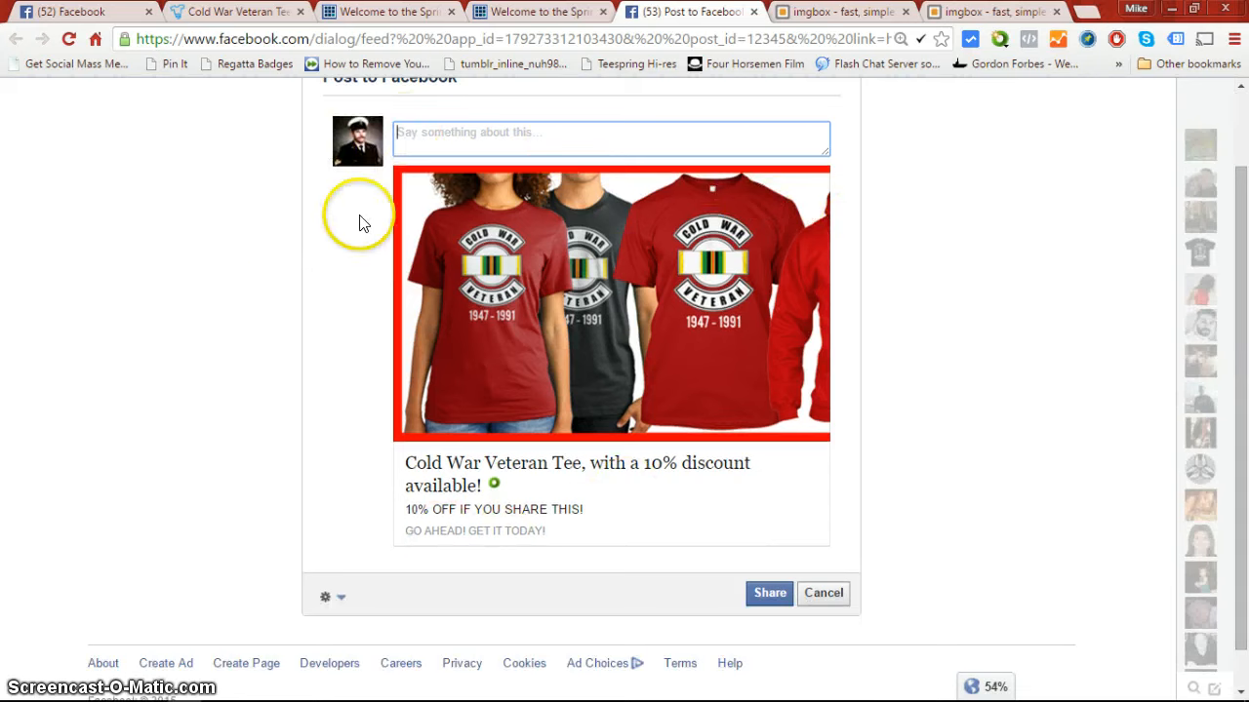
mouse_move(509, 185)
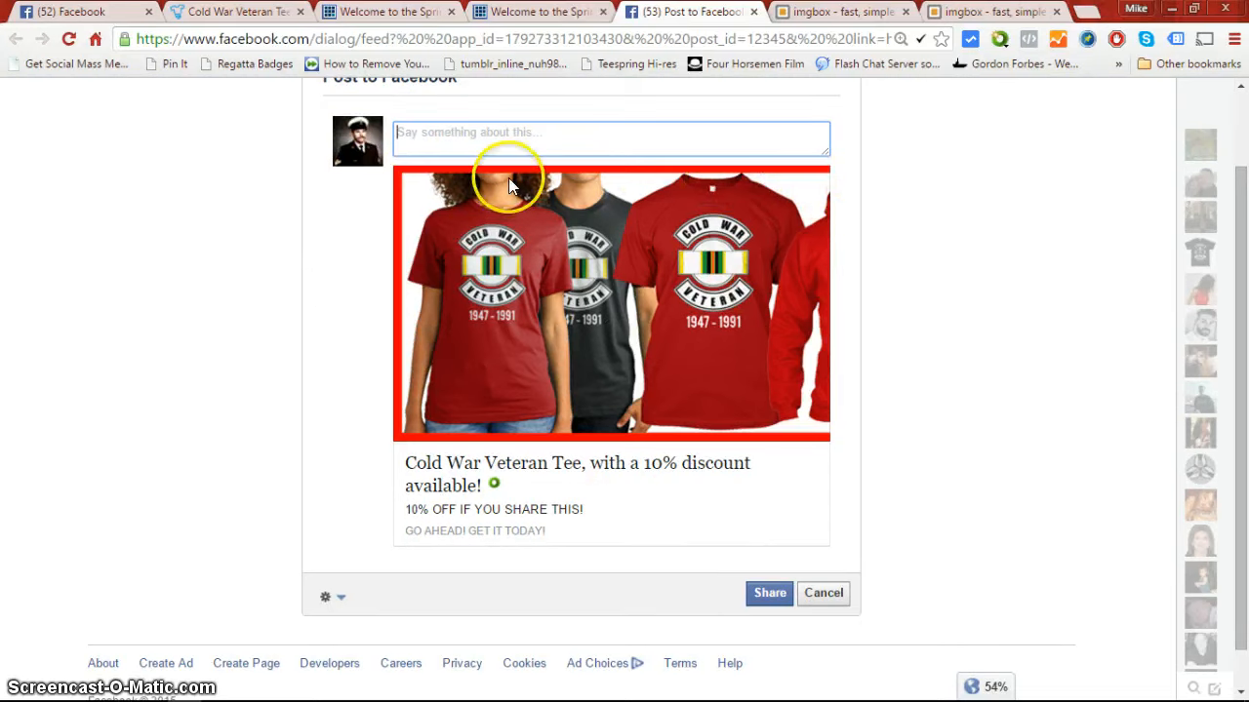
mouse_move(647, 347)
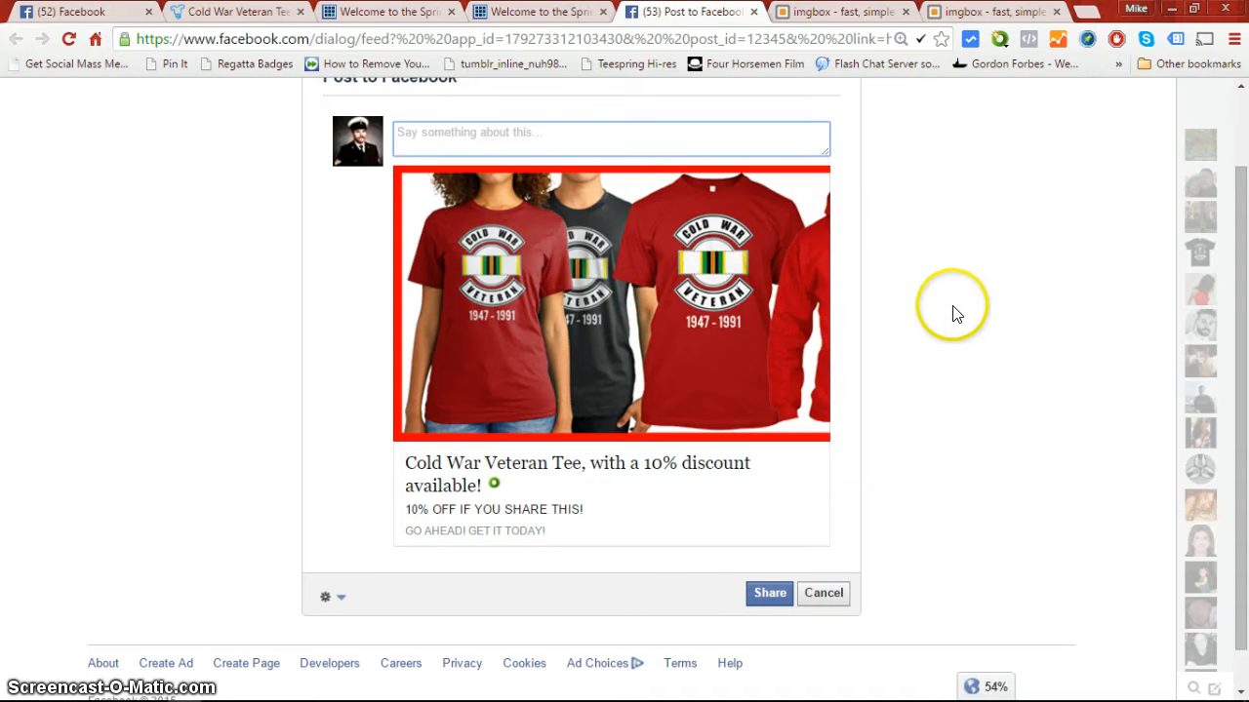
mouse_move(925, 414)
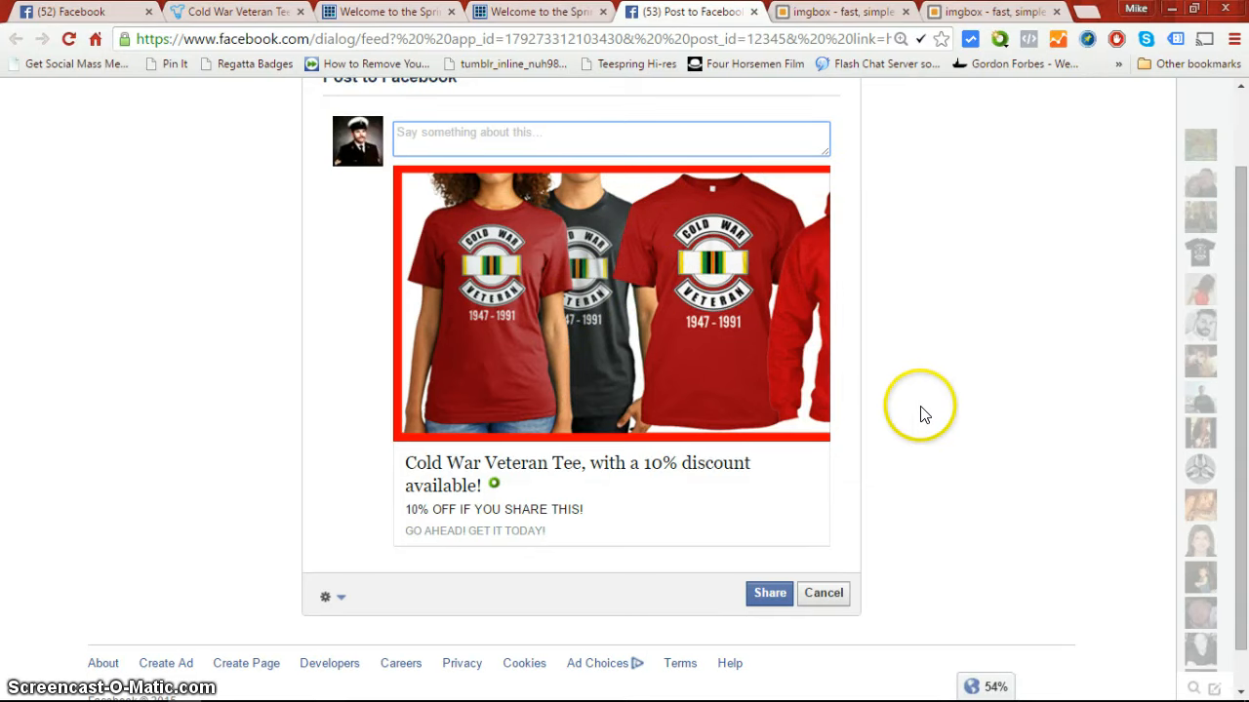
mouse_move(783, 546)
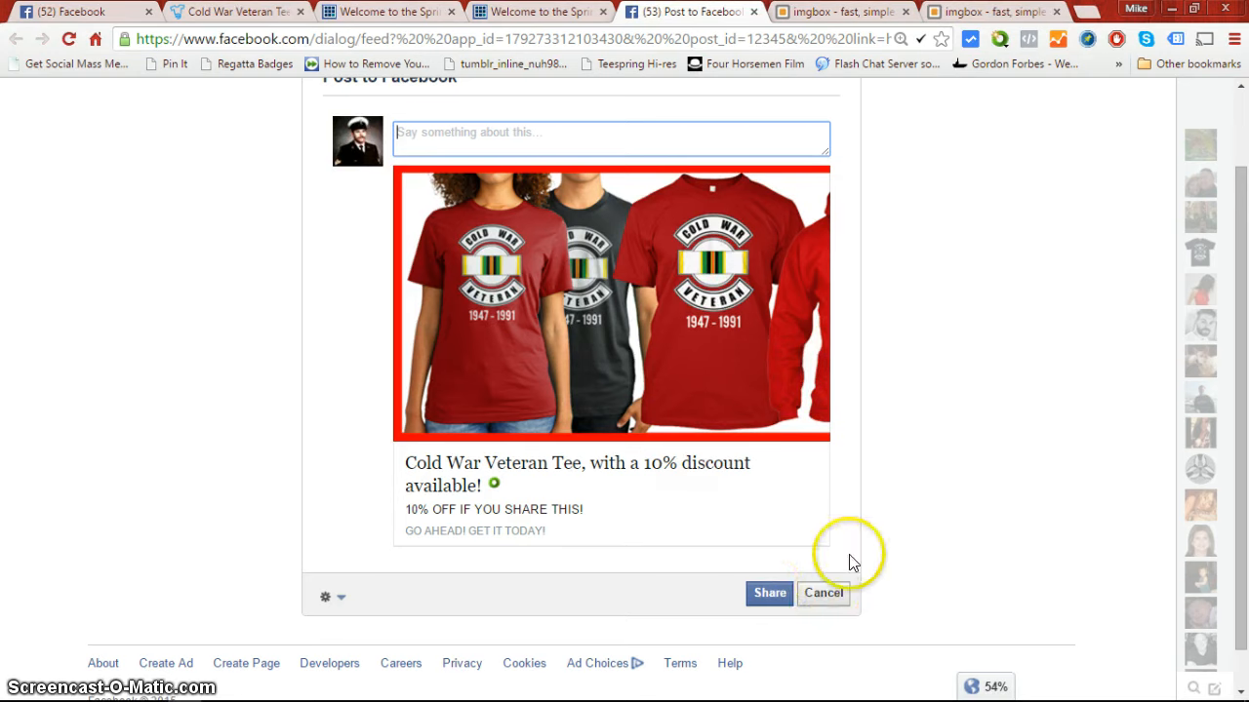
mouse_move(829, 609)
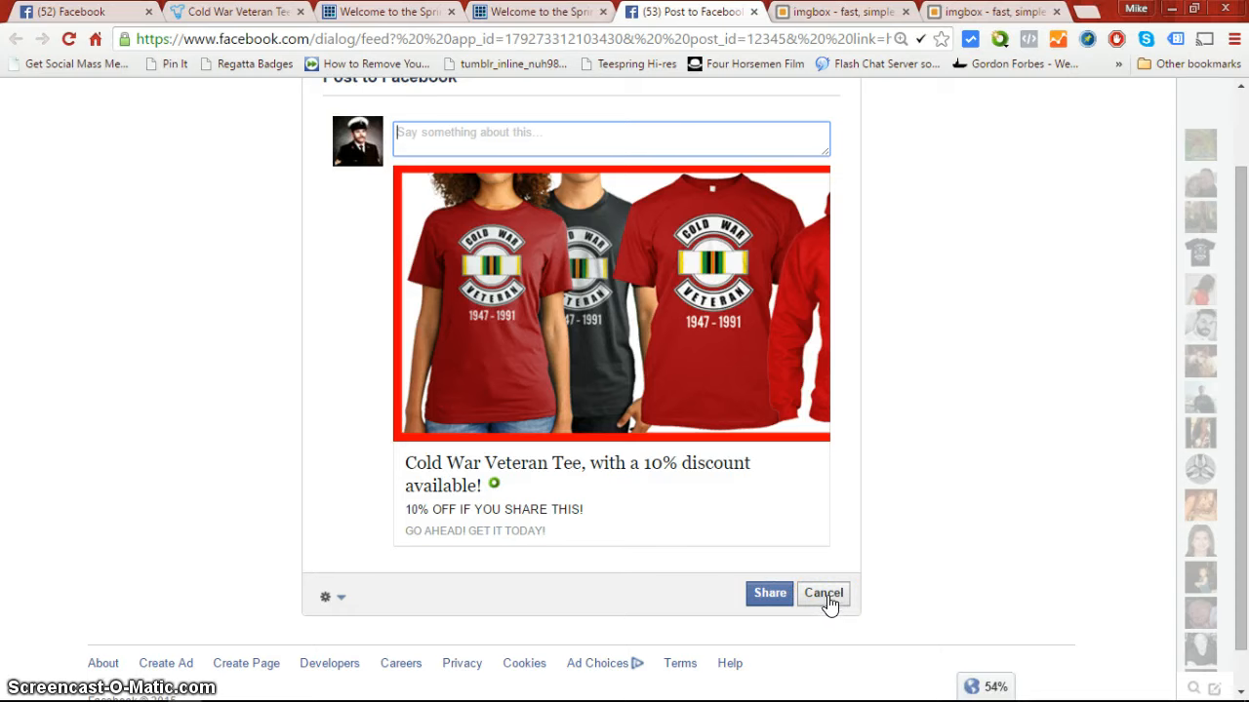
left_click(824, 593)
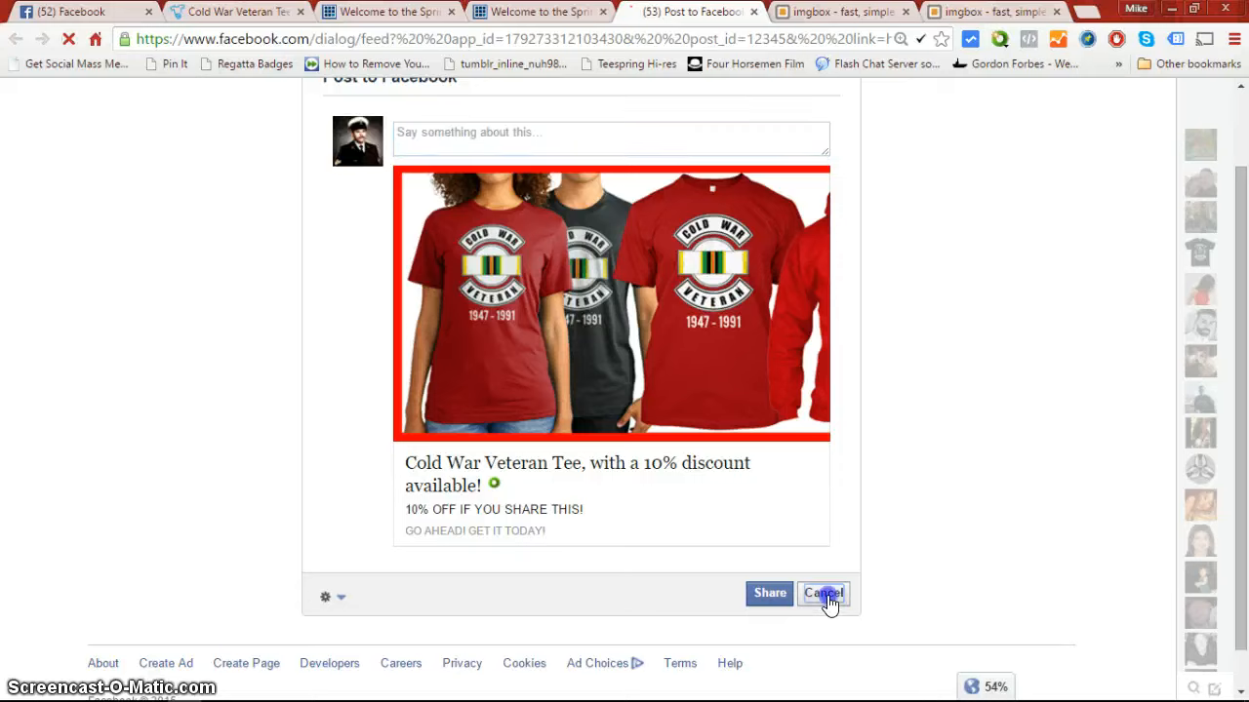
left_click(824, 593)
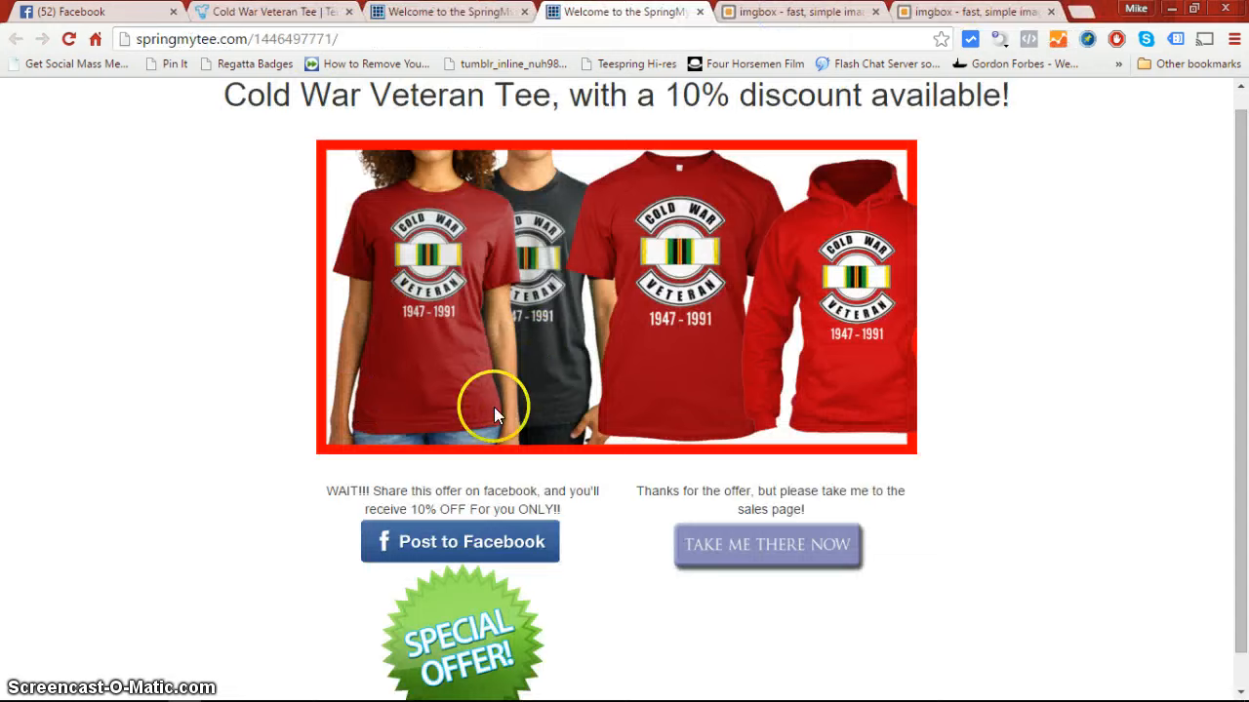
Share the discounted Cold War Veteran Tee offer post on Facebook to unlock the 10% Teespring discount
left_click(460, 543)
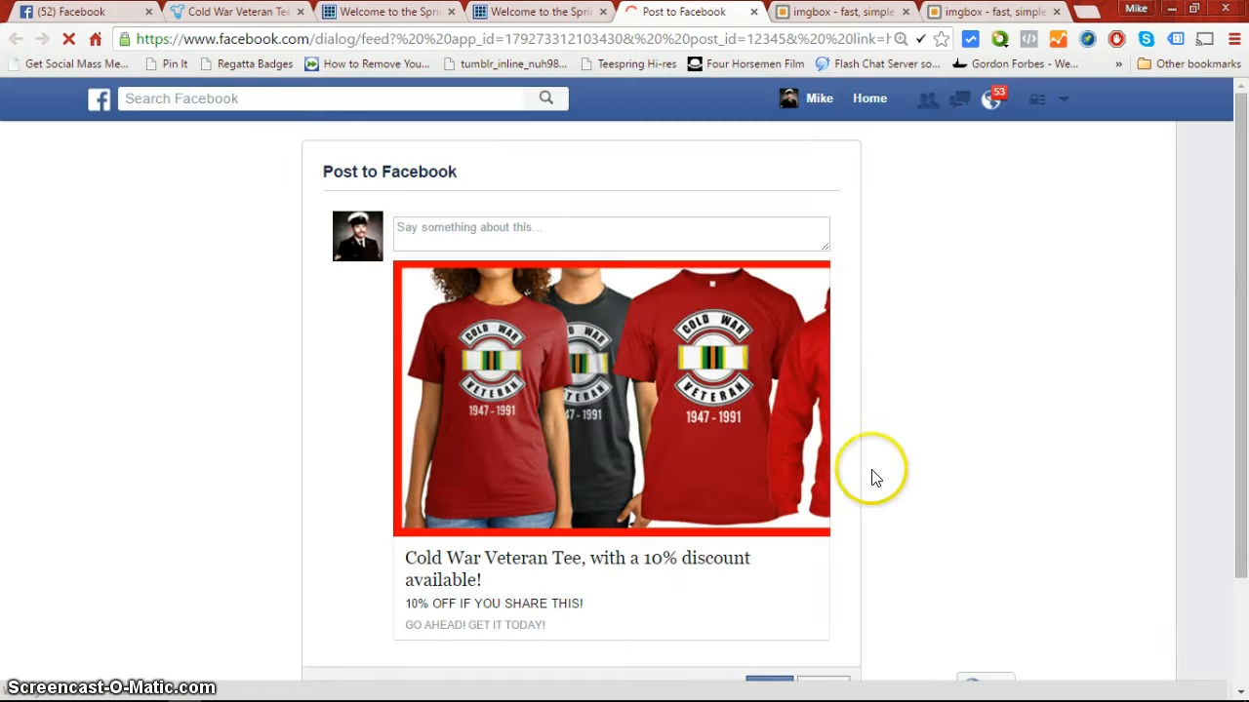
scroll("down", 3)
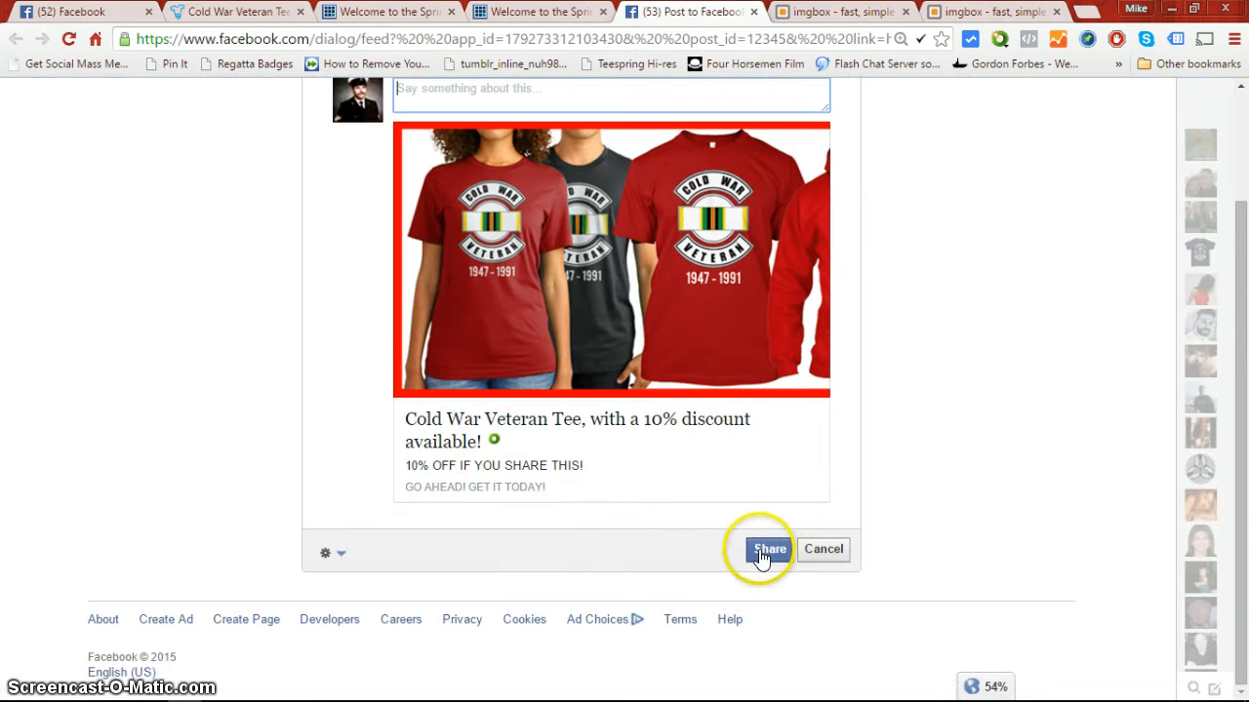
left_click(339, 555)
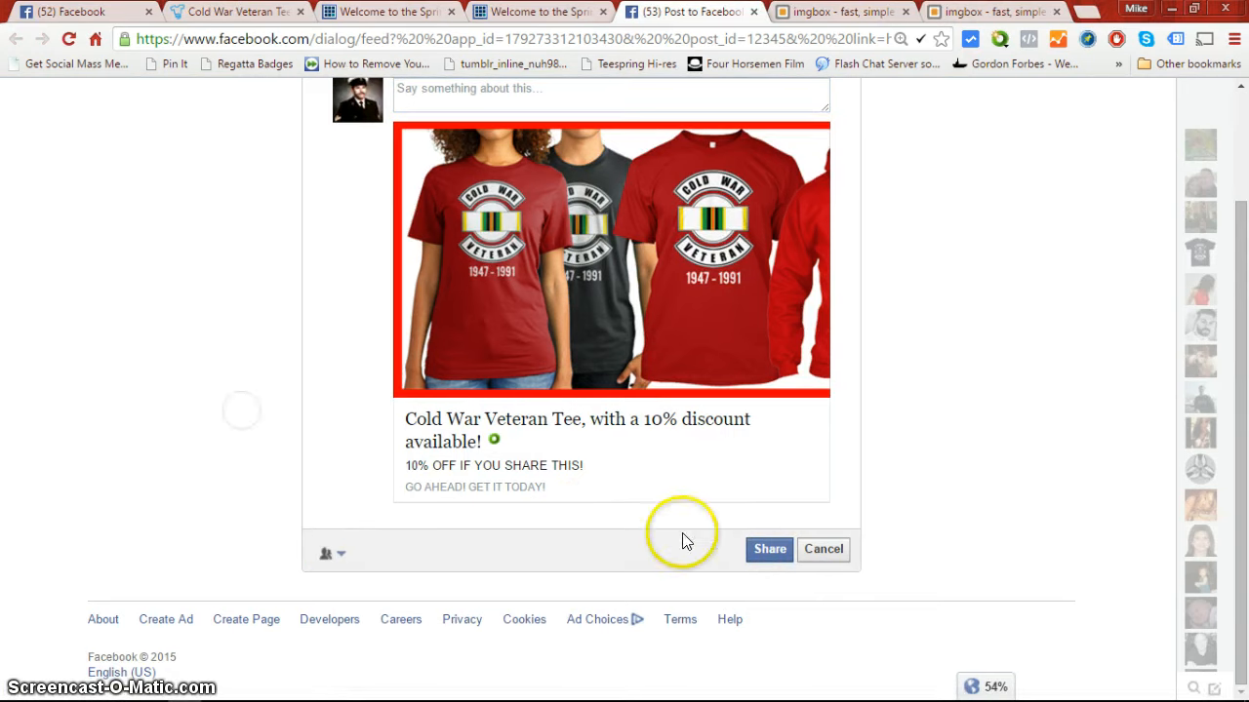
left_click(332, 554)
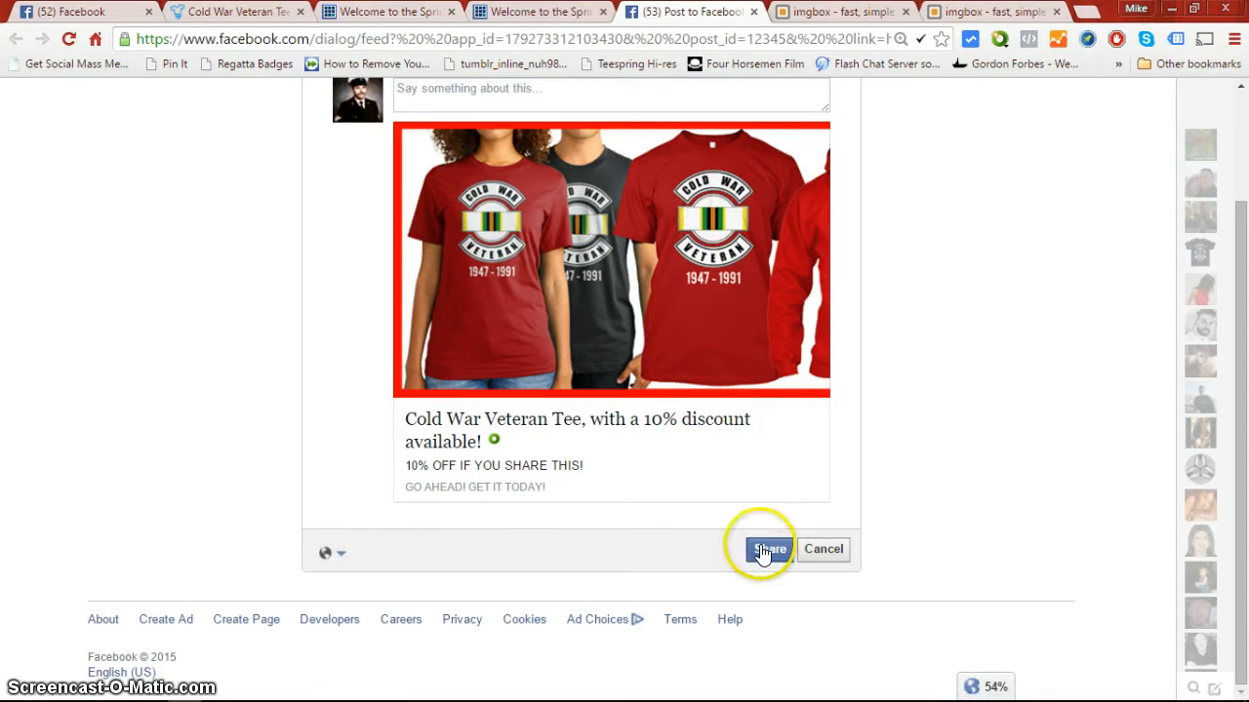
left_click(769, 550)
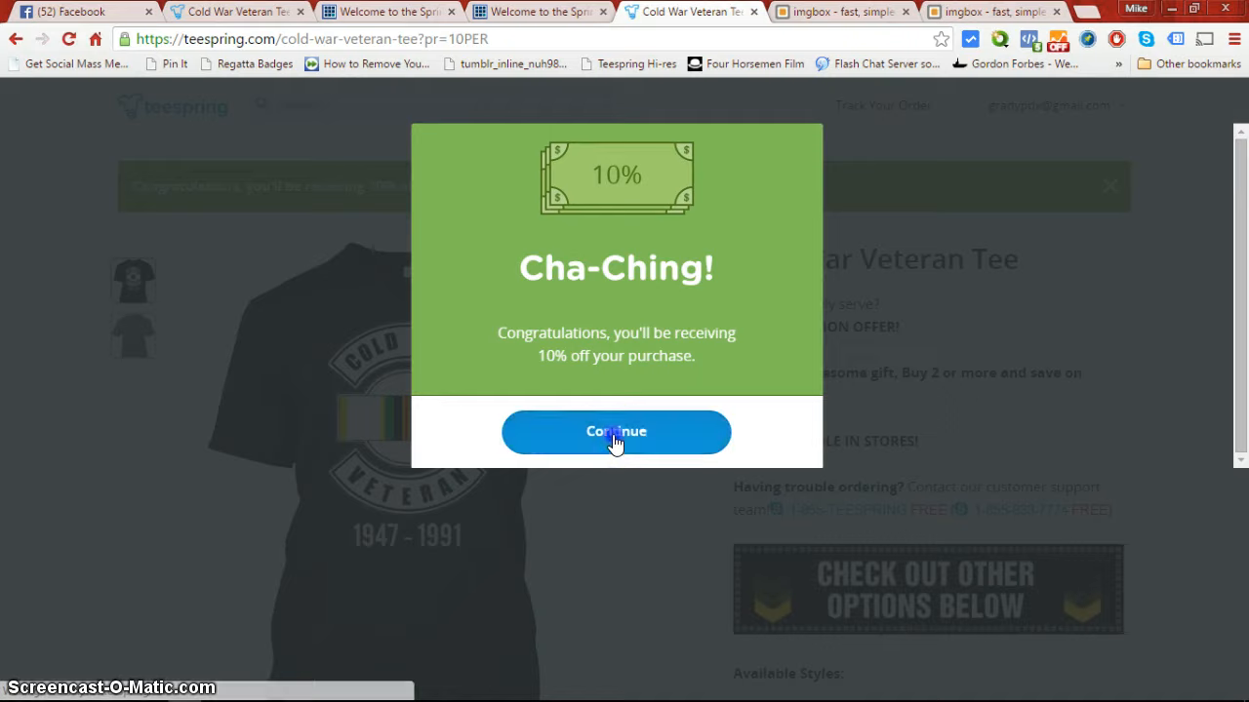
Accept the 10% discount and choose the Hanes Tagless Tee style on Teespring
left_click(617, 433)
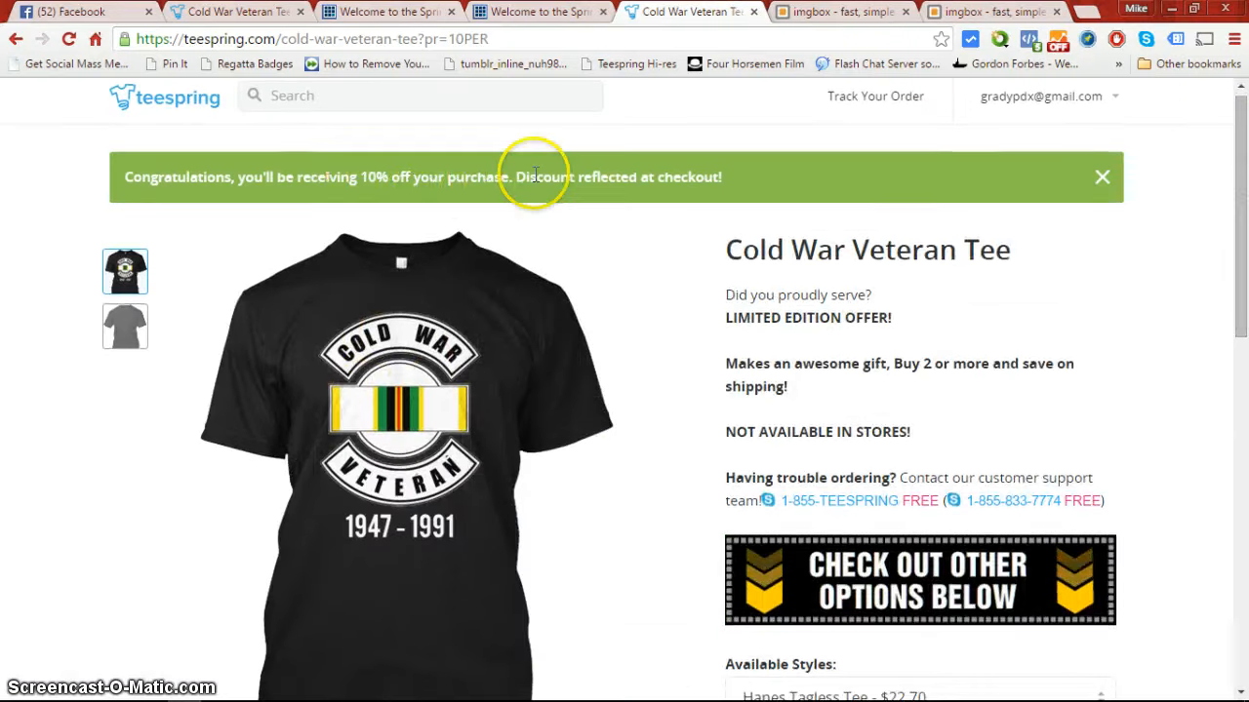
scroll("down", 3)
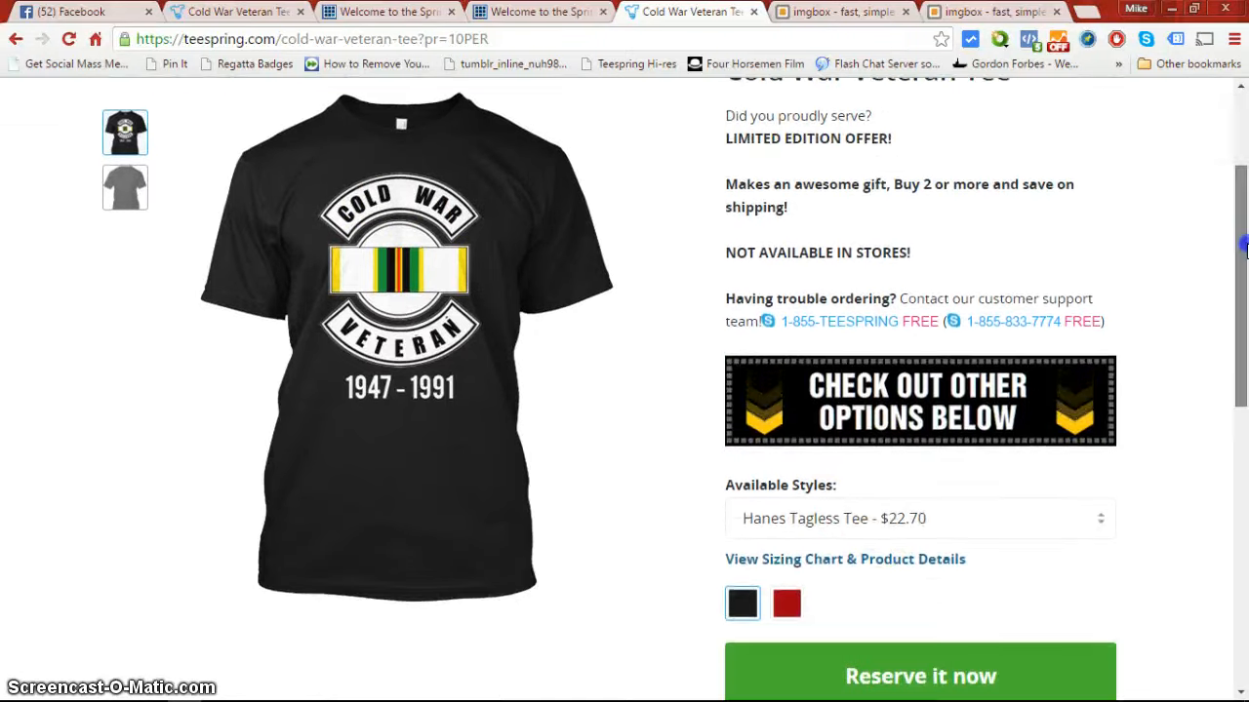
left_click(921, 519)
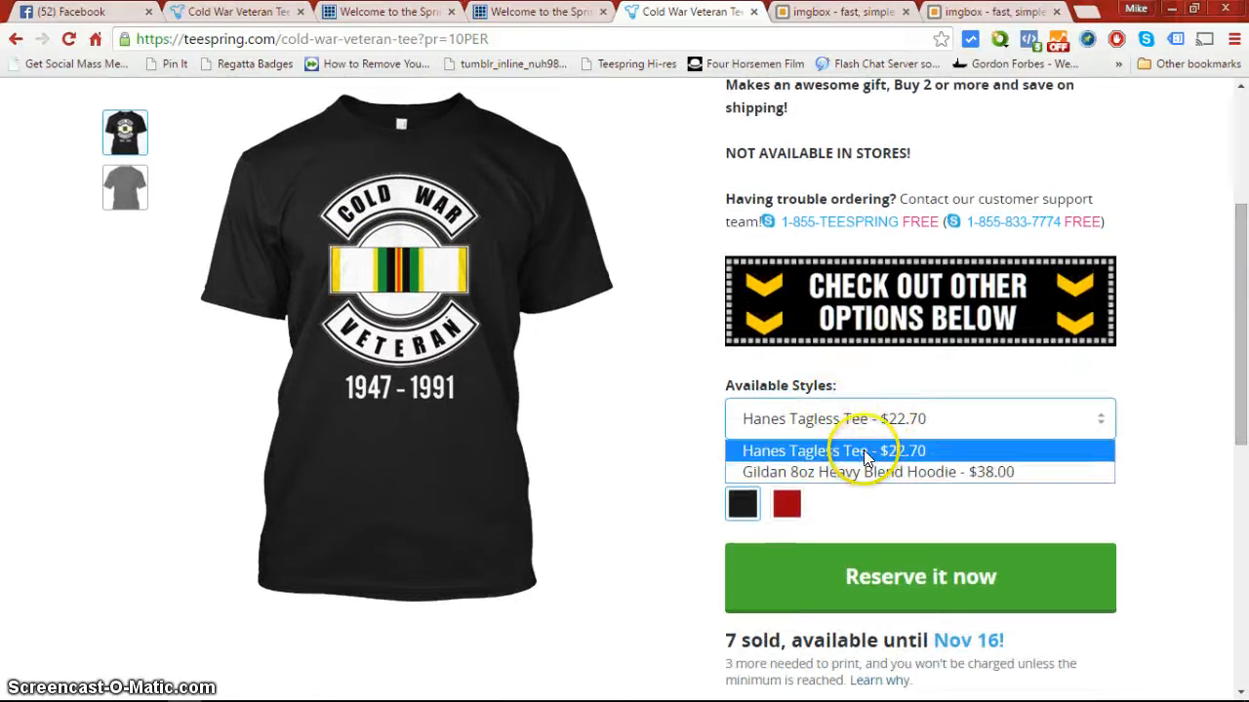
left_click(921, 577)
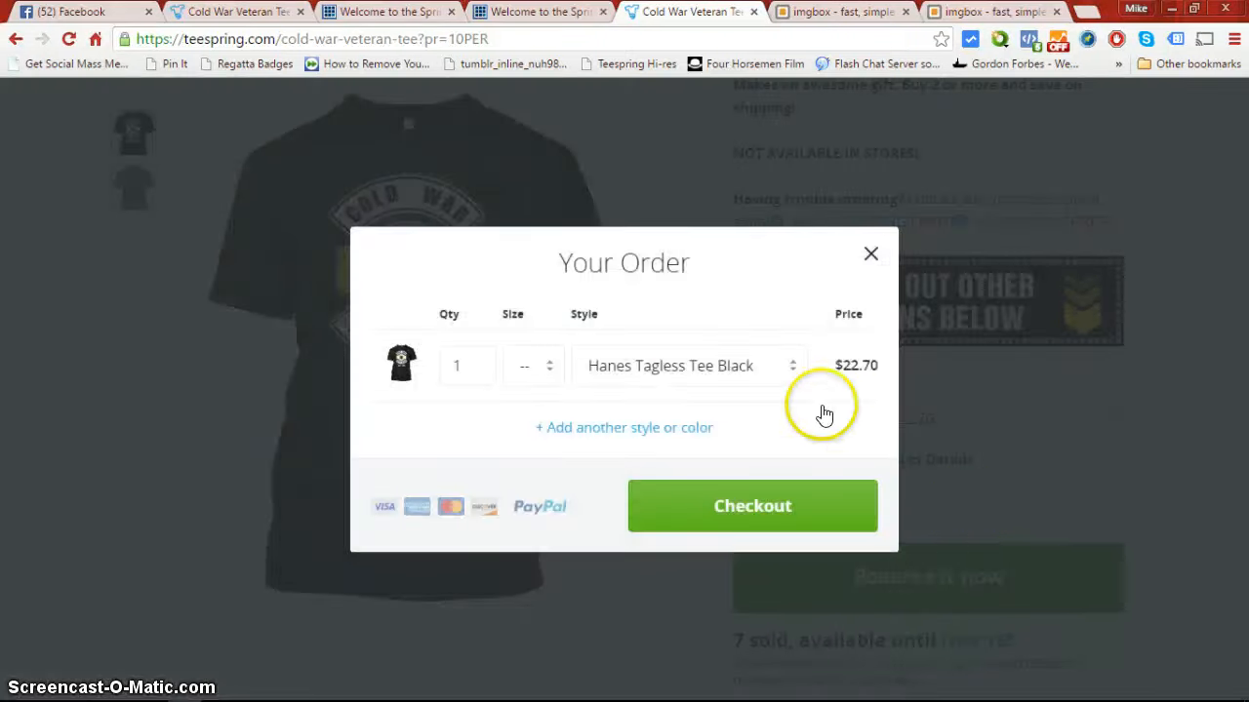
Select size XL for the black tee and proceed to Teespring checkout
left_click(532, 367)
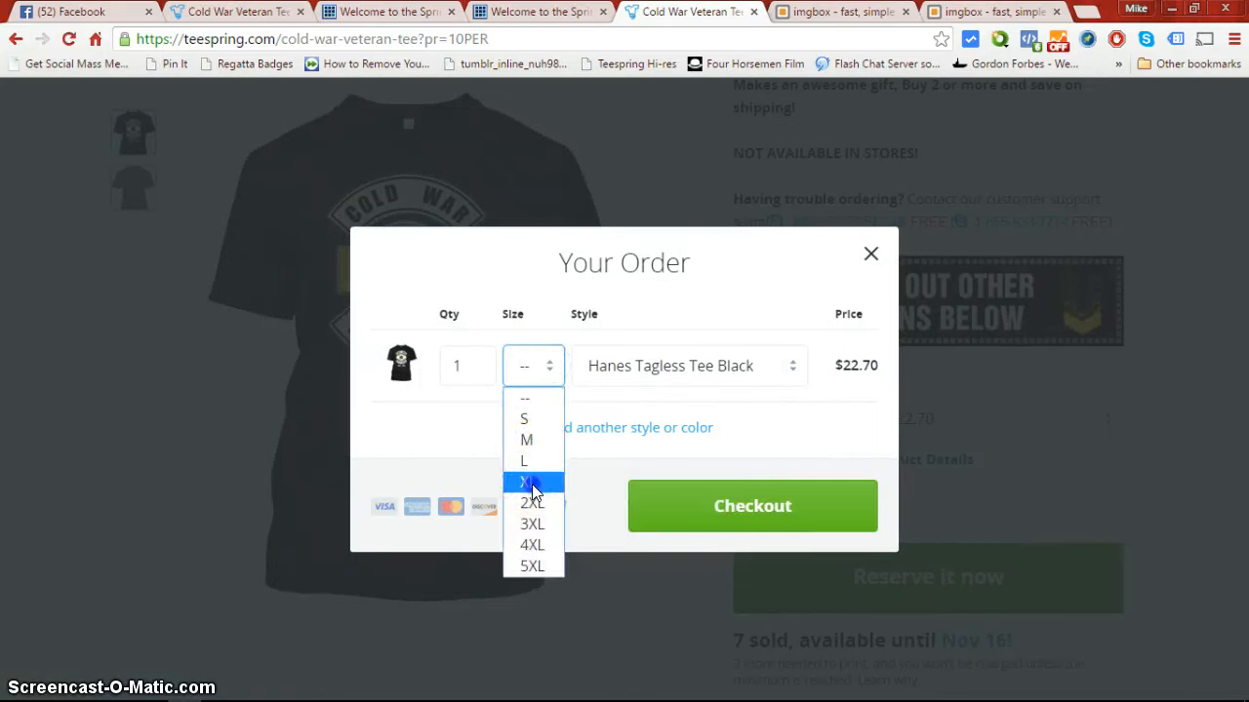
left_click(527, 482)
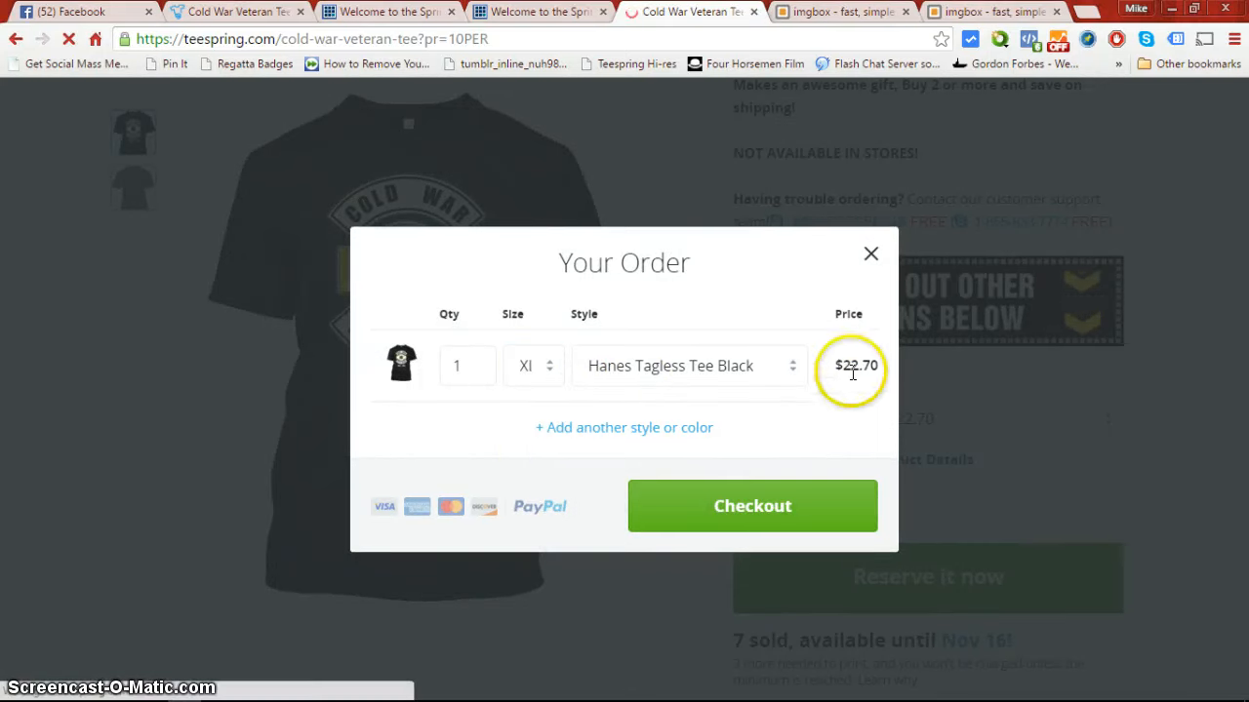
left_click(753, 505)
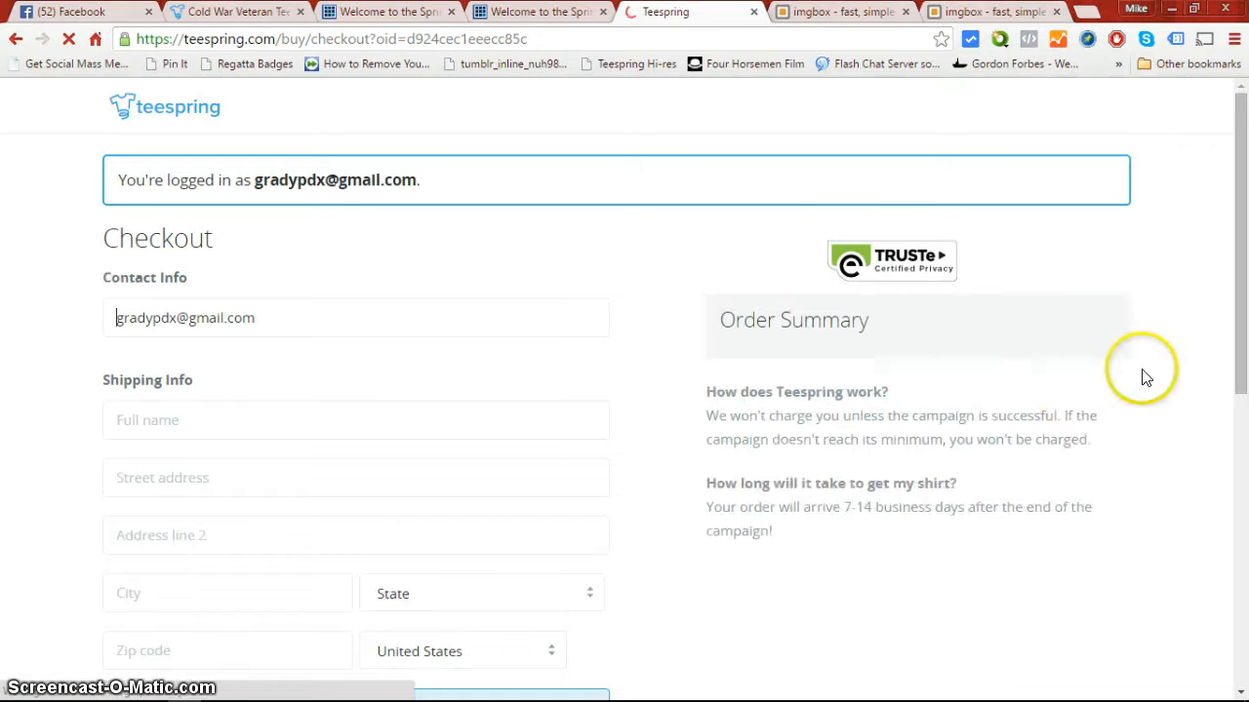
scroll("down", 3)
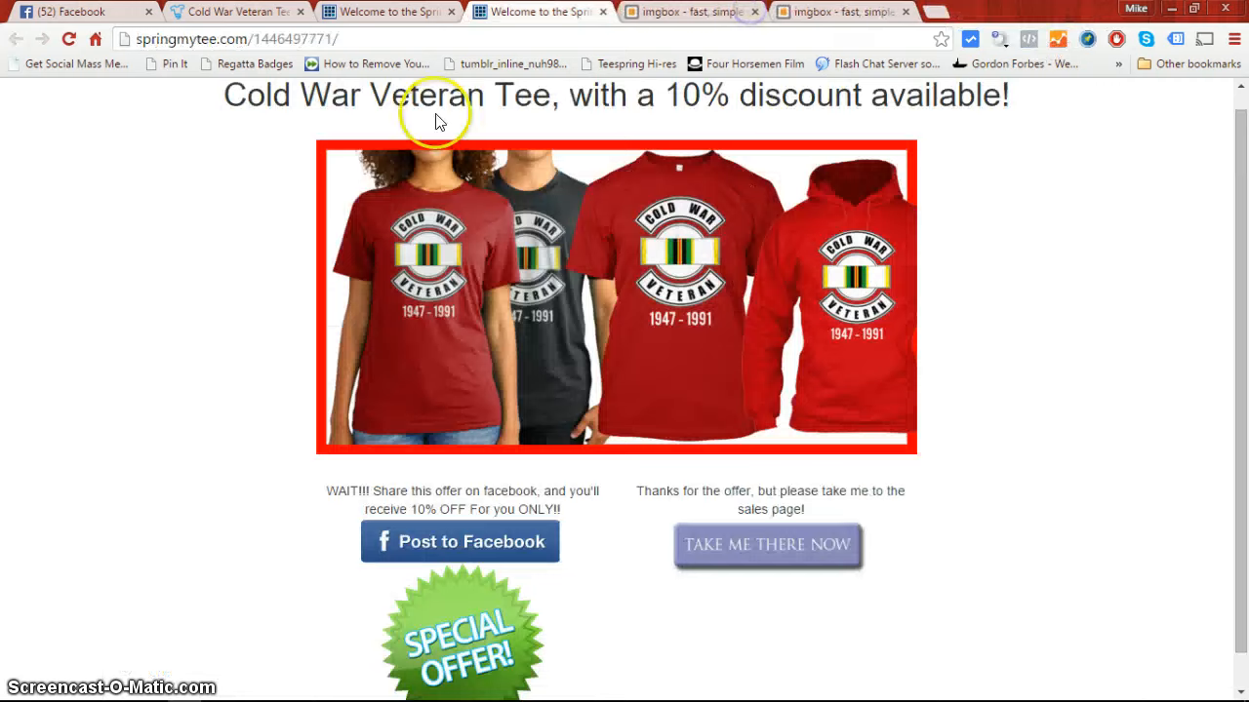
Review the Cold War Veteran Tee sales page with its Post to Facebook and Take Me There Now choices
scroll("down", 3)
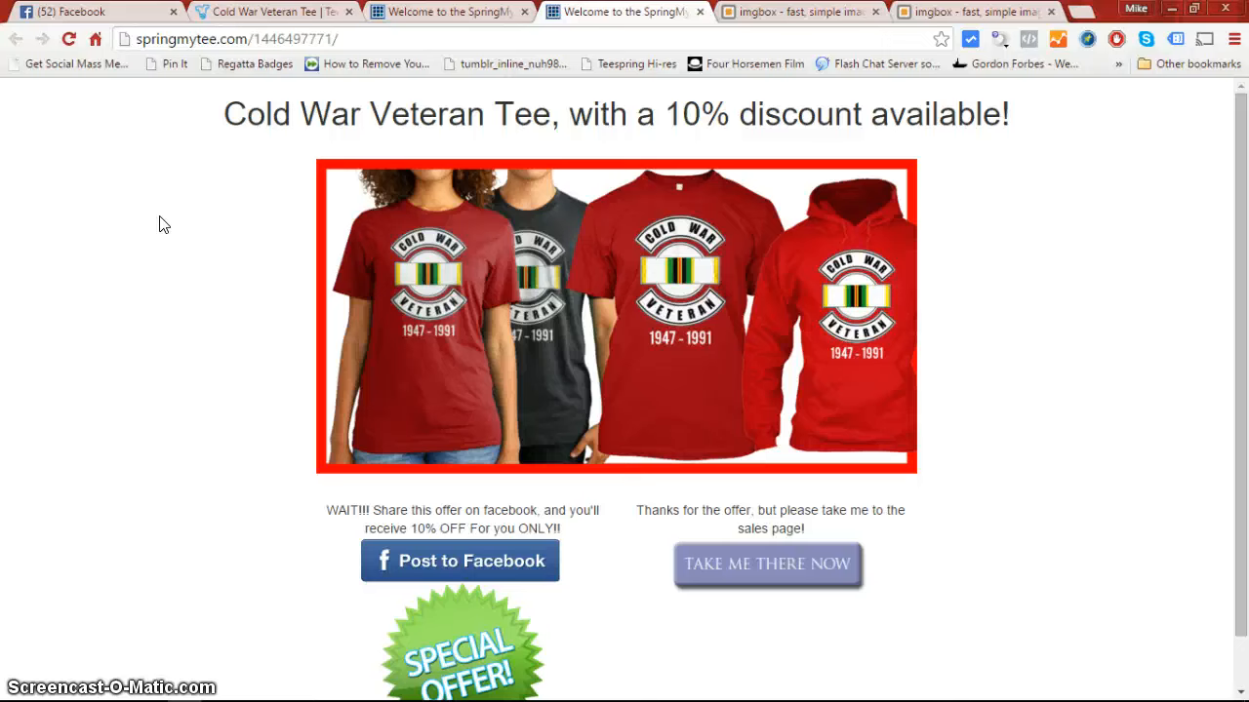
mouse_move(109, 101)
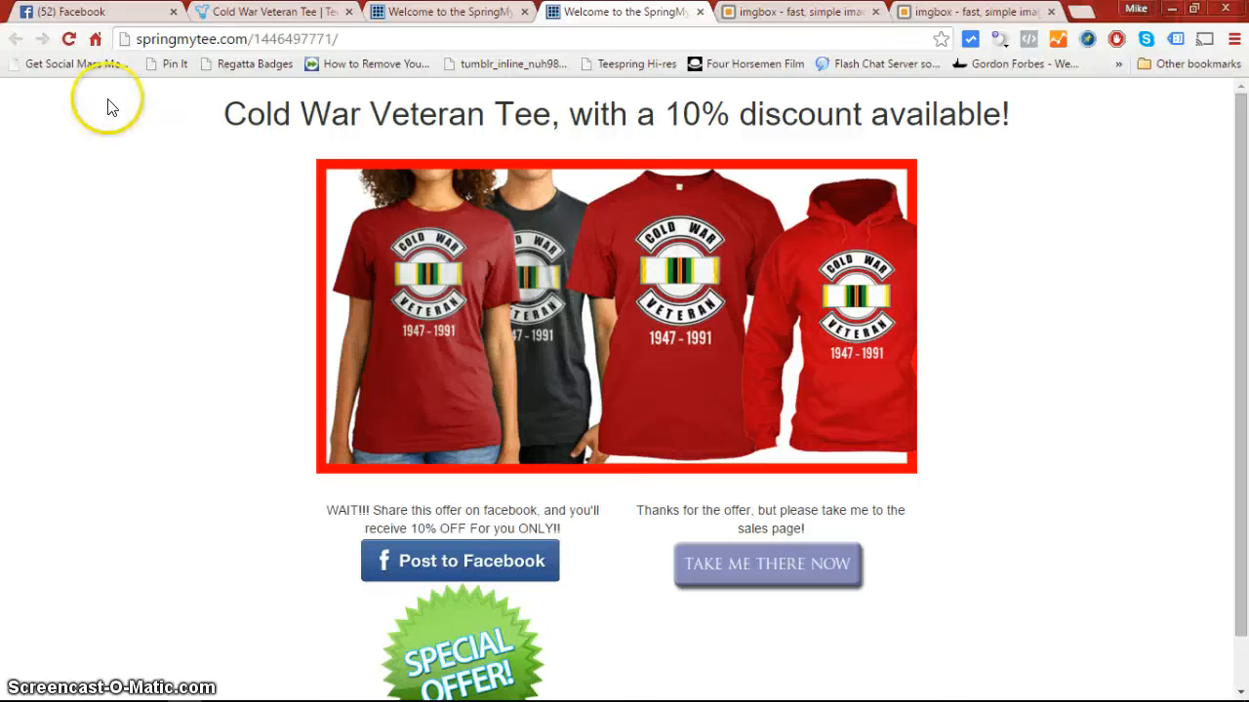
mouse_move(749, 581)
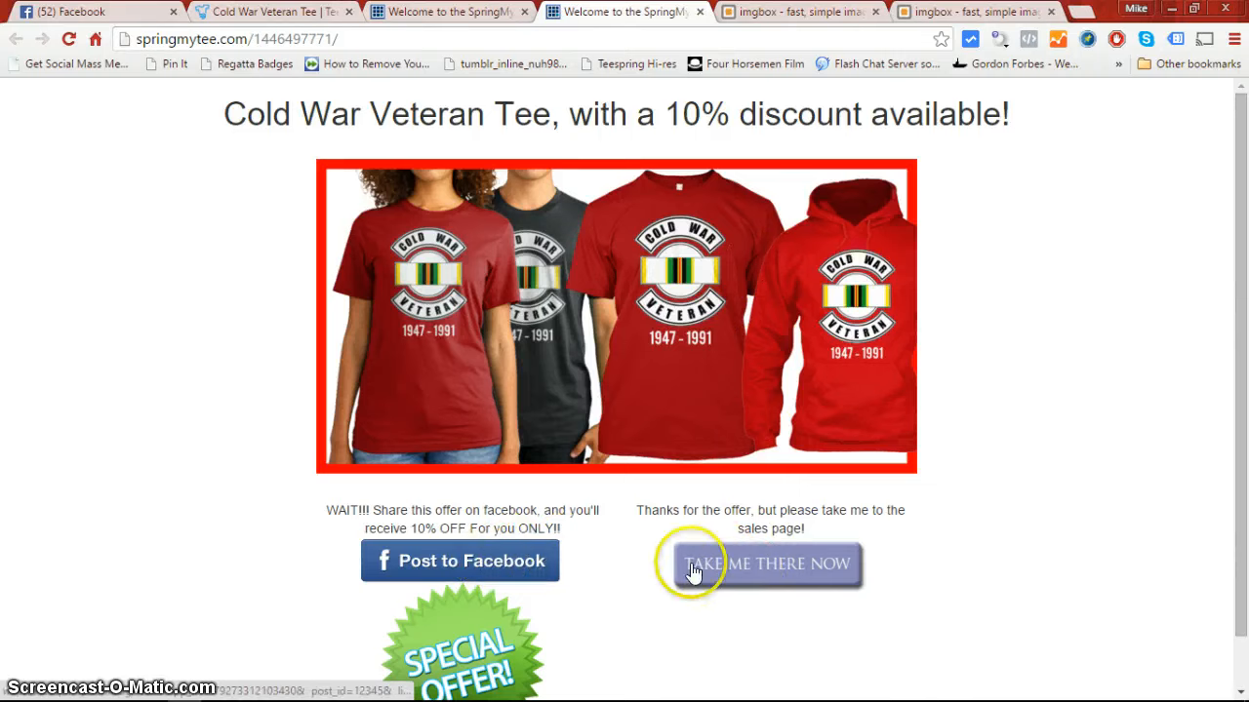
mouse_move(1239, 242)
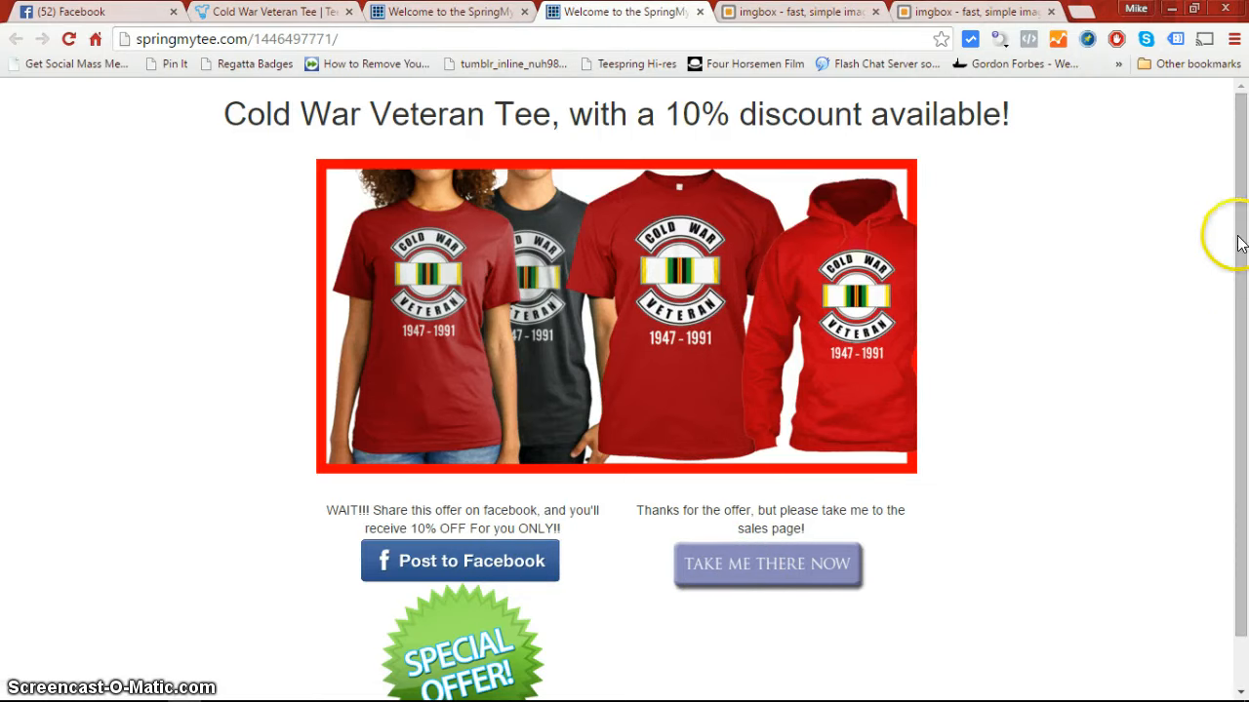
mouse_move(504, 102)
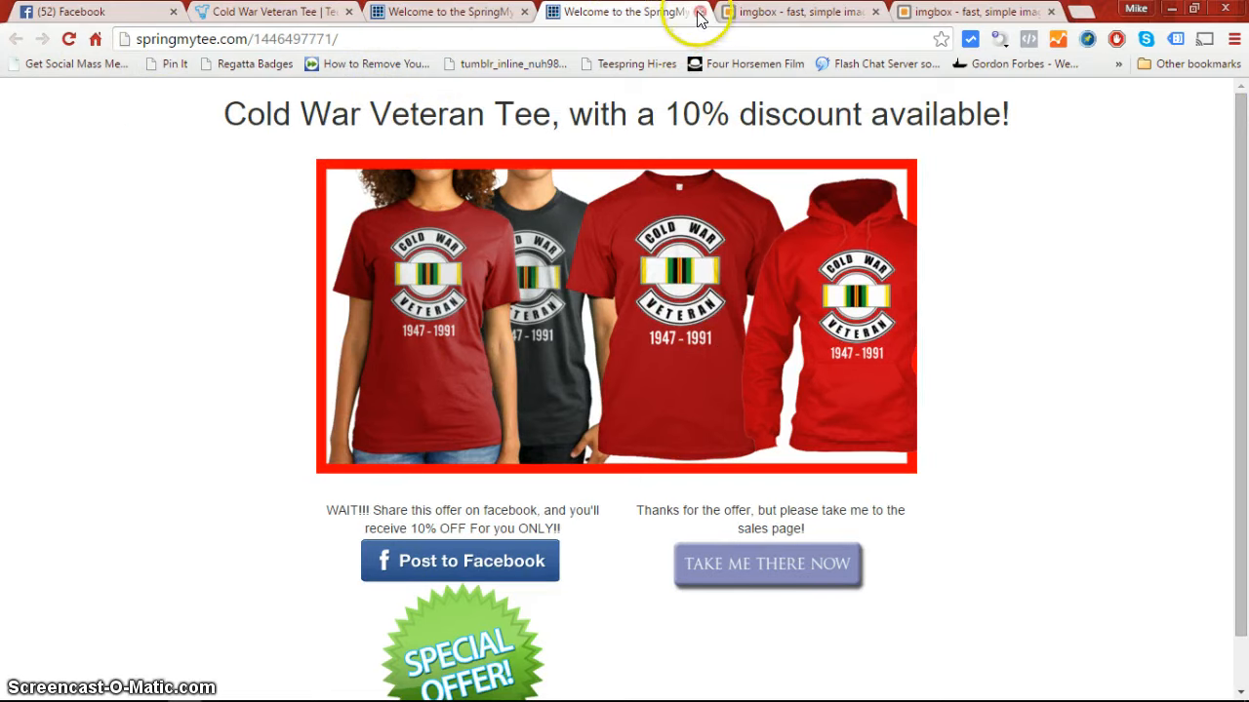
Close the sales page, check Teespring, then sign in to Spring My Tee via Facebook and go to My Campaigns
left_click(710, 14)
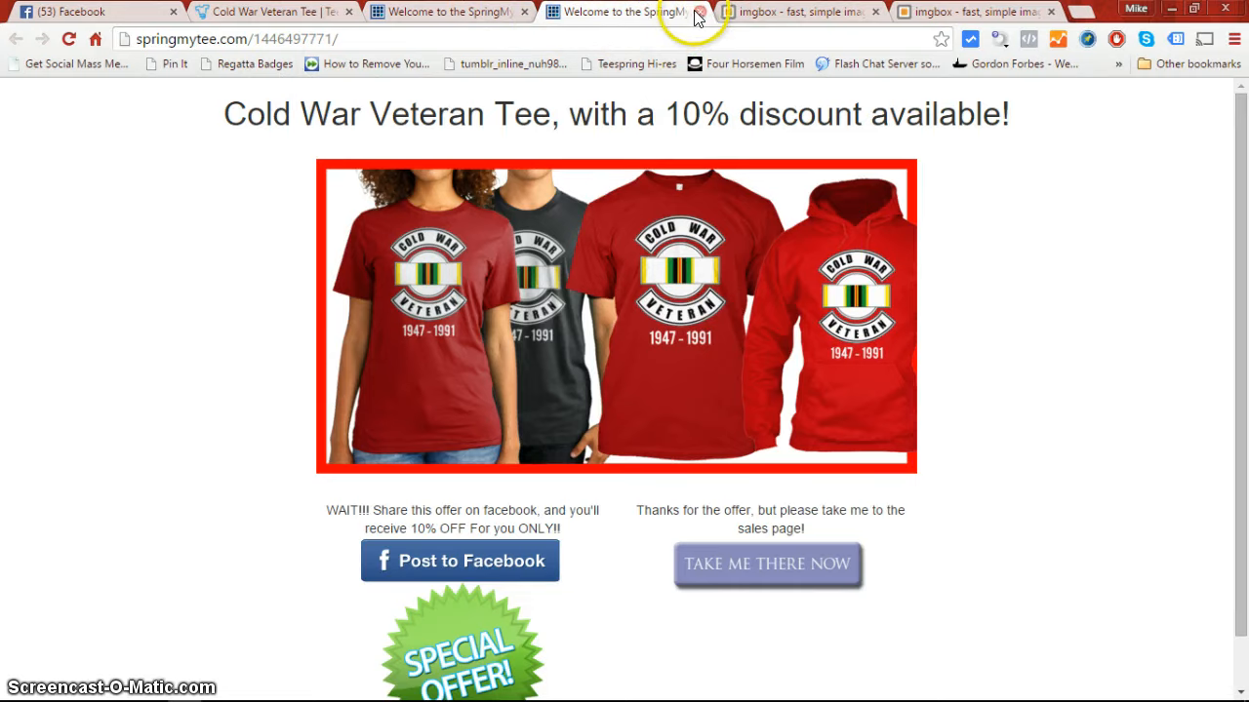
left_click(708, 12)
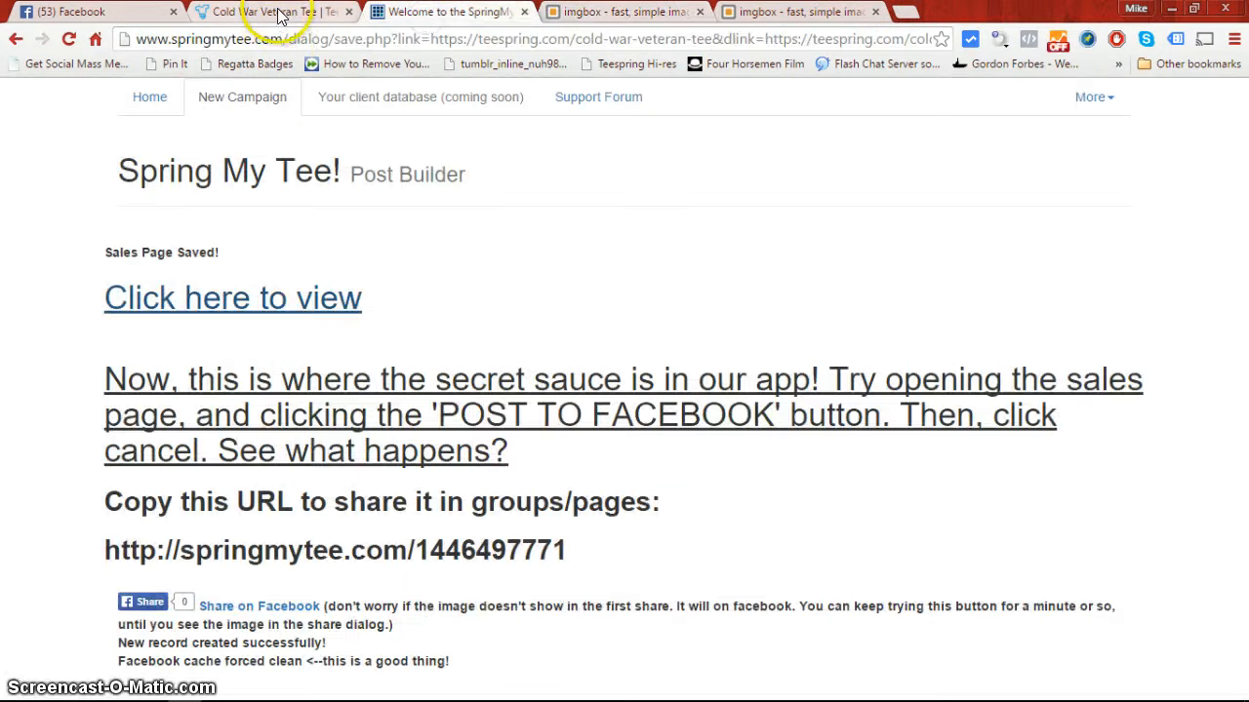
left_click(264, 13)
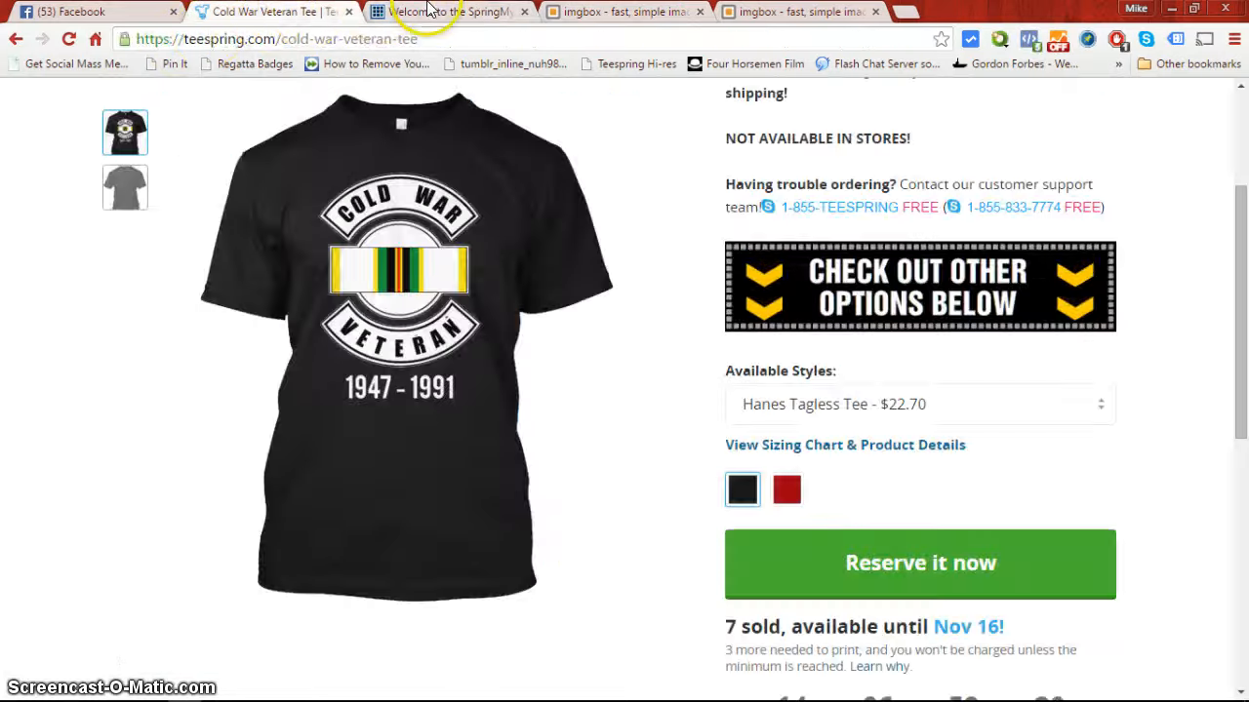
left_click(449, 12)
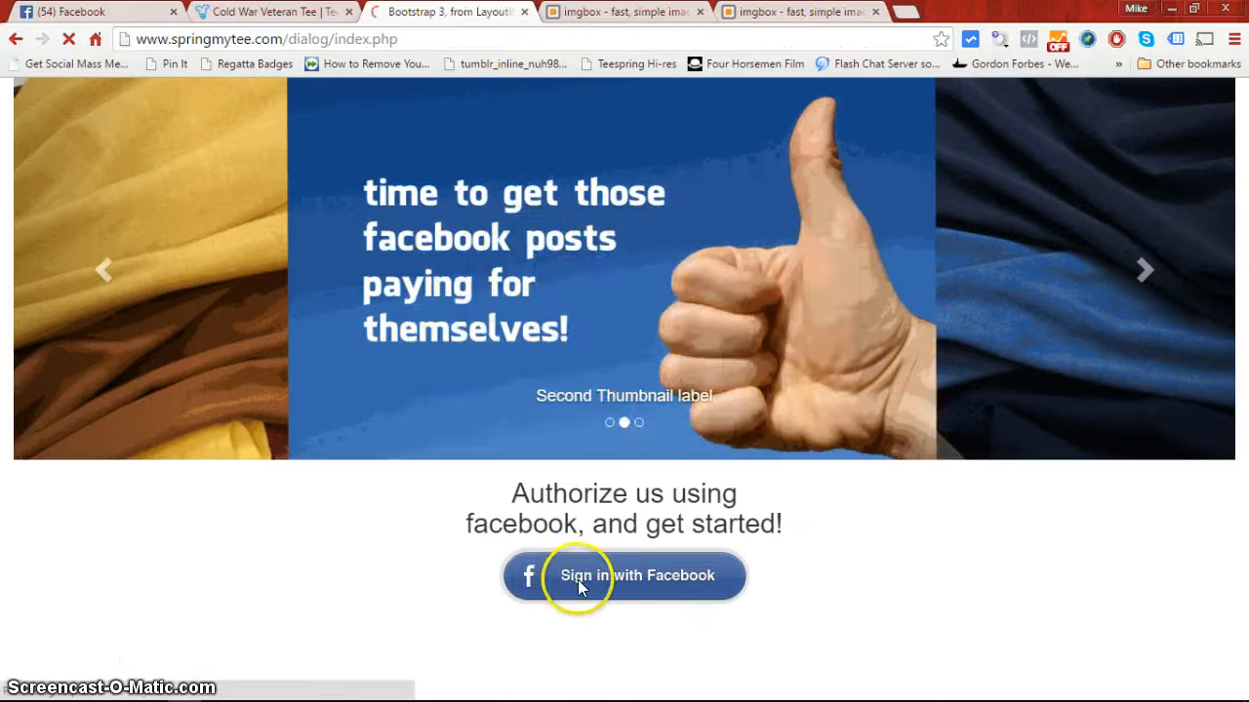
left_click(624, 576)
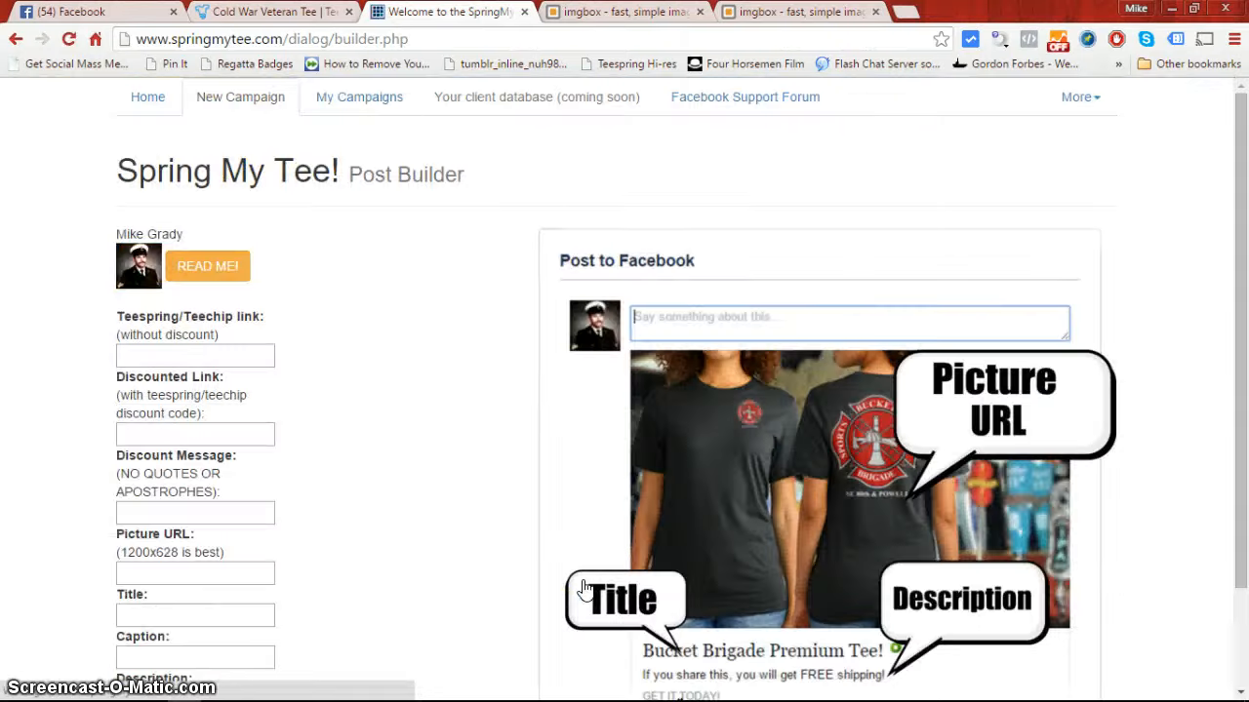
left_click(359, 98)
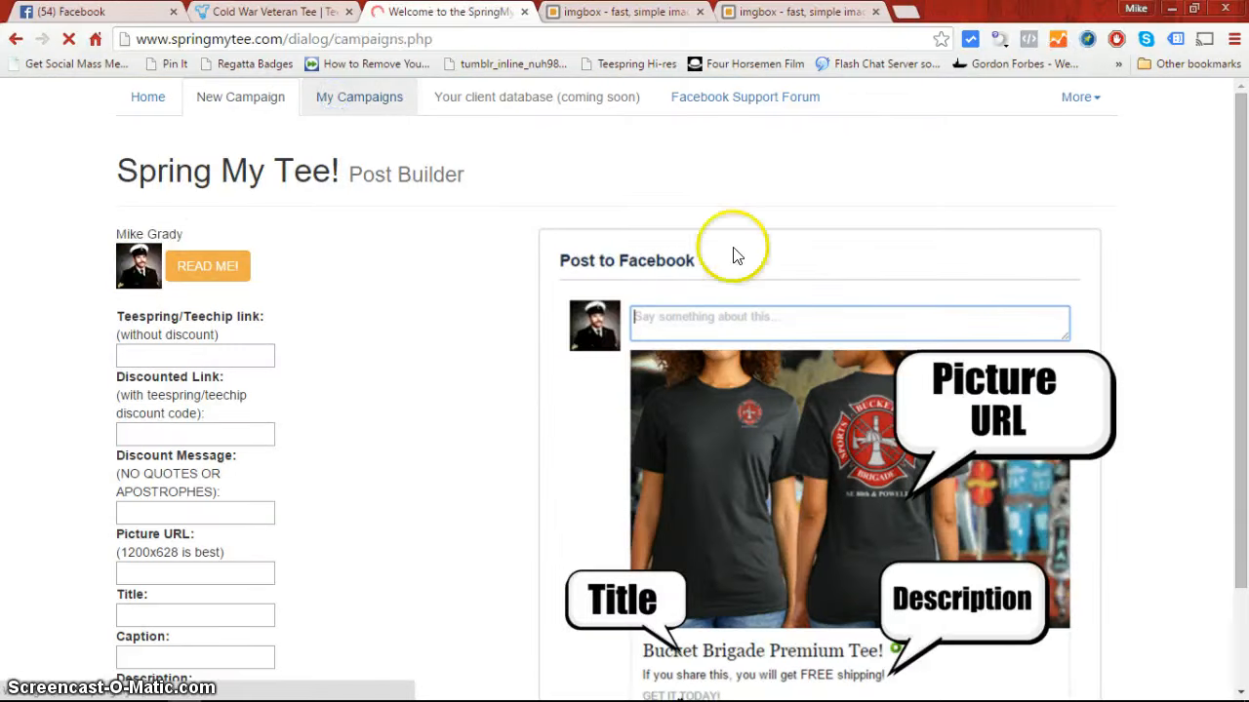
Open the newest Cold War Veteran Tee campaign's URL from the My Campaigns list
left_click(359, 98)
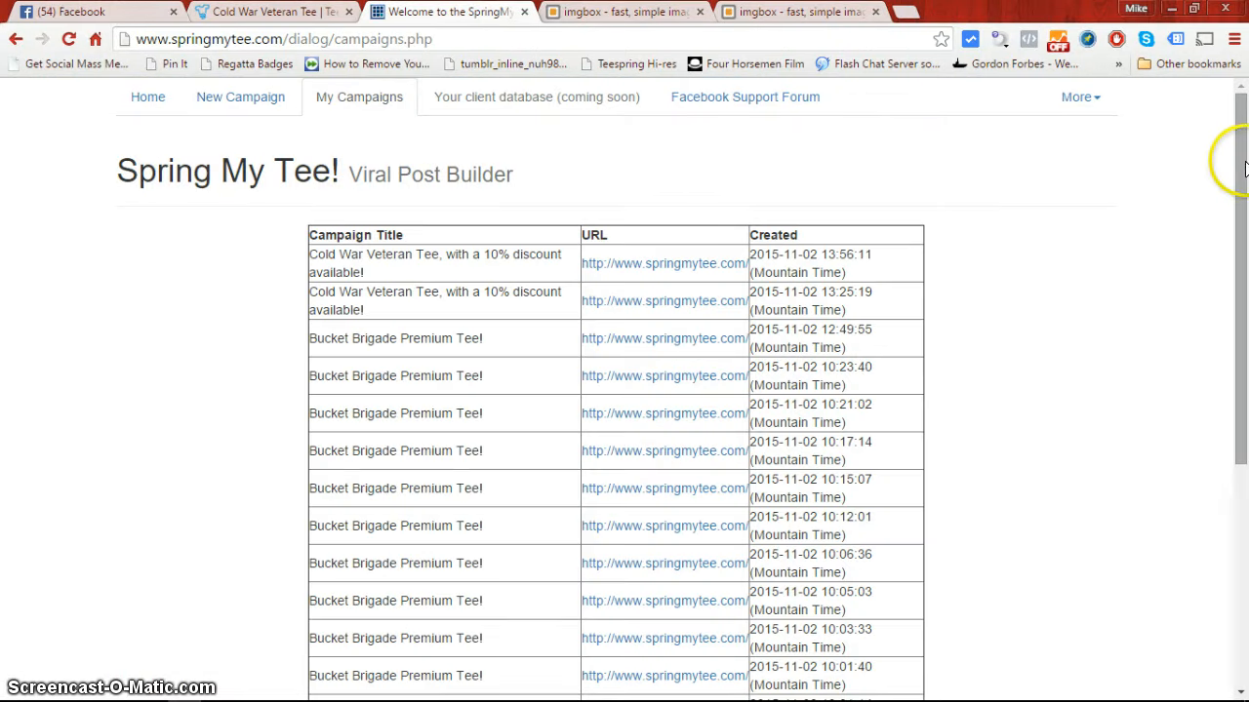
scroll("down", 3)
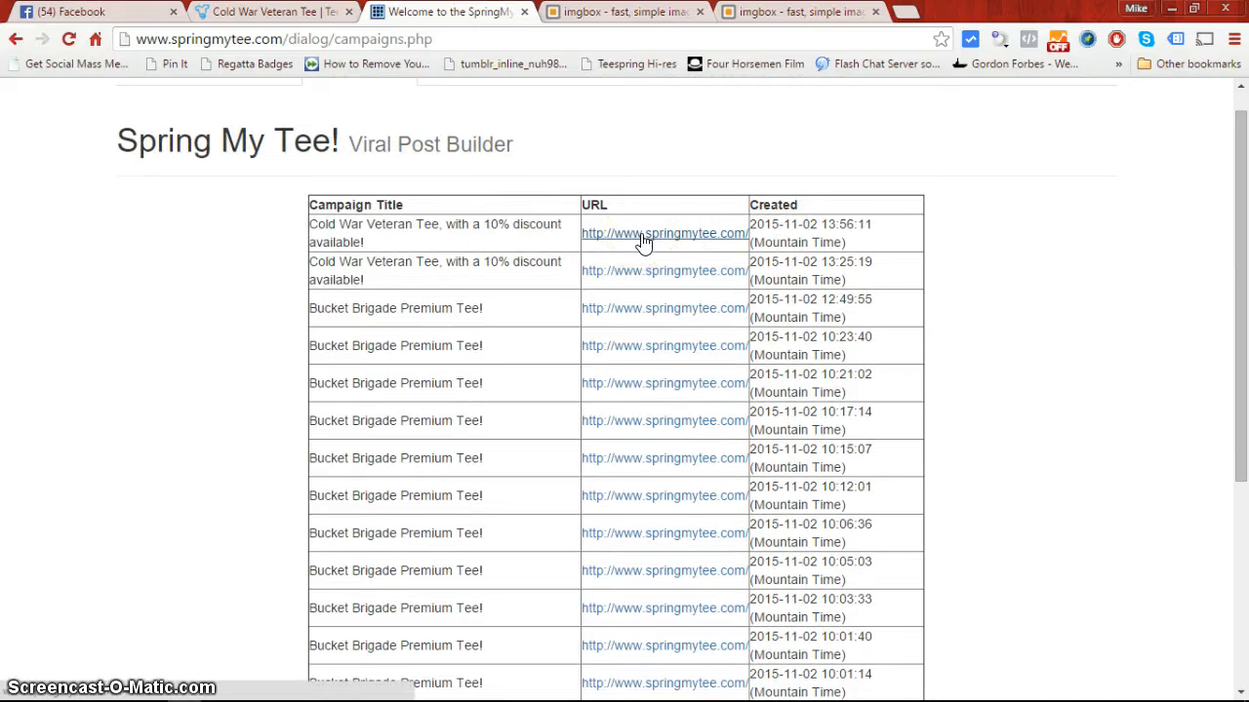
left_click(644, 234)
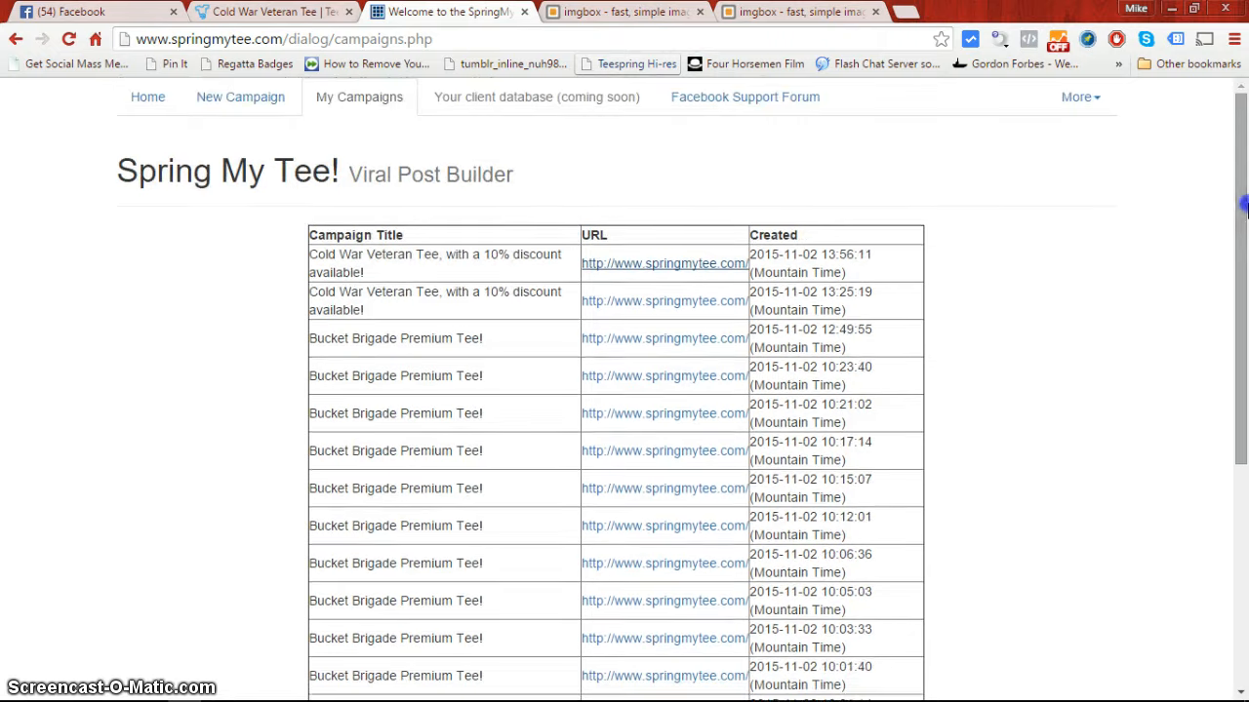
mouse_move(1233, 230)
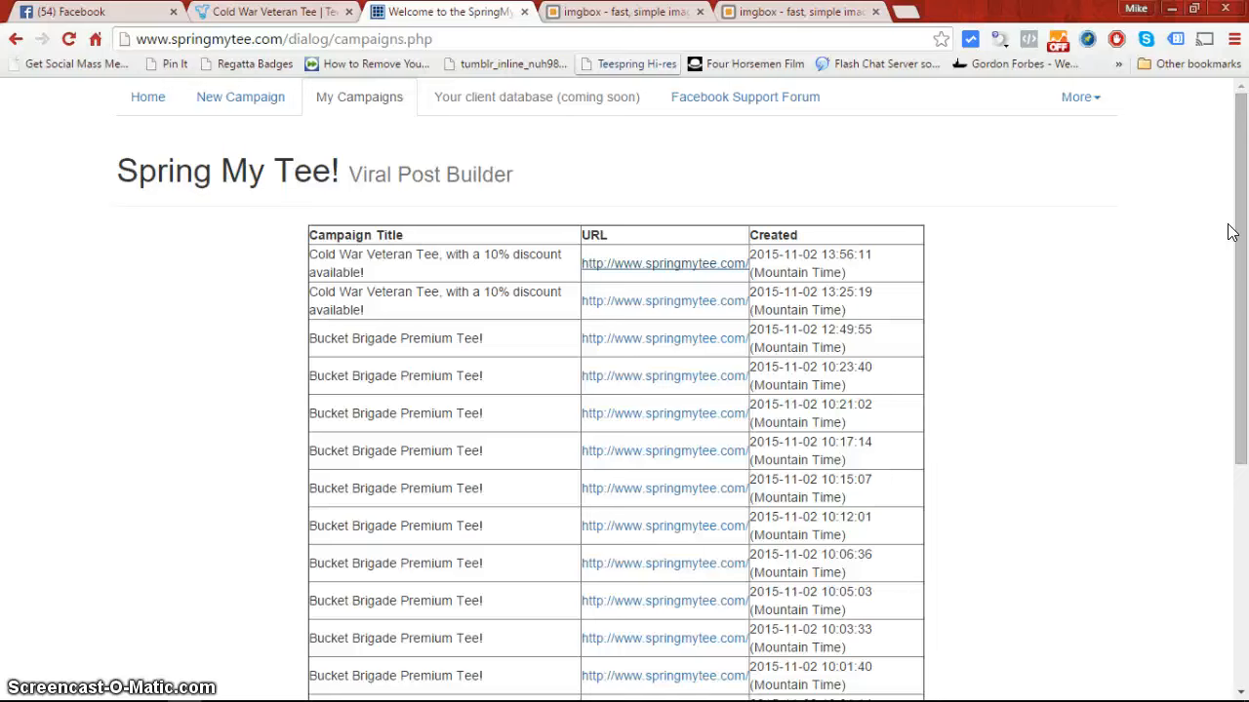
mouse_move(616, 125)
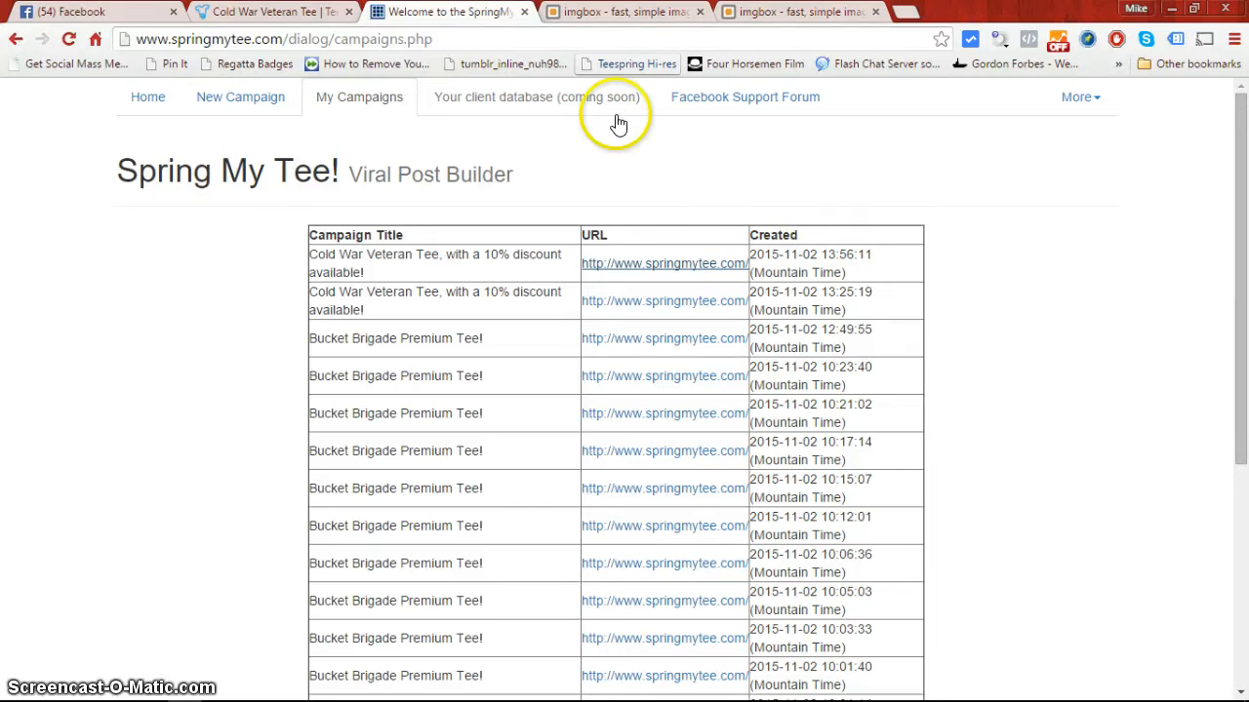
mouse_move(551, 103)
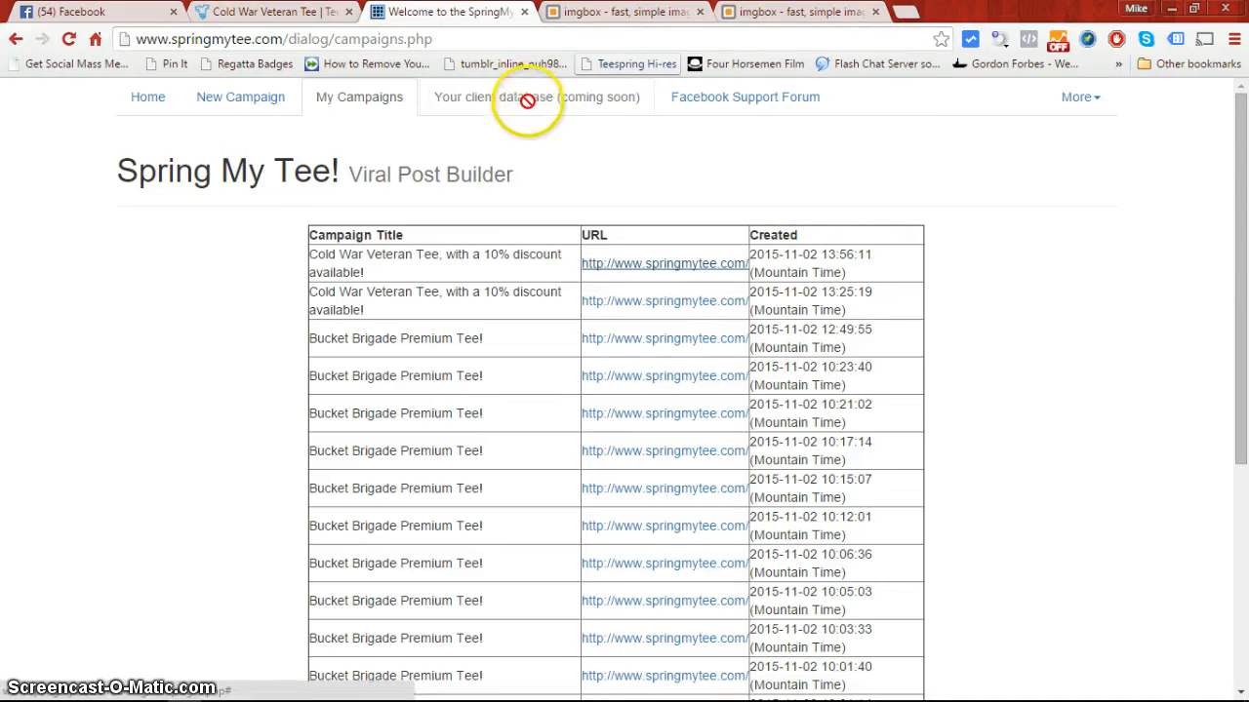
mouse_move(925, 201)
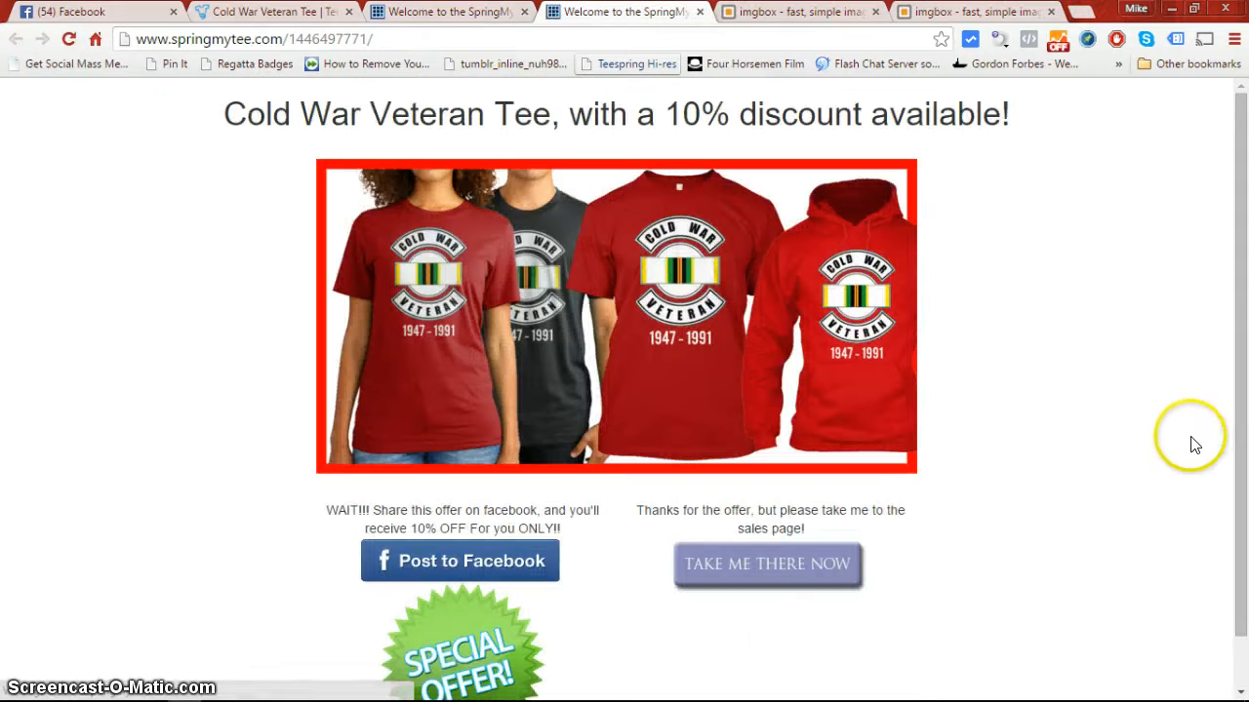
Scroll through the Cold War Veteran Tee campaign sales page showing the 10%-discount share offer
scroll("down", 3)
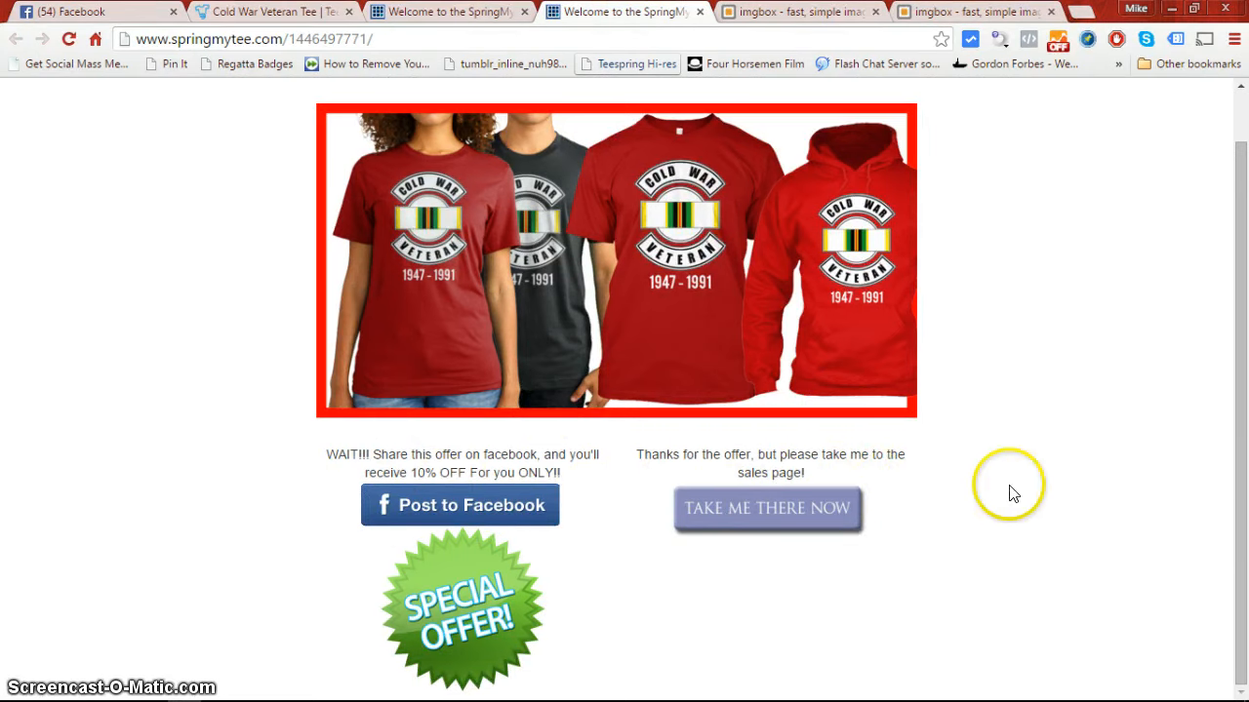
mouse_move(1144, 474)
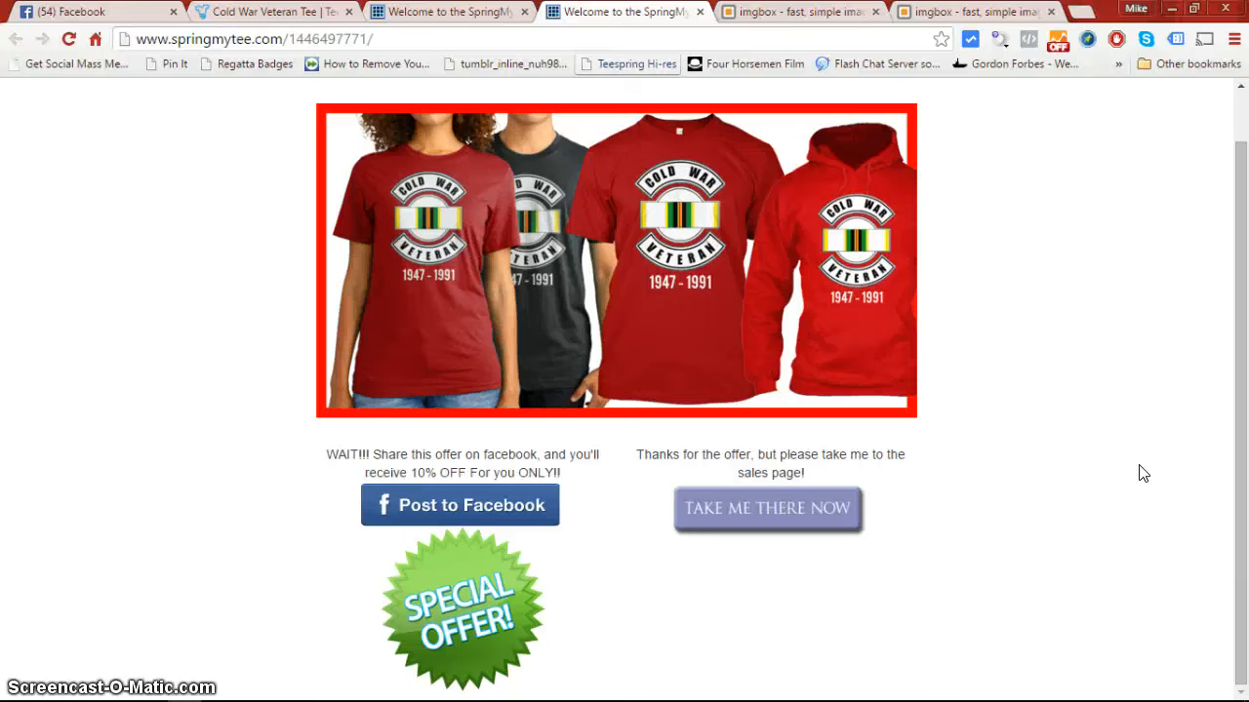
mouse_move(1227, 178)
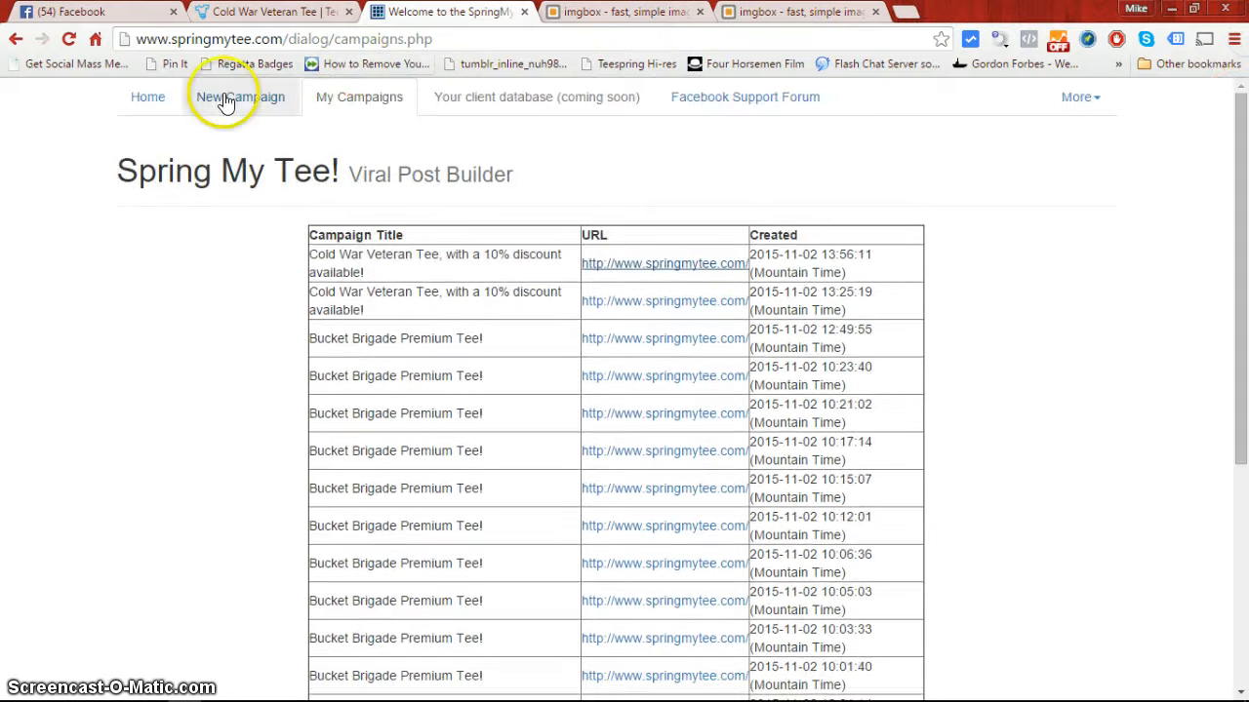
Start a New Campaign in the Post Builder and bring up the 'Pardon the Mess!' notice
left_click(238, 97)
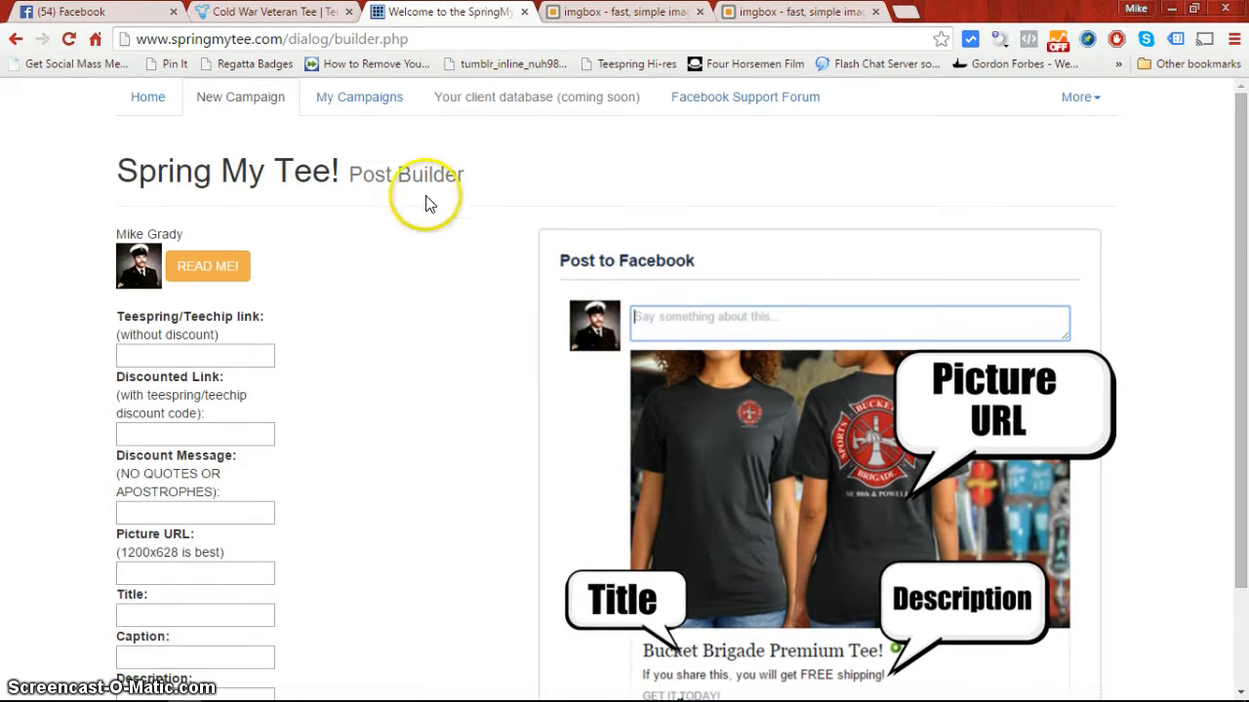
mouse_move(464, 260)
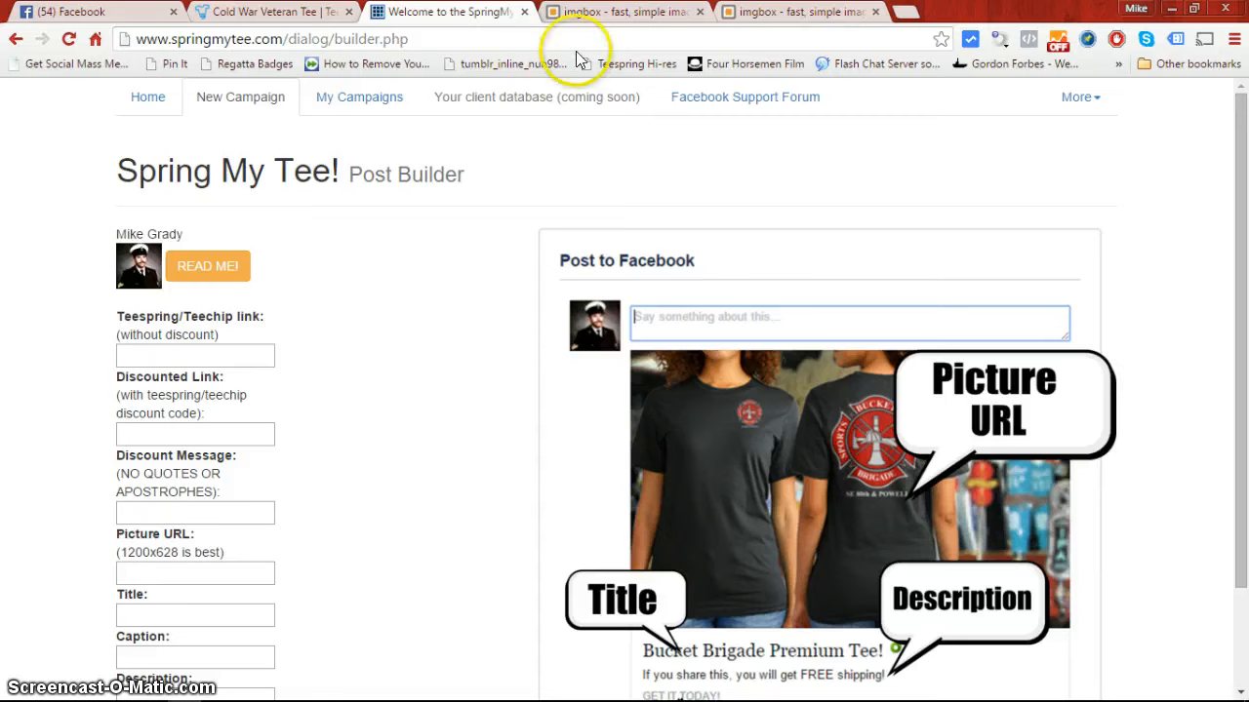
mouse_move(441, 288)
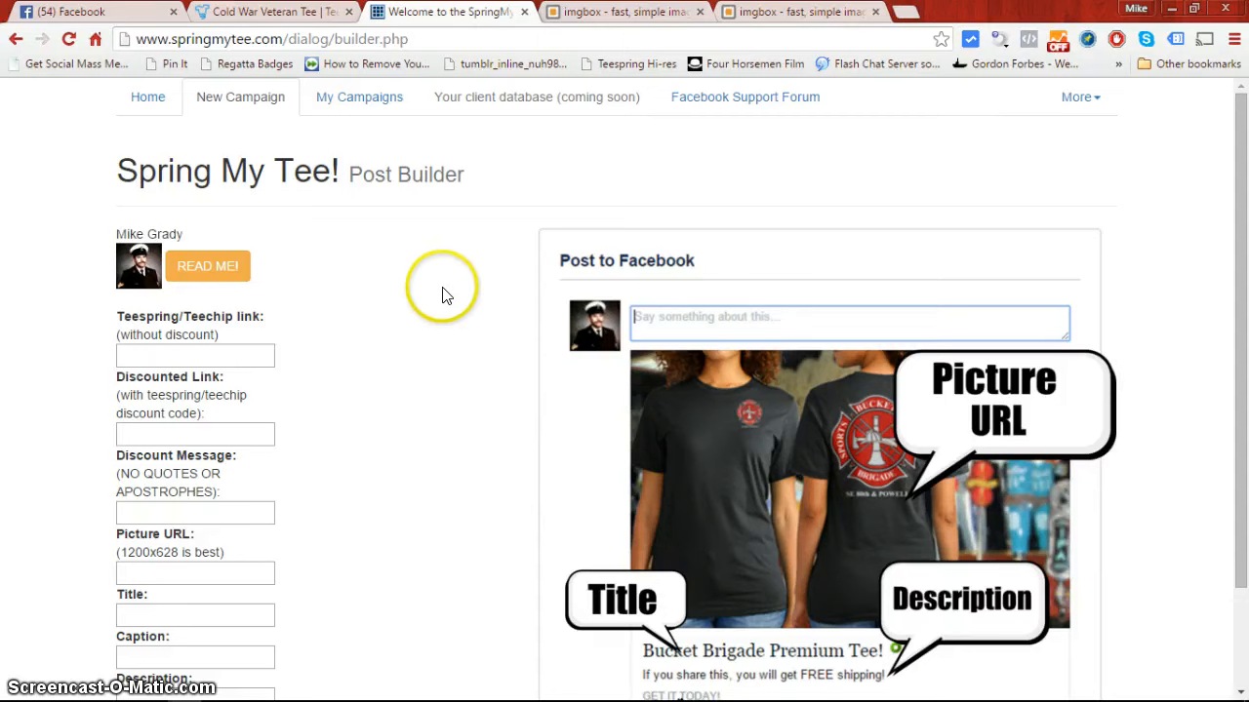
mouse_move(461, 285)
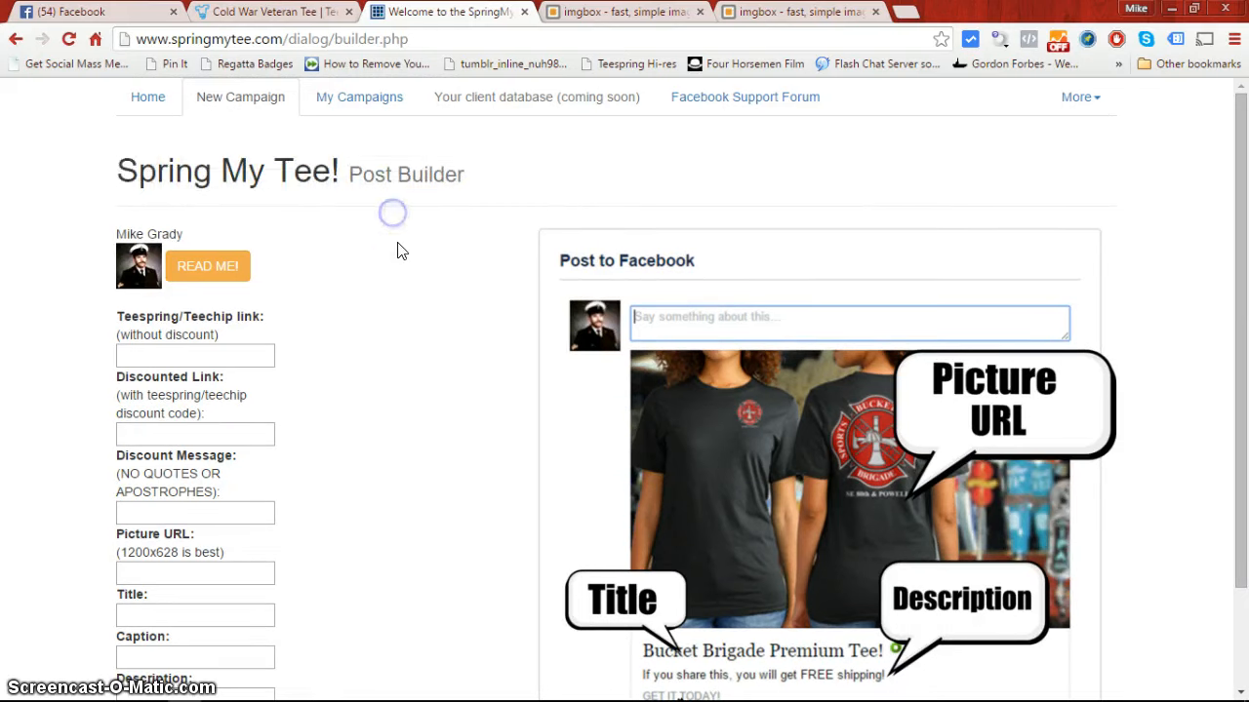
mouse_move(445, 351)
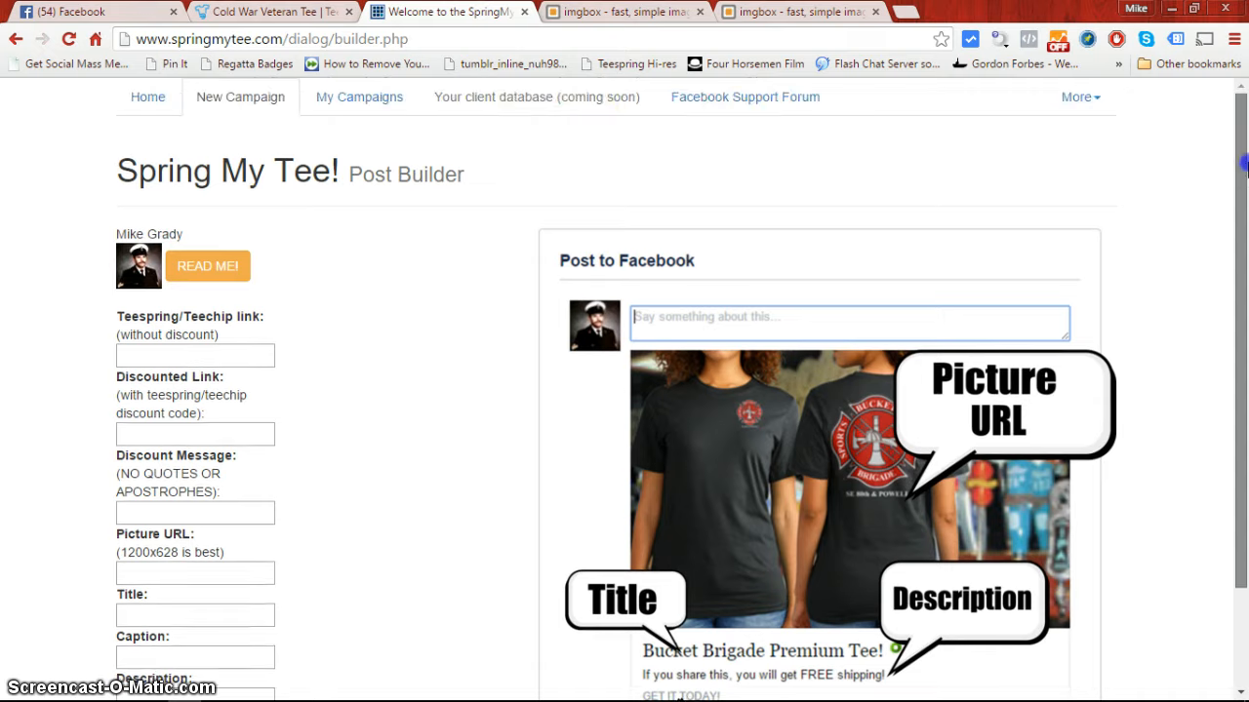
left_click(207, 265)
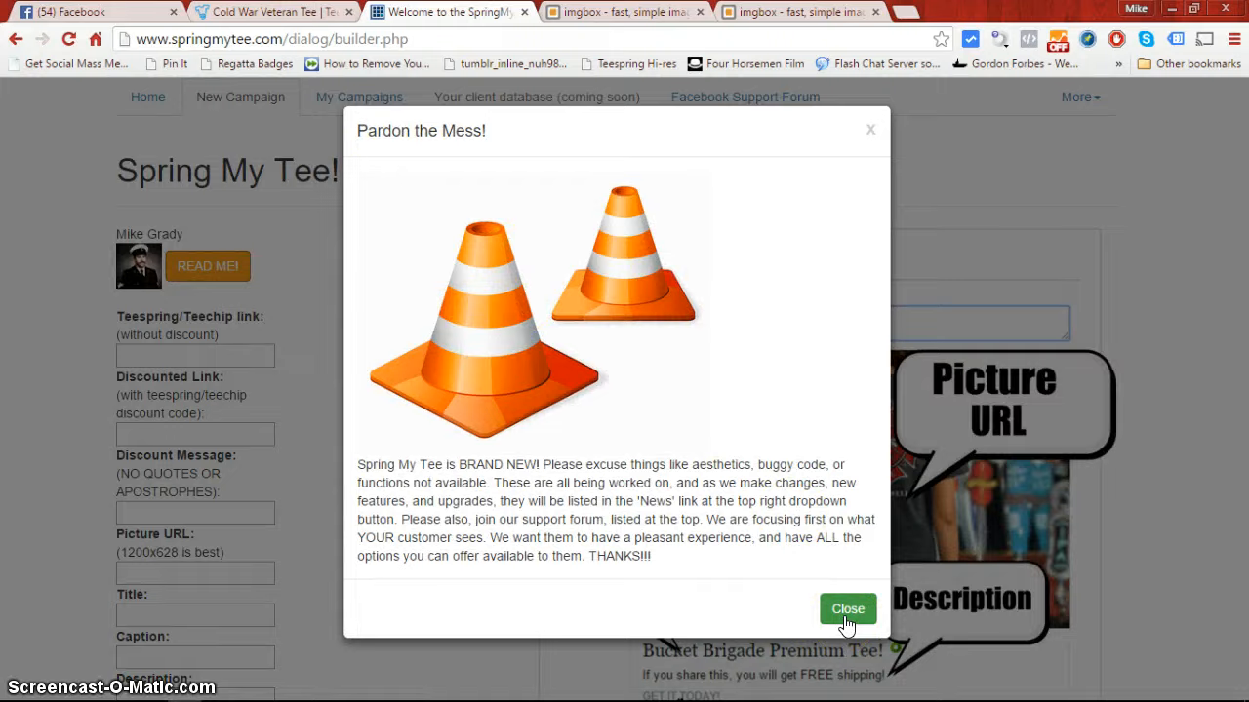
Dismiss the 'Pardon the Mess!' notice to head to the Spring My Tee Forum group on Facebook
left_click(847, 609)
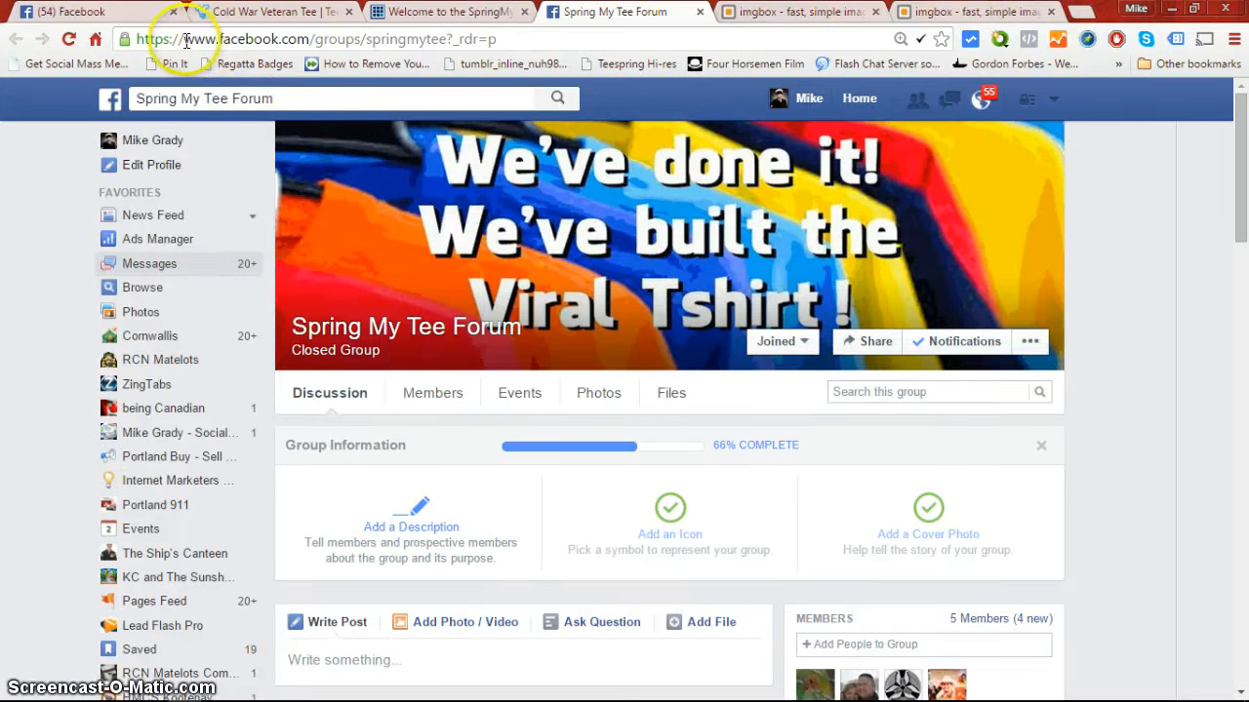
mouse_move(497, 41)
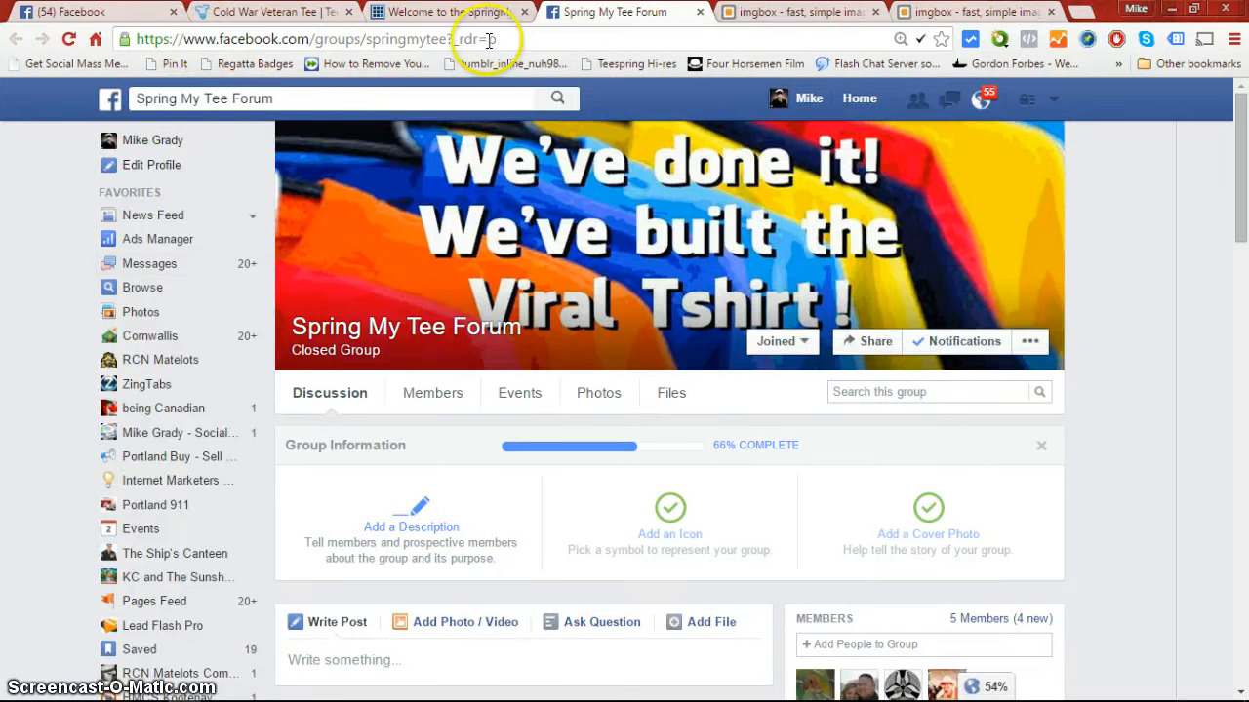